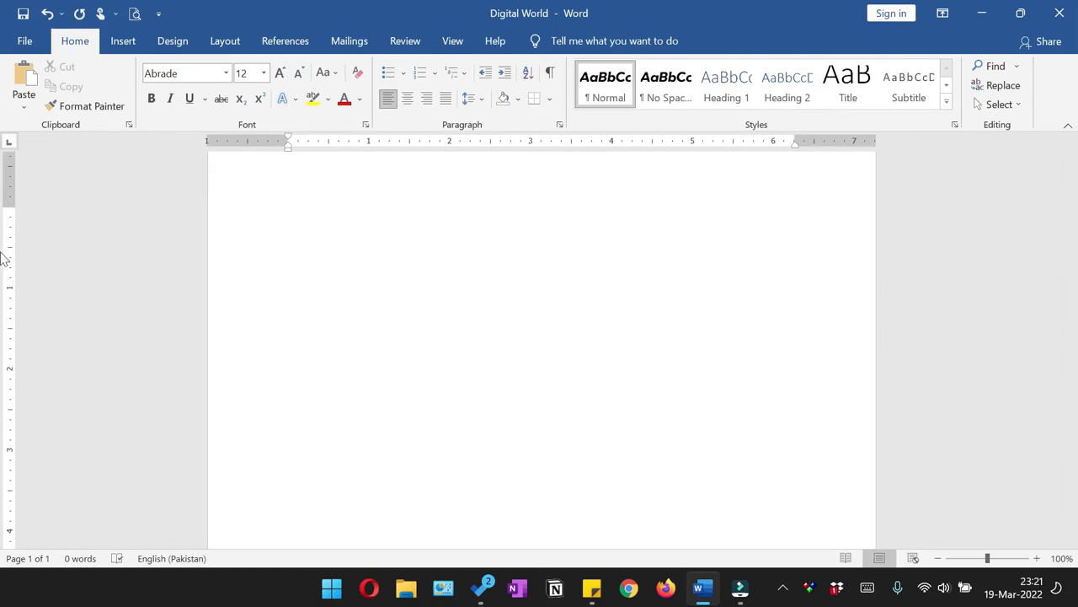
Set the paper size of the blank page to A4 from the Layout size list.
left_click(290, 216)
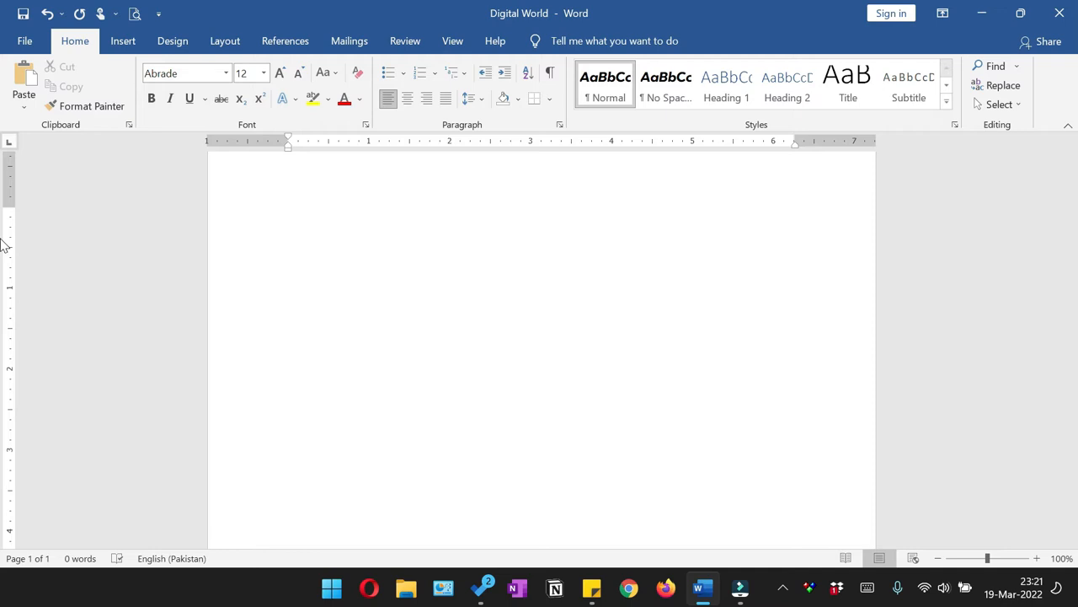
left_click(288, 216)
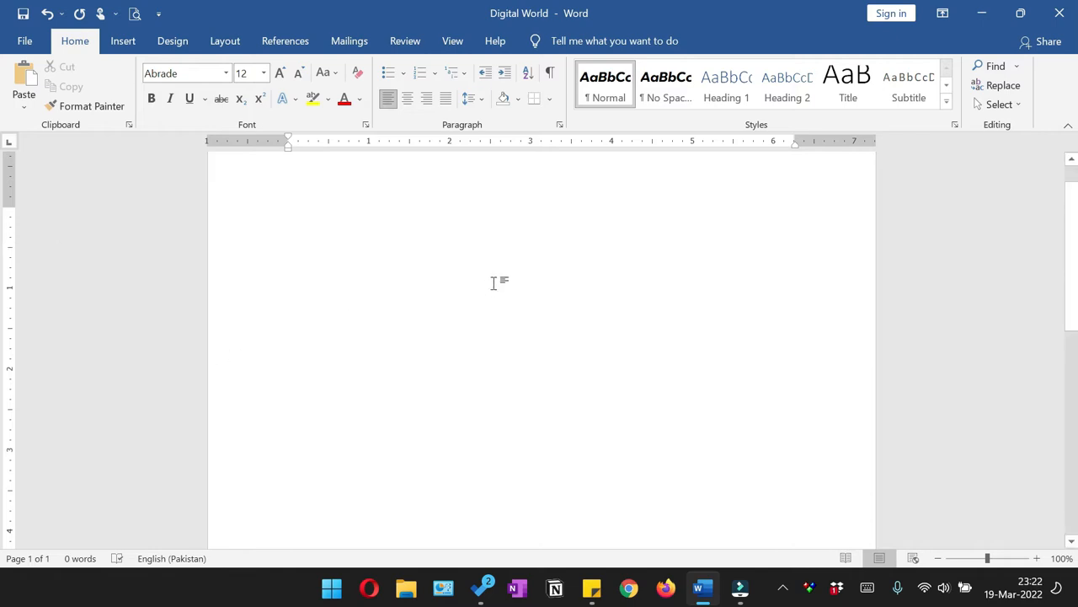
mouse_move(473, 283)
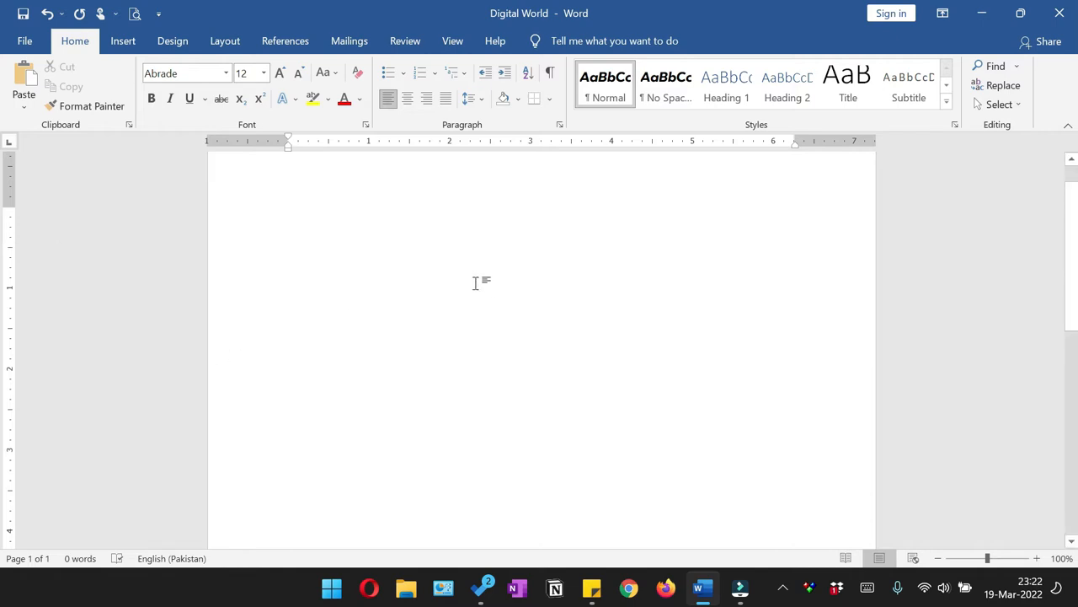
mouse_move(425, 268)
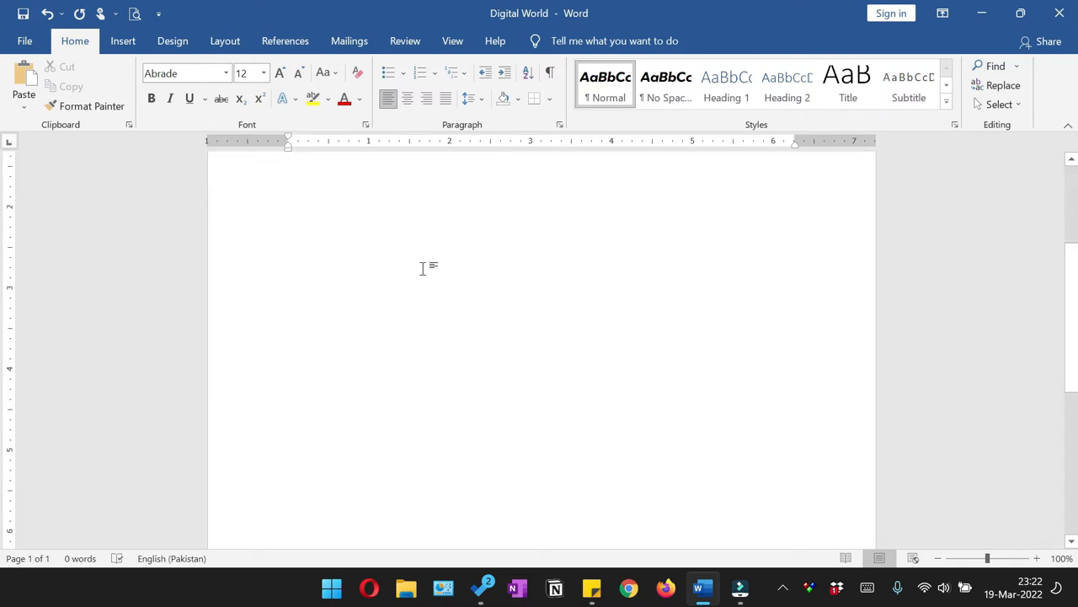
left_click(290, 160)
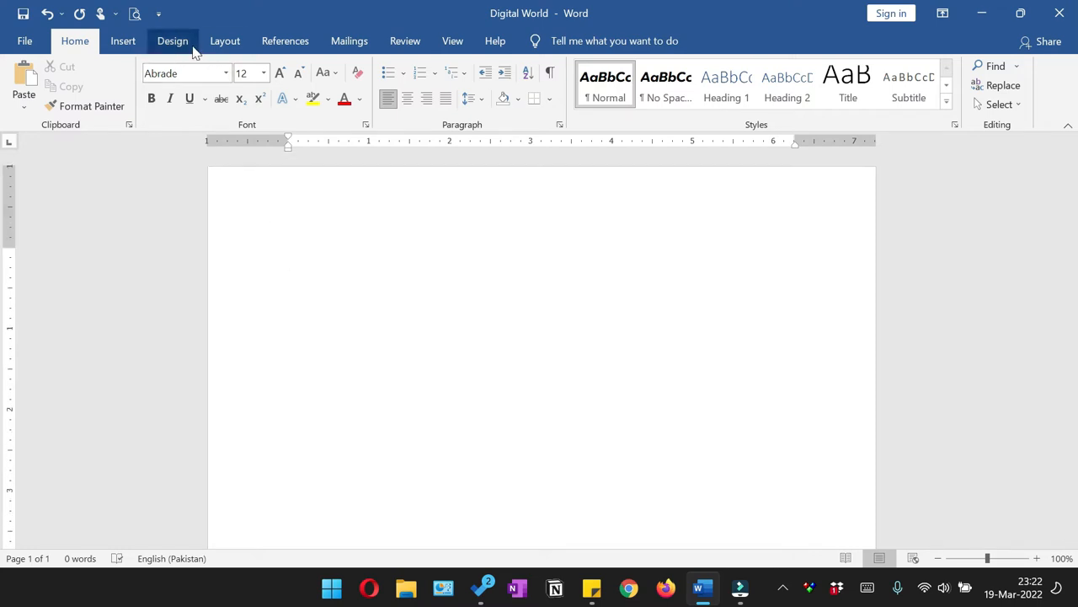
left_click(224, 41)
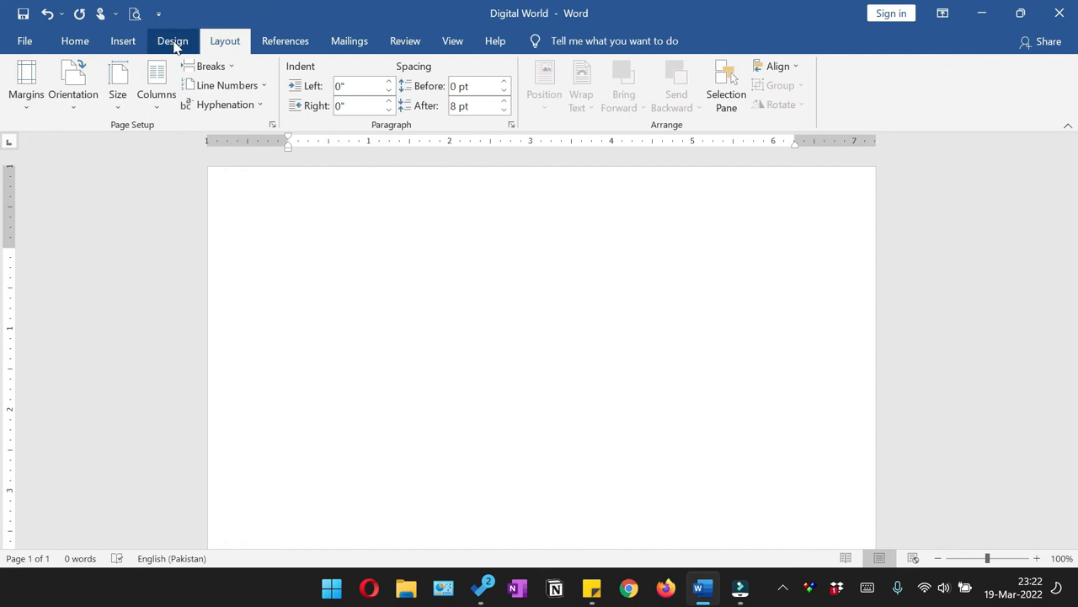
left_click(115, 81)
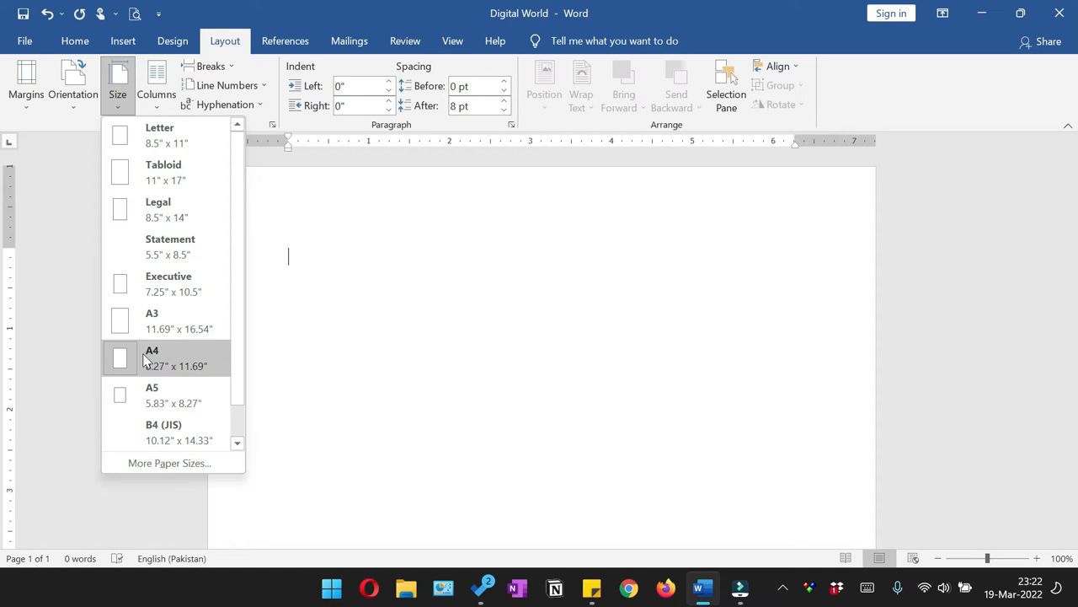
mouse_move(172, 357)
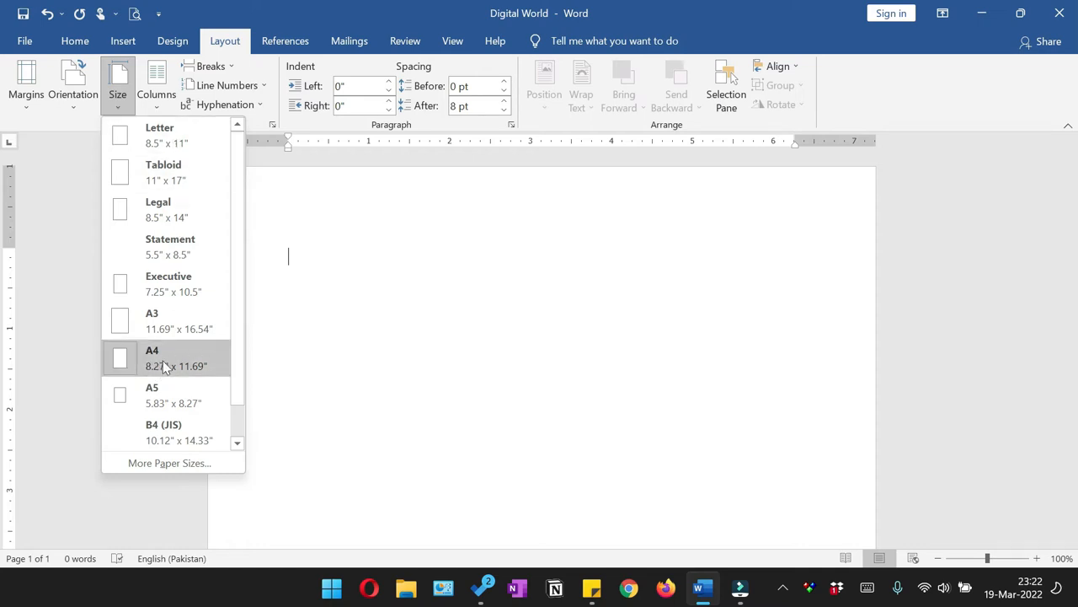
left_click(166, 358)
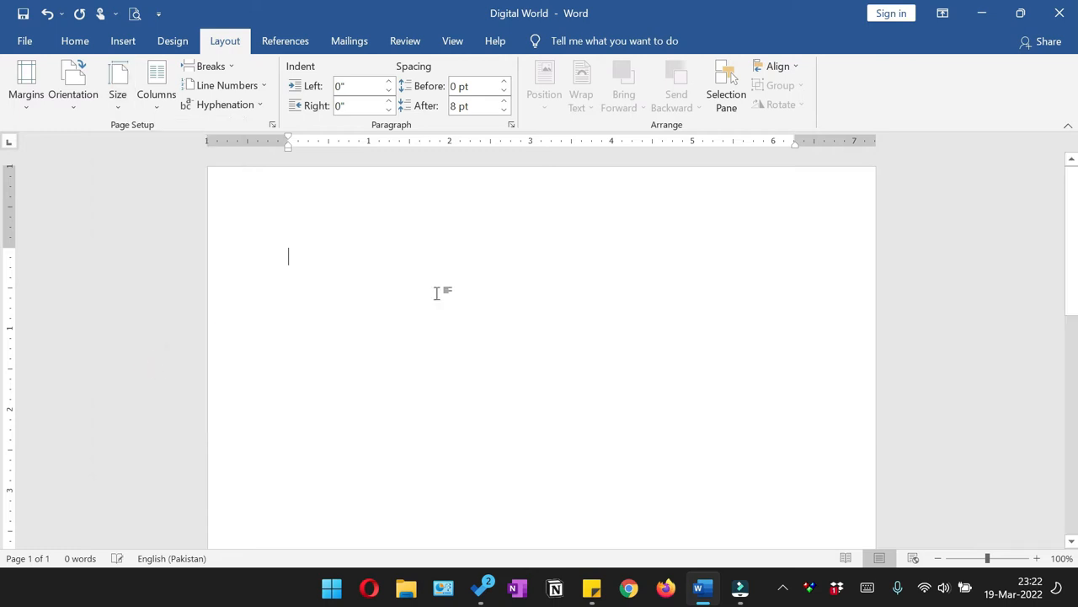
Set custom margins of 0.5 inch for top, bottom, left and right.
left_click(24, 81)
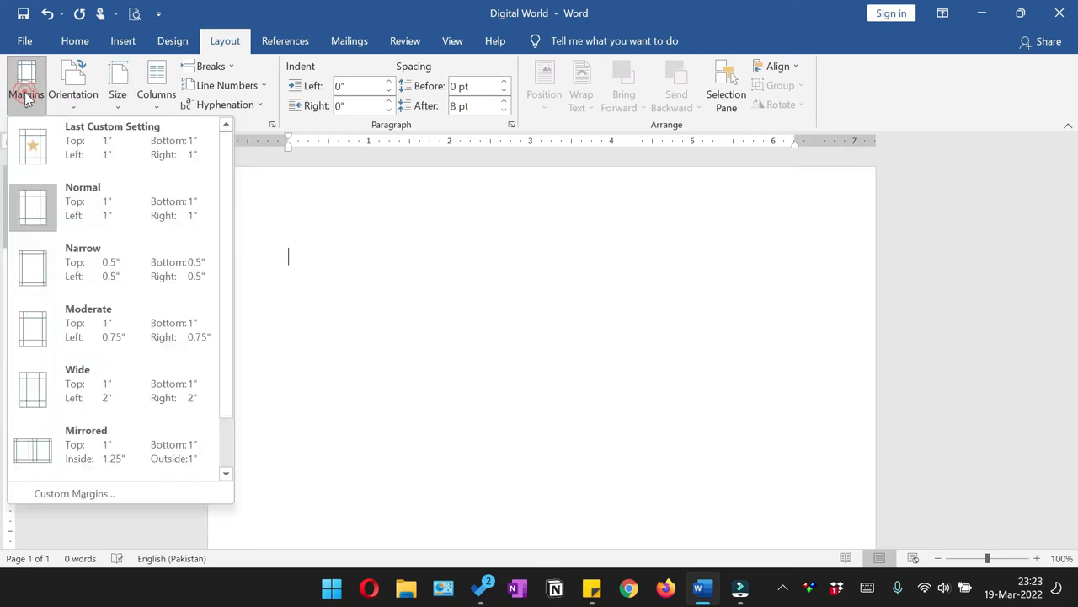
mouse_move(118, 492)
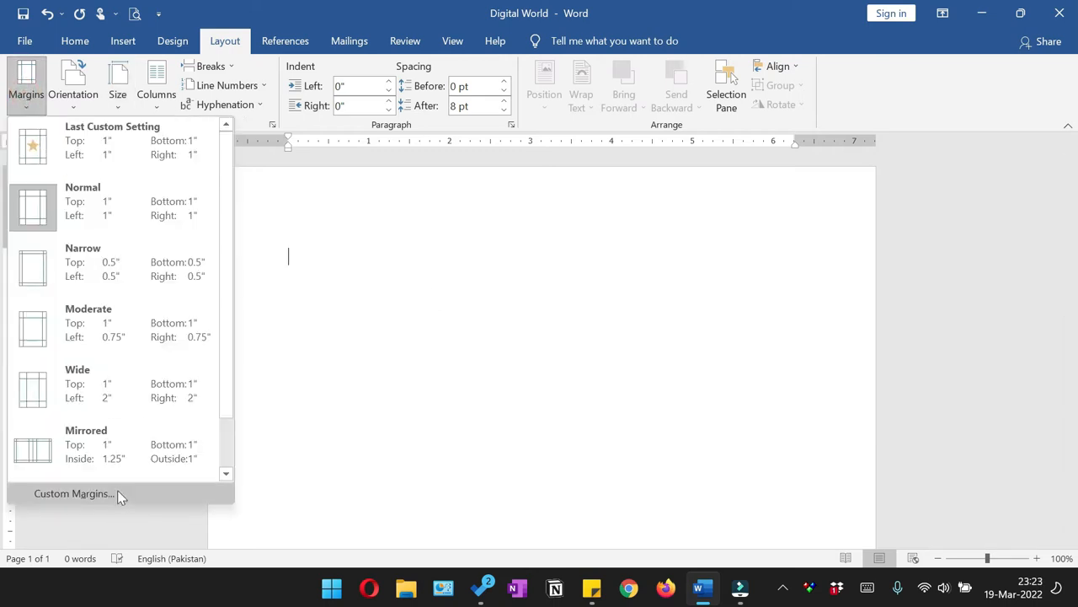
left_click(74, 492)
type(".5")
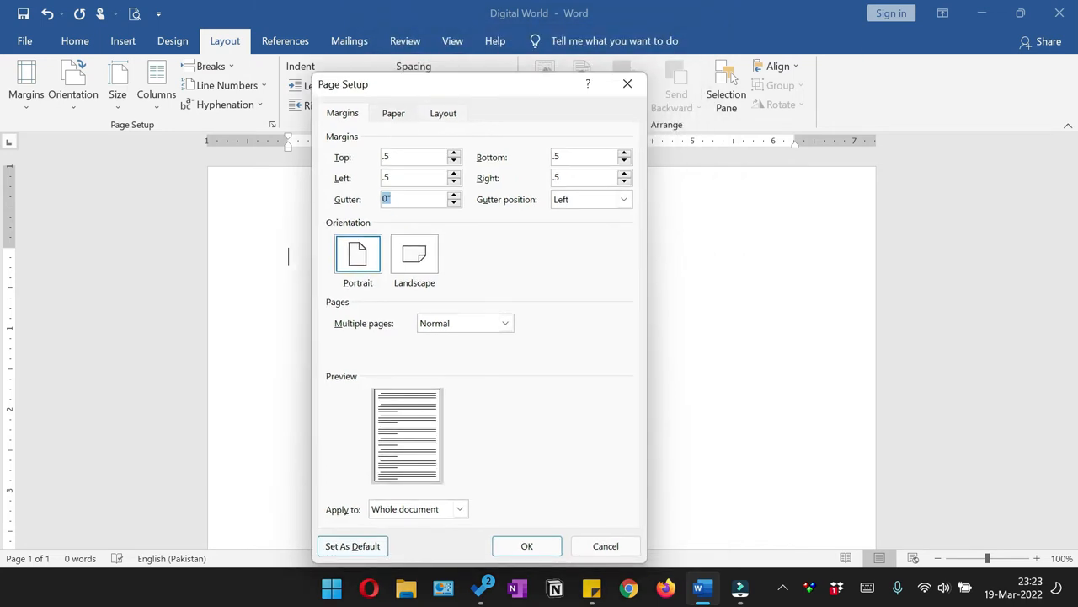
left_click(403, 157)
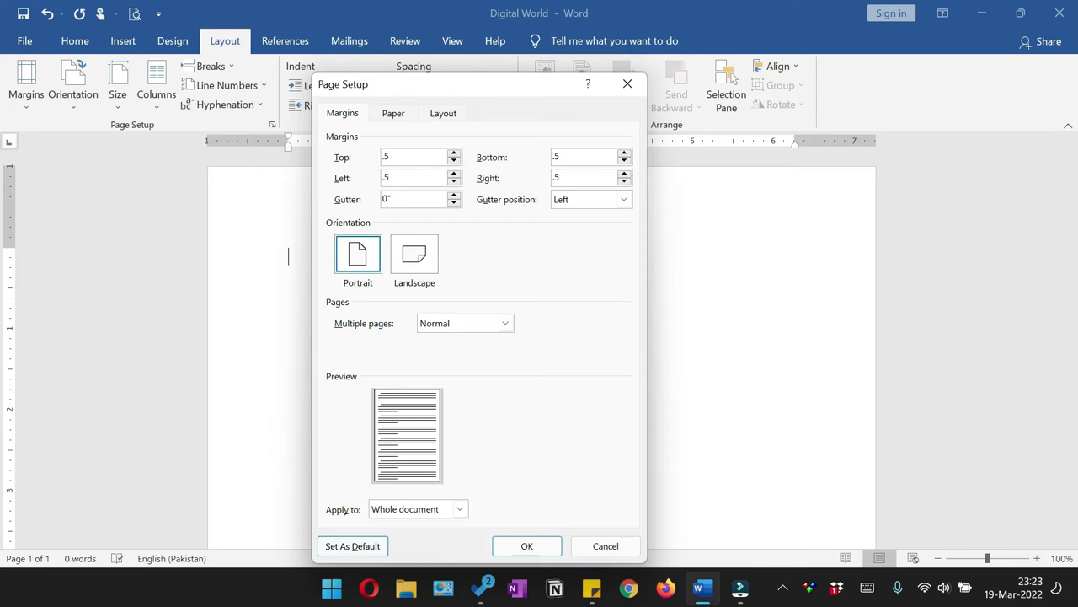
left_click(526, 545)
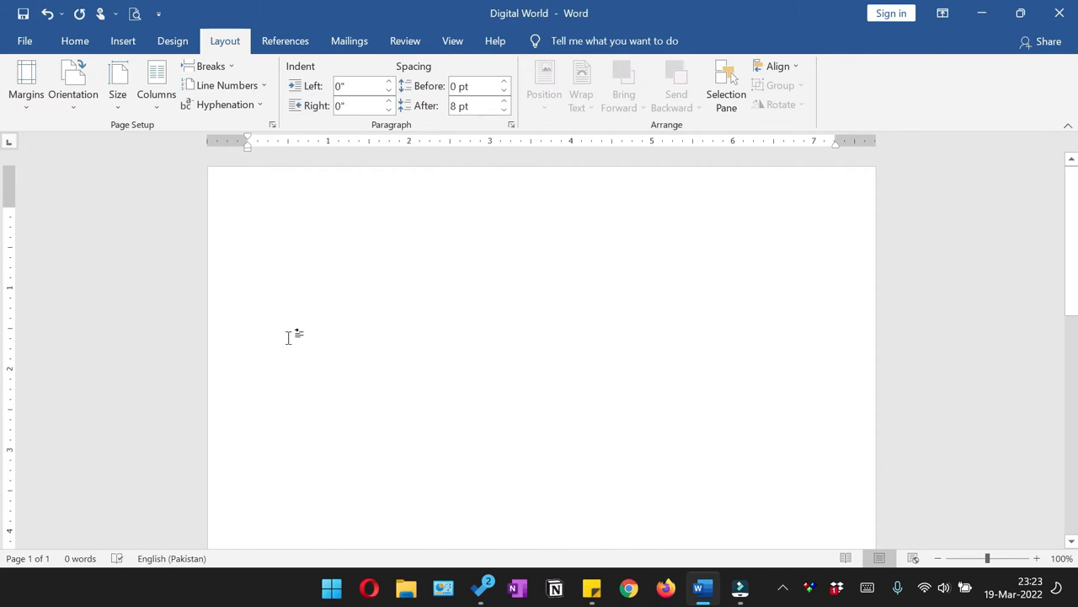
mouse_move(180, 404)
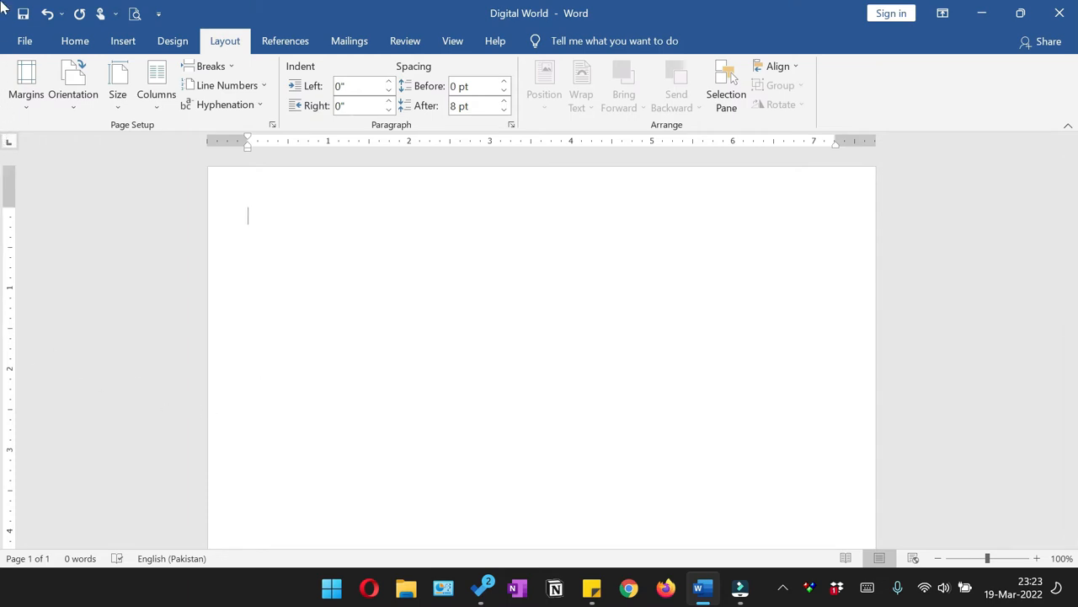
Add the heading INVOICE and select it for the Abrade Ultraitalic 28-pt font.
left_click(265, 73)
type("IN")
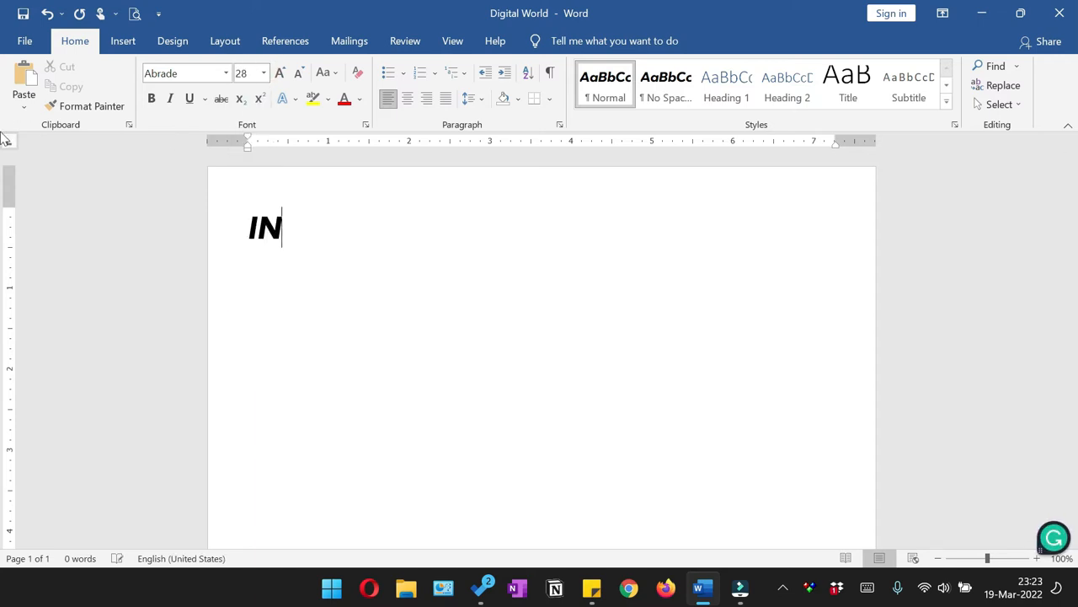
type("VOICE")
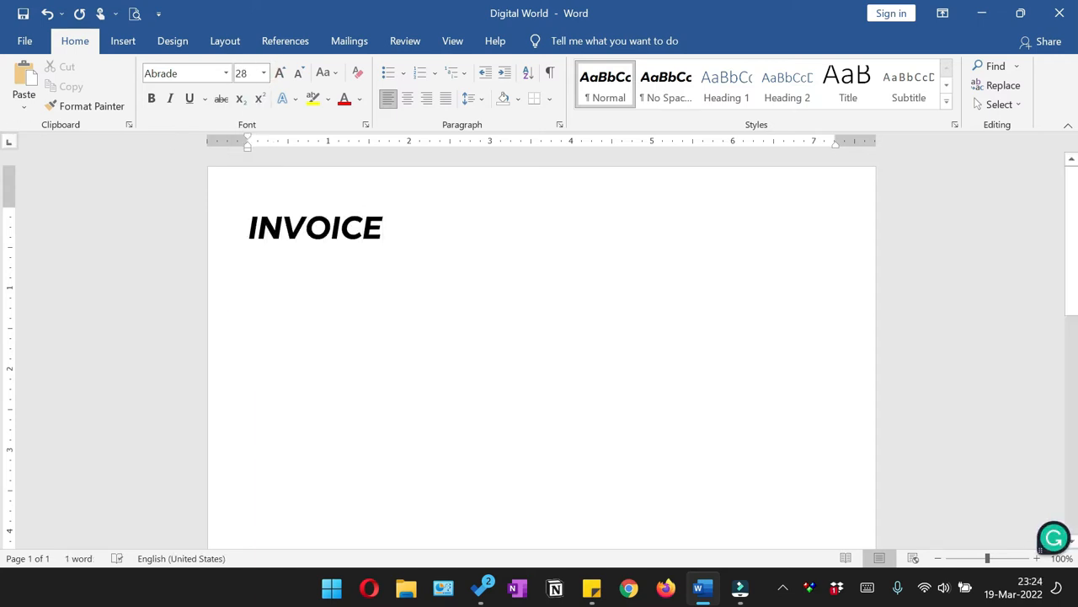
triple_click(317, 227)
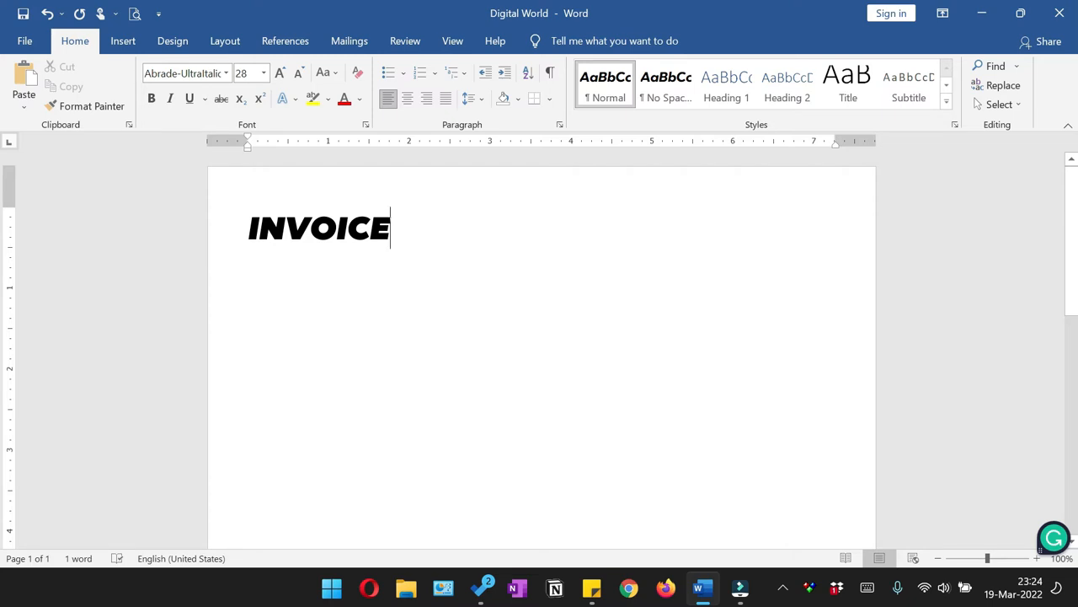
mouse_move(794, 209)
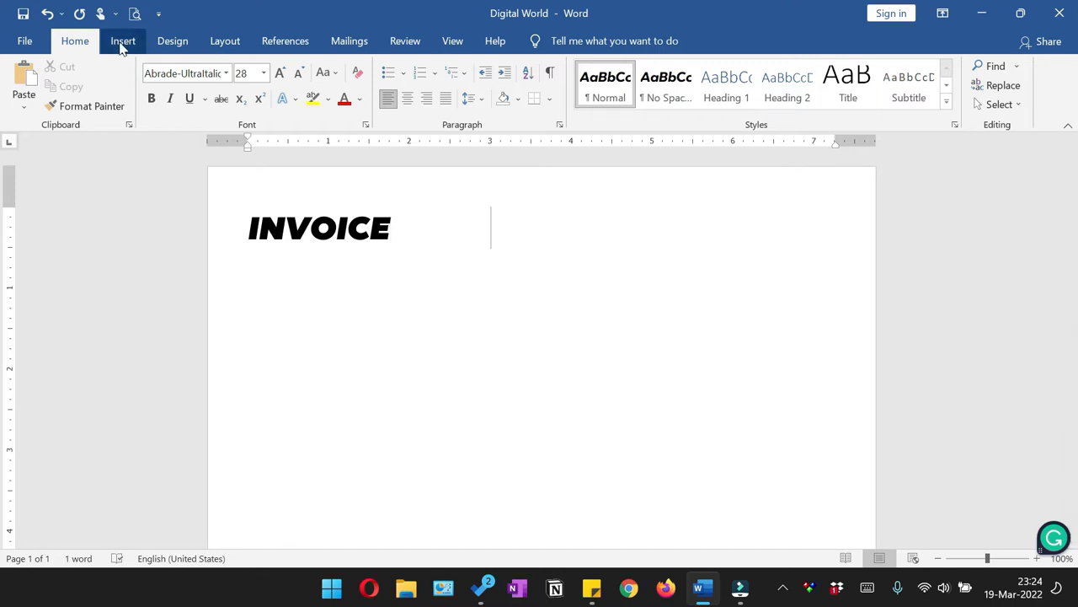
Insert a 1x4 table under the heading, start 'Digit', and set its text to 12 pt.
left_click(123, 40)
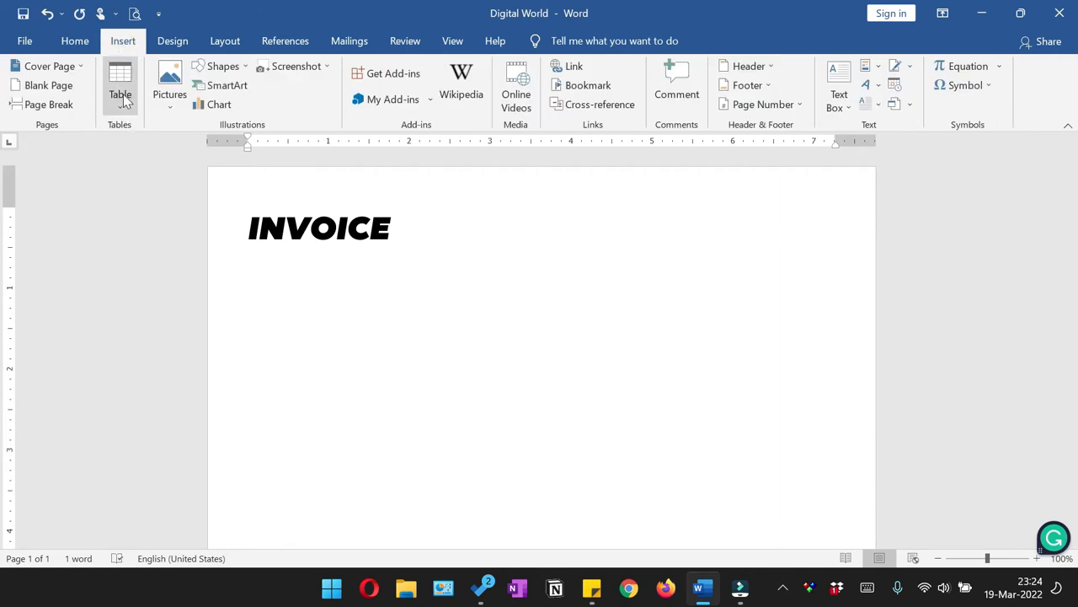
left_click(115, 85)
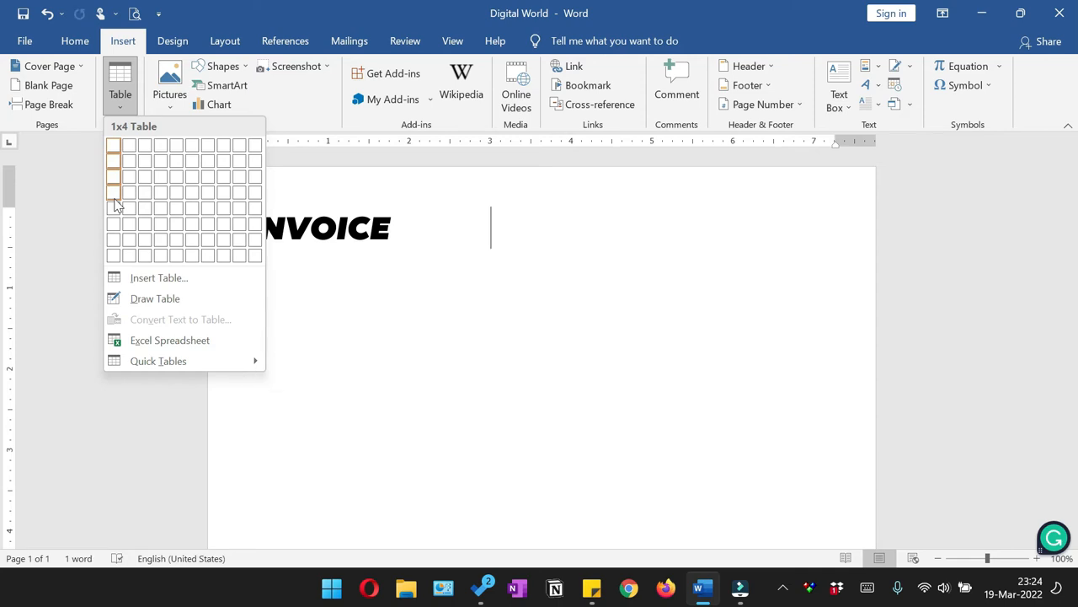
left_click(114, 188)
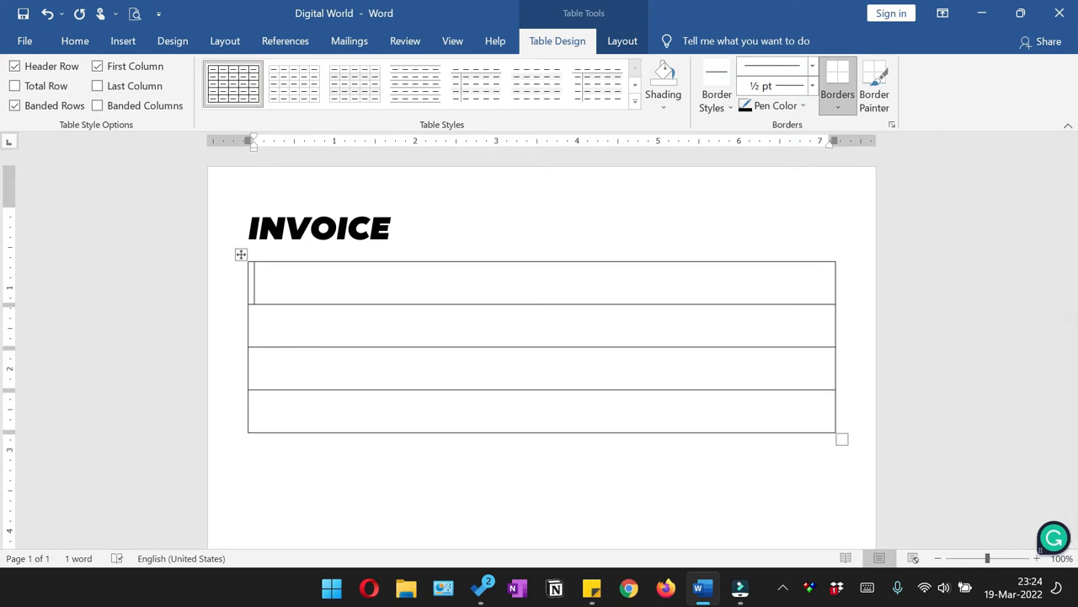
type("Digit")
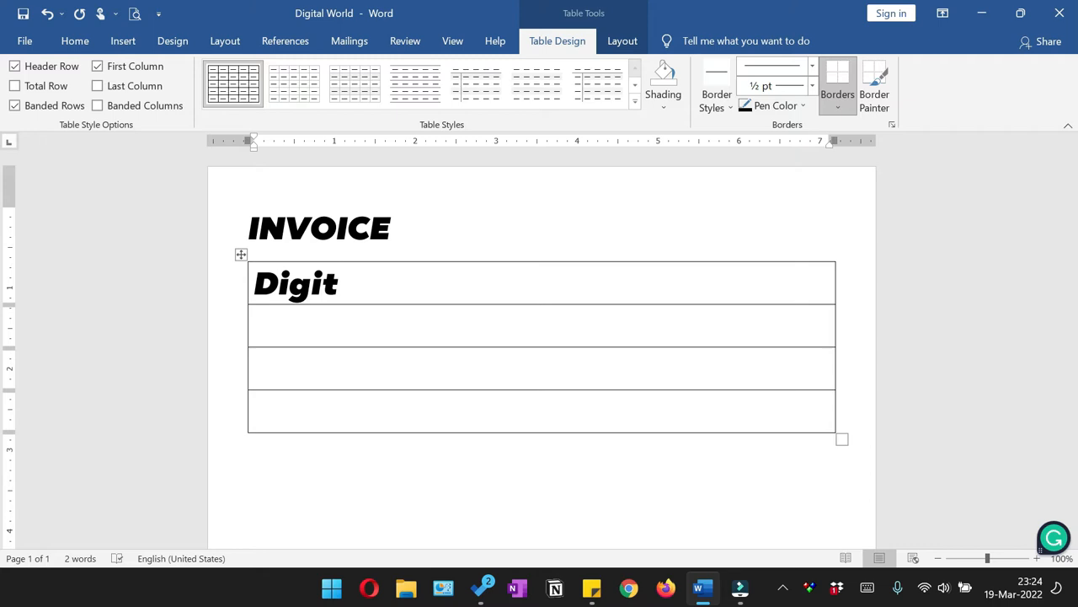
left_click(239, 255)
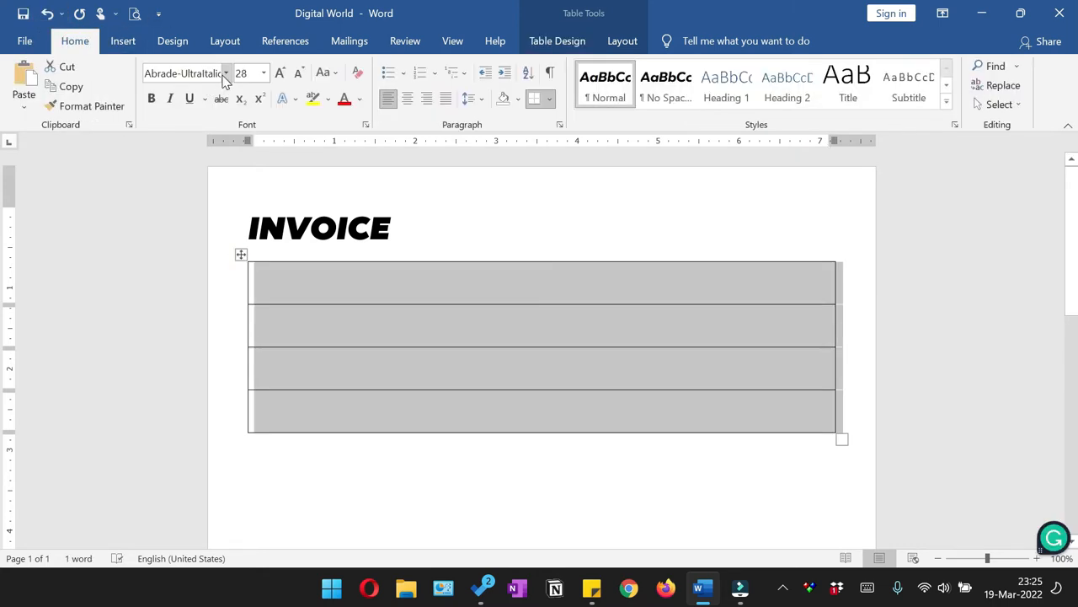
left_click(263, 73)
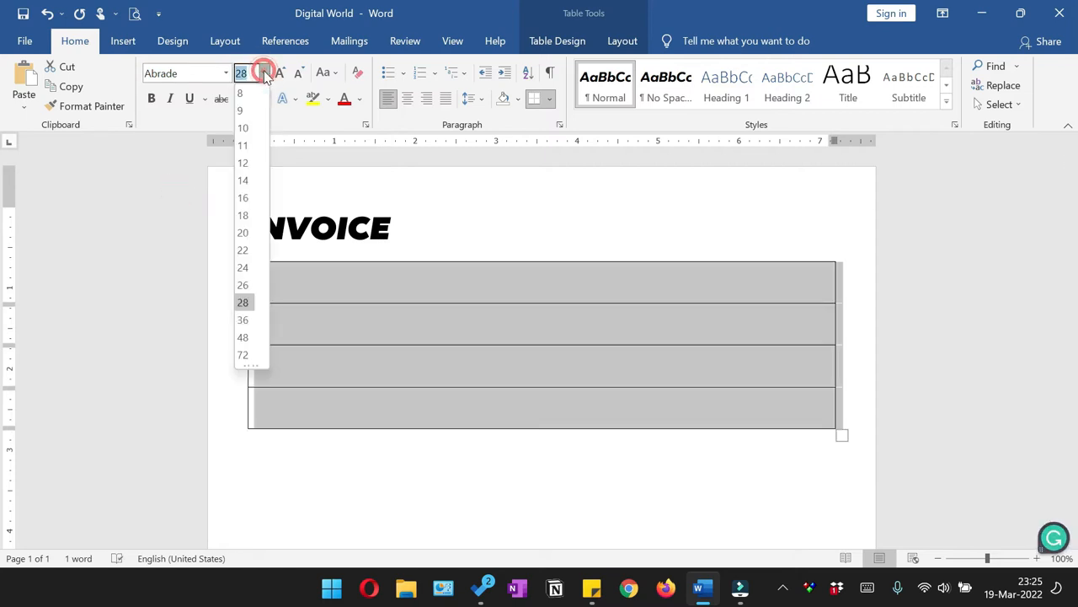
left_click(243, 162)
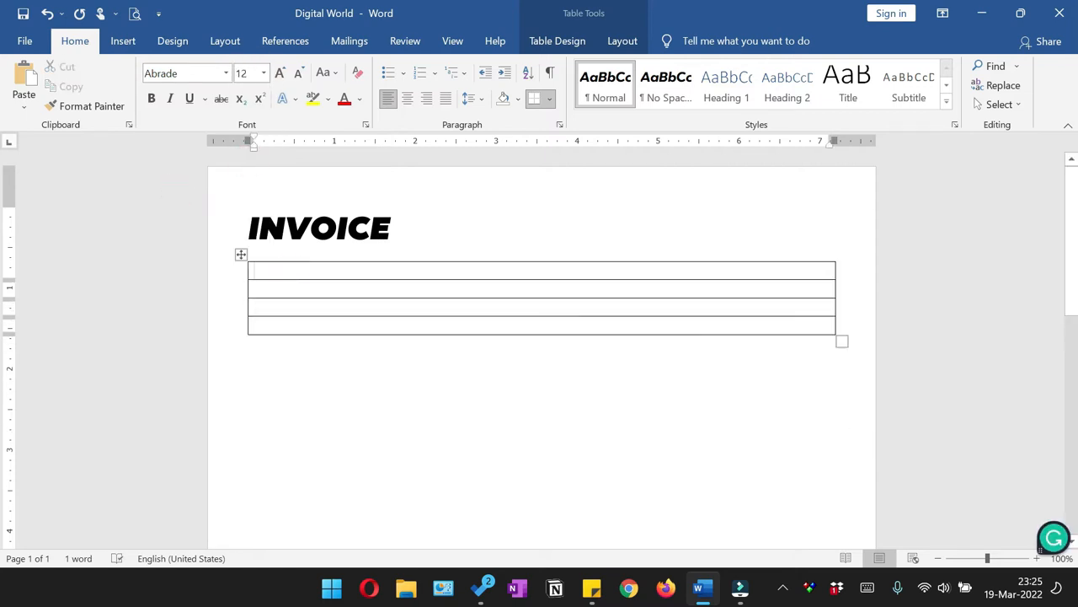
Fill the table with Digital World, Online Printables, Street-1, Block-2, London, UK.
type("Digital World")
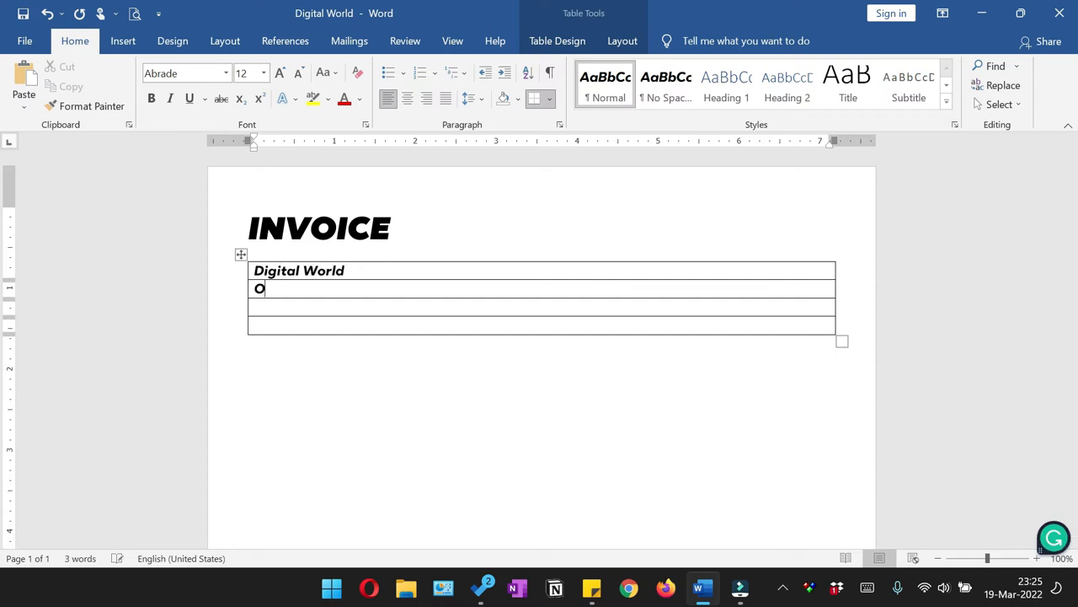
type("nline Printables")
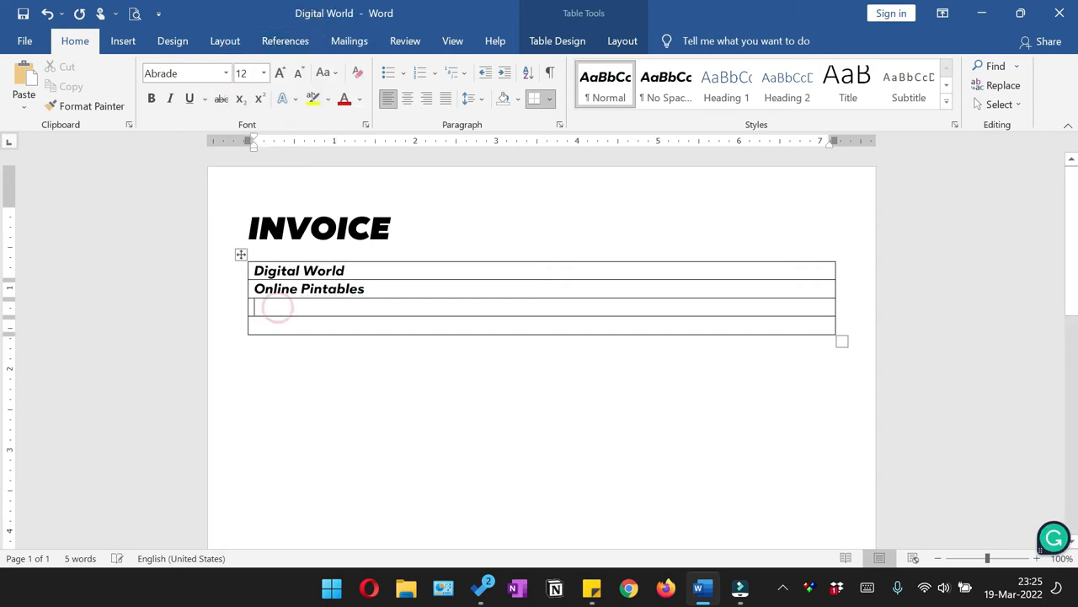
type("Street-1")
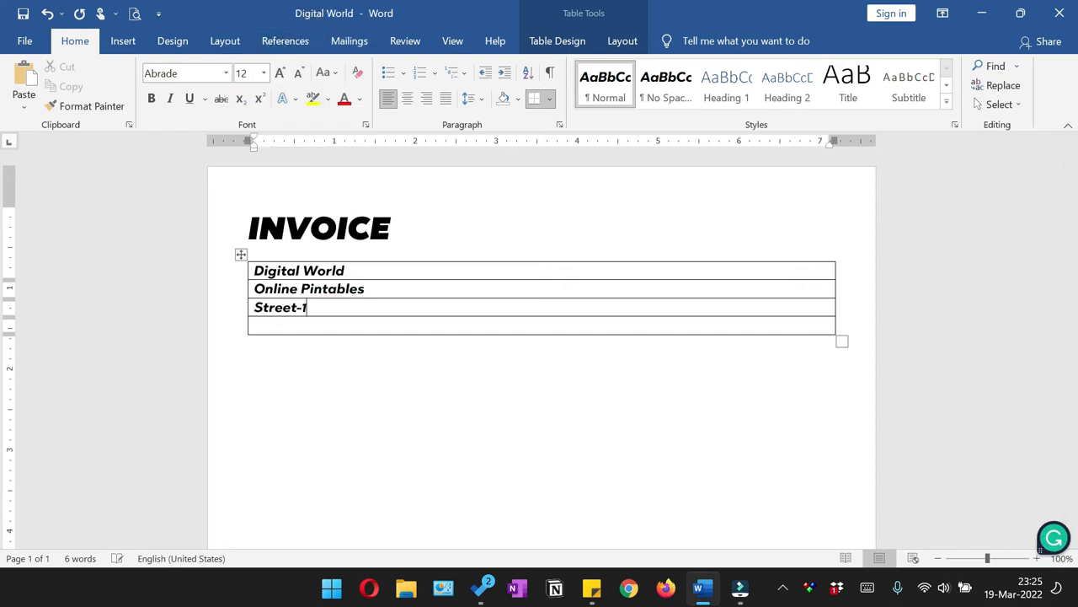
type(", Block-")
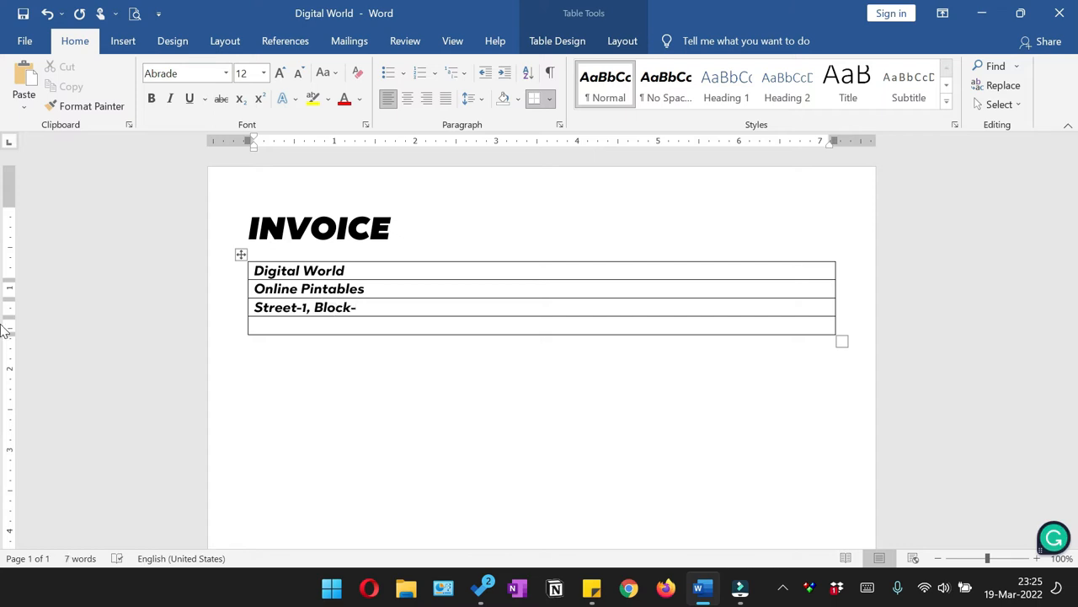
type("2")
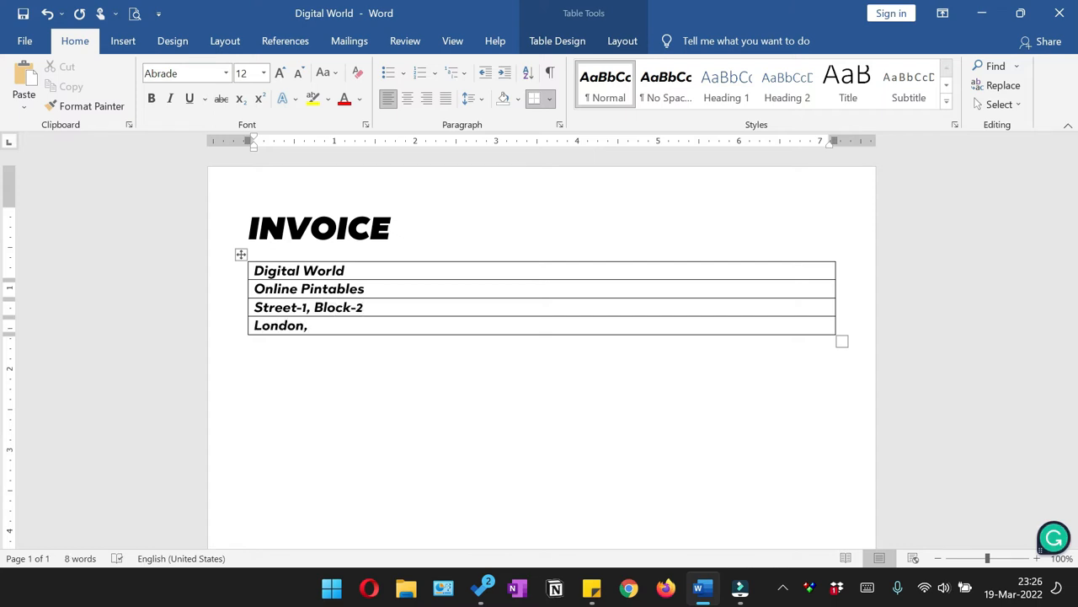
type("UK")
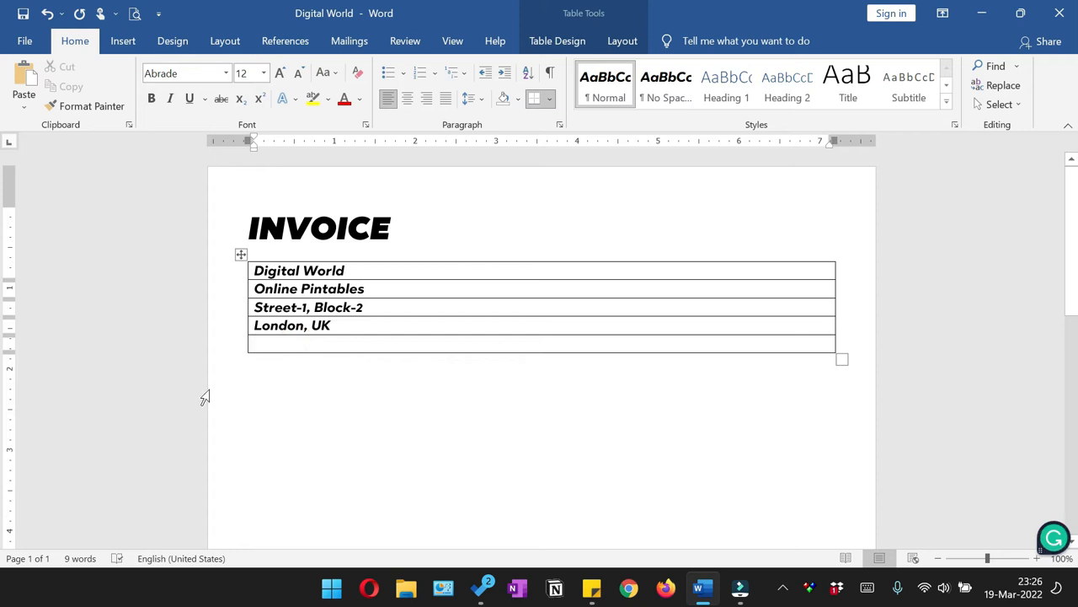
type("Tel No")
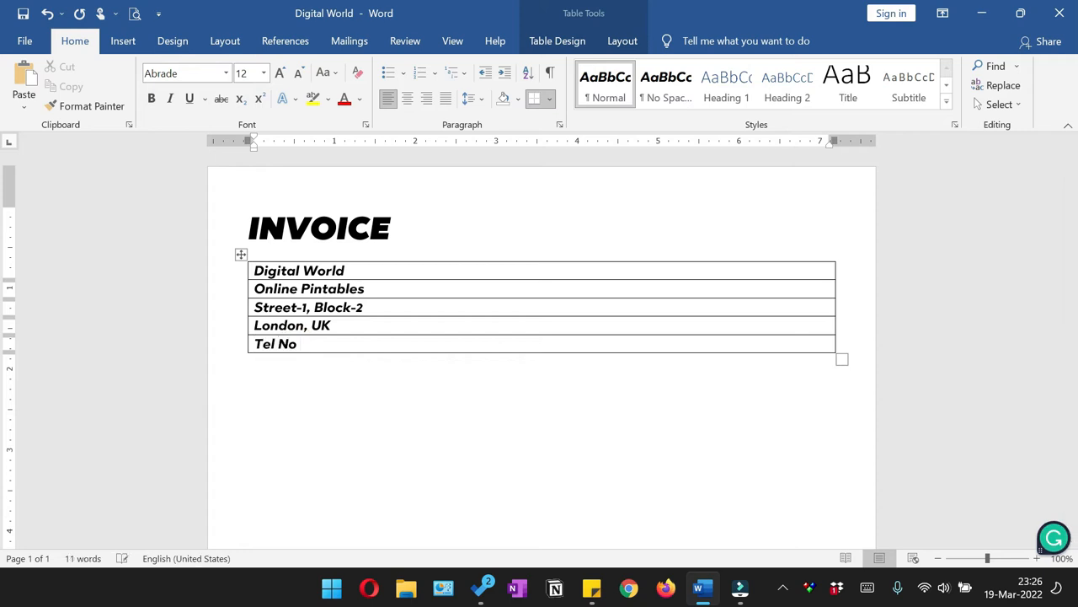
type("026")
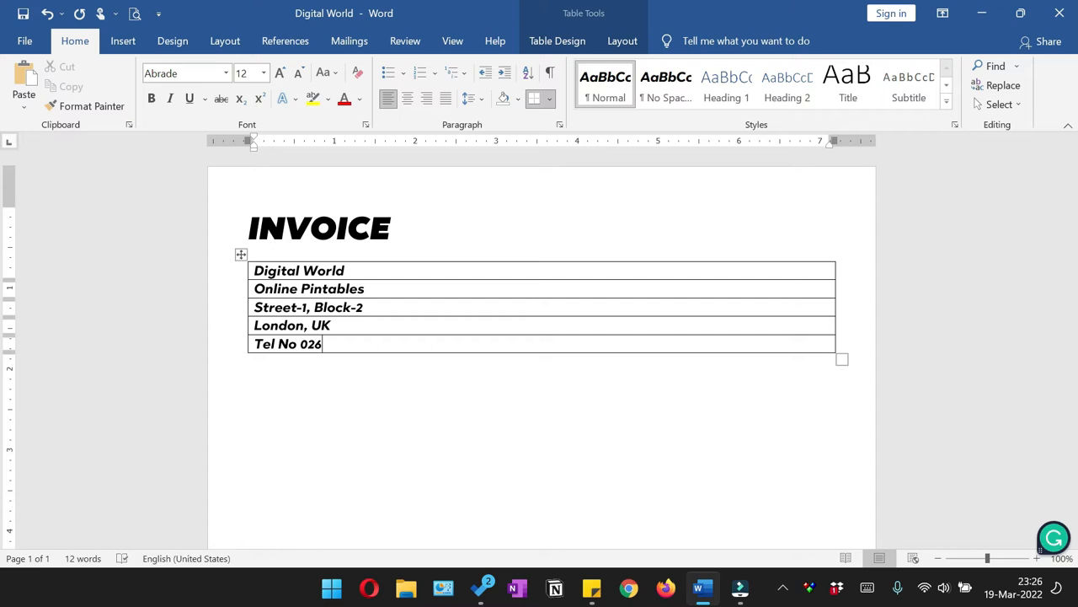
type("-")
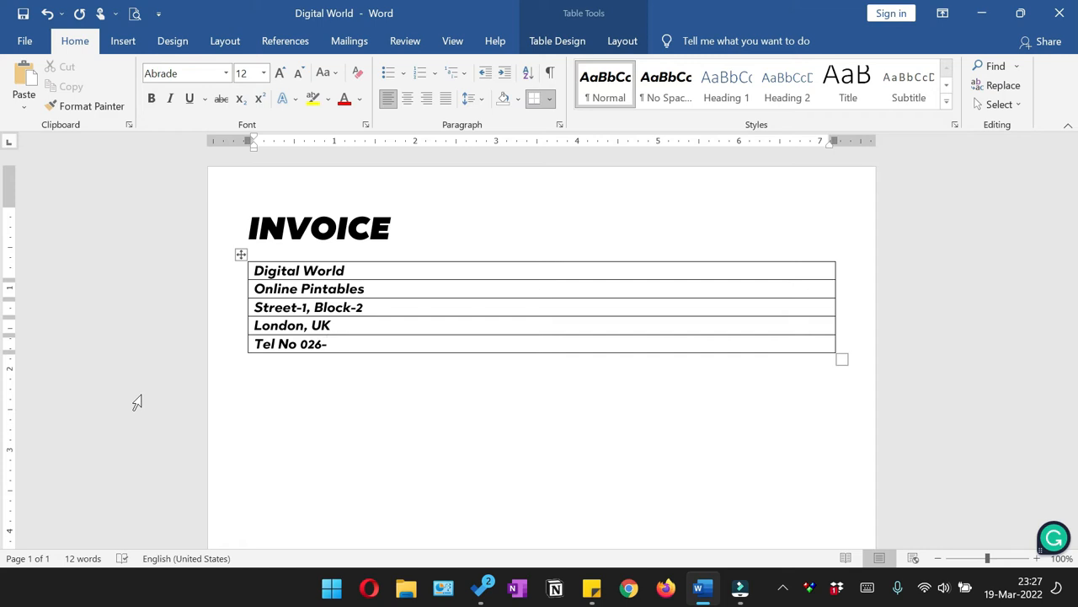
type("546-099")
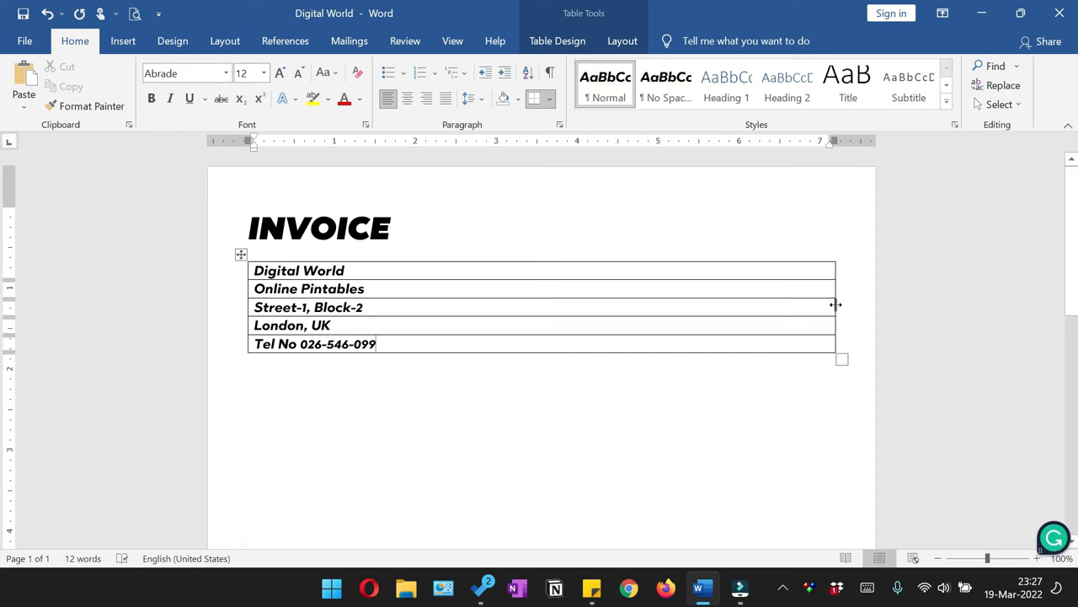
Move the company table to the top right, set it to 10 pt and reach the Borders list.
left_click_drag(834, 304, 388, 303)
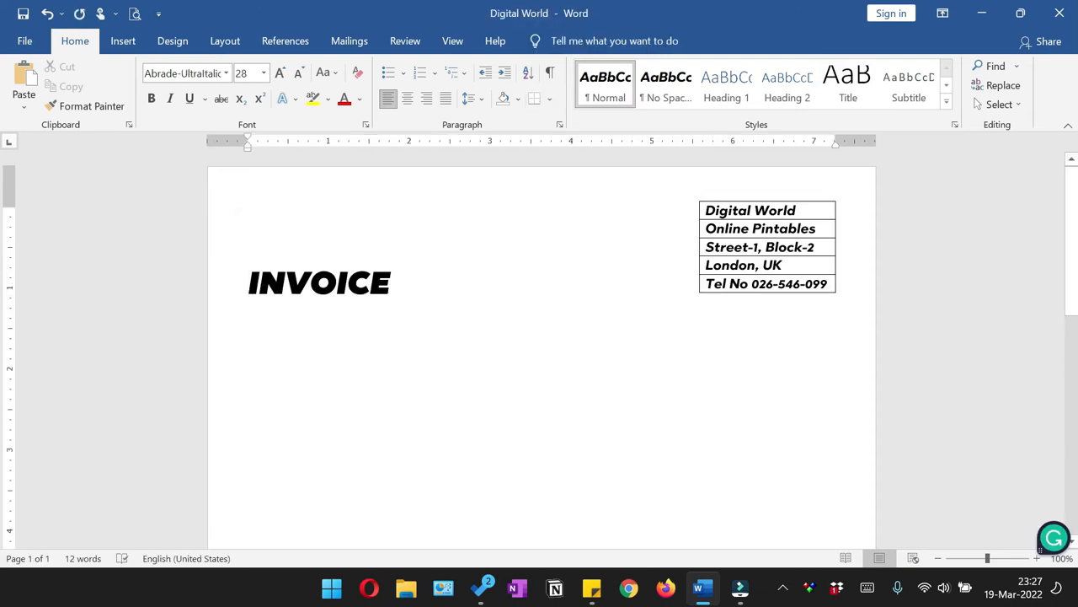
left_click(767, 246)
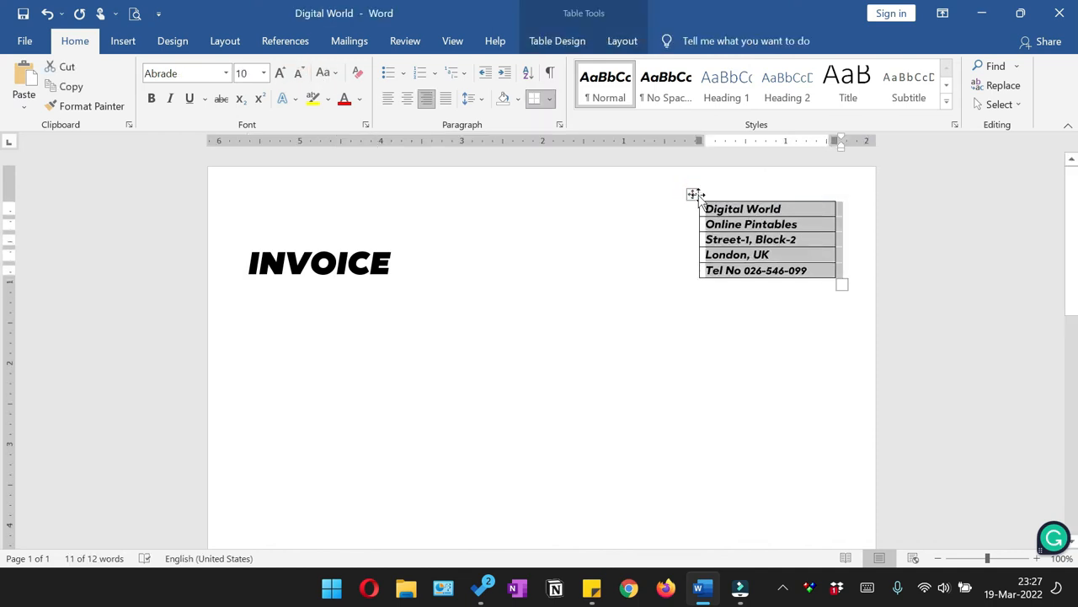
left_click(690, 195)
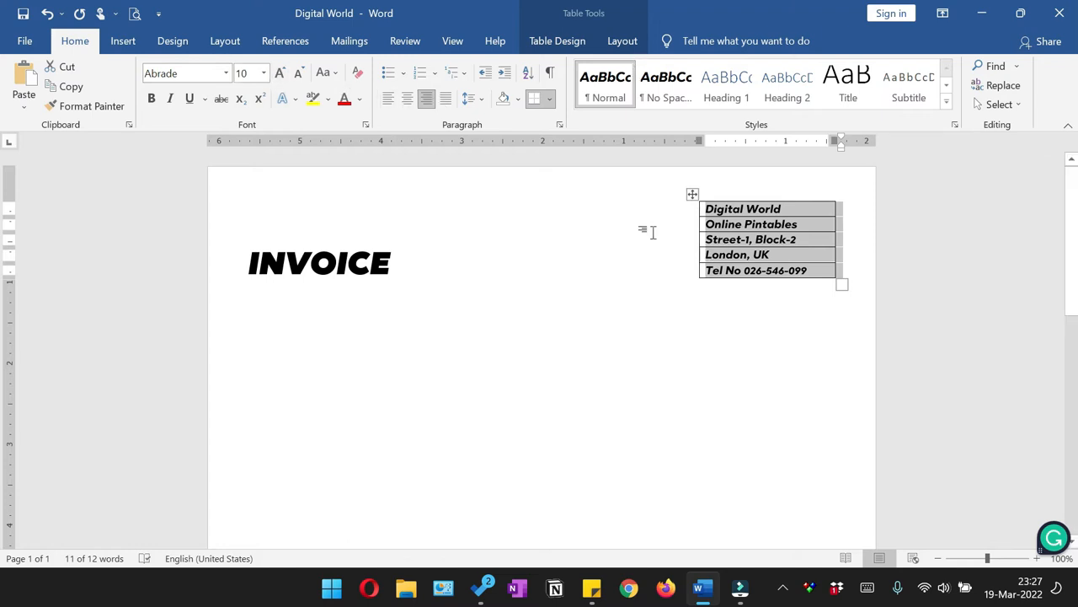
left_click(622, 40)
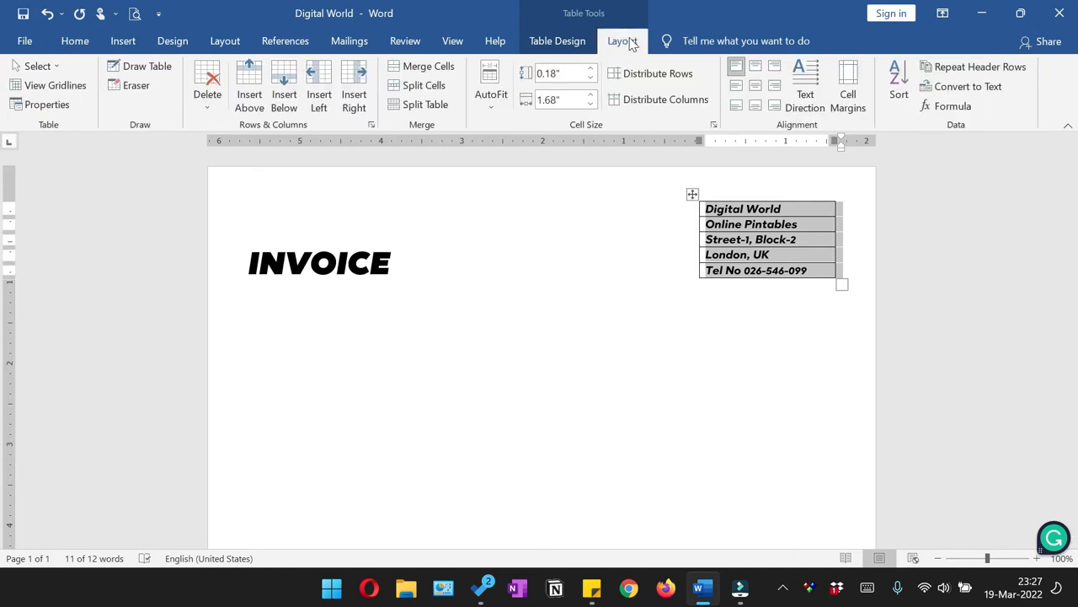
left_click(556, 40)
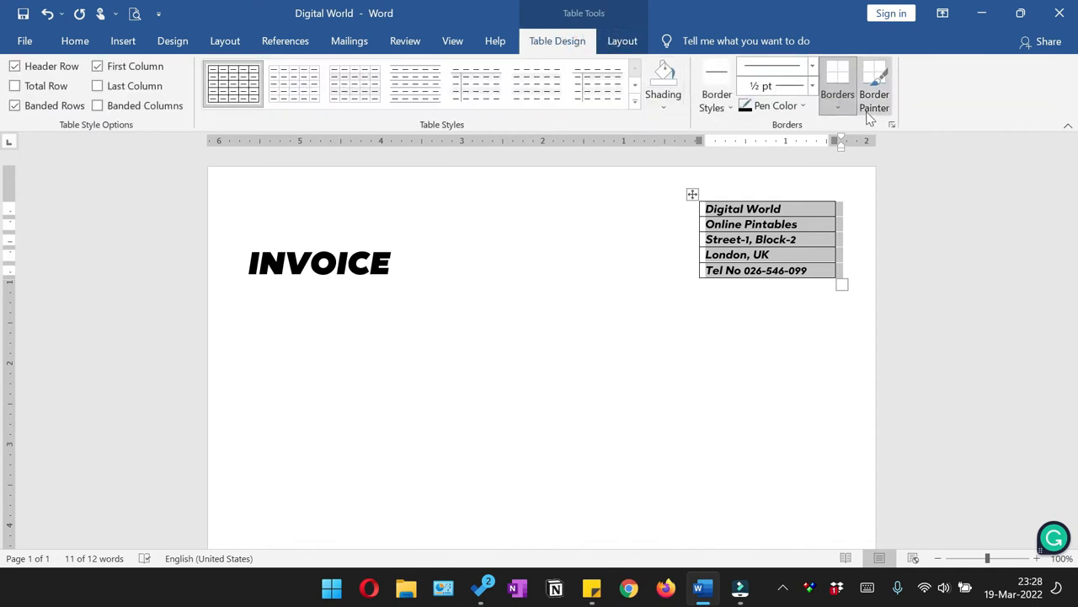
left_click(838, 105)
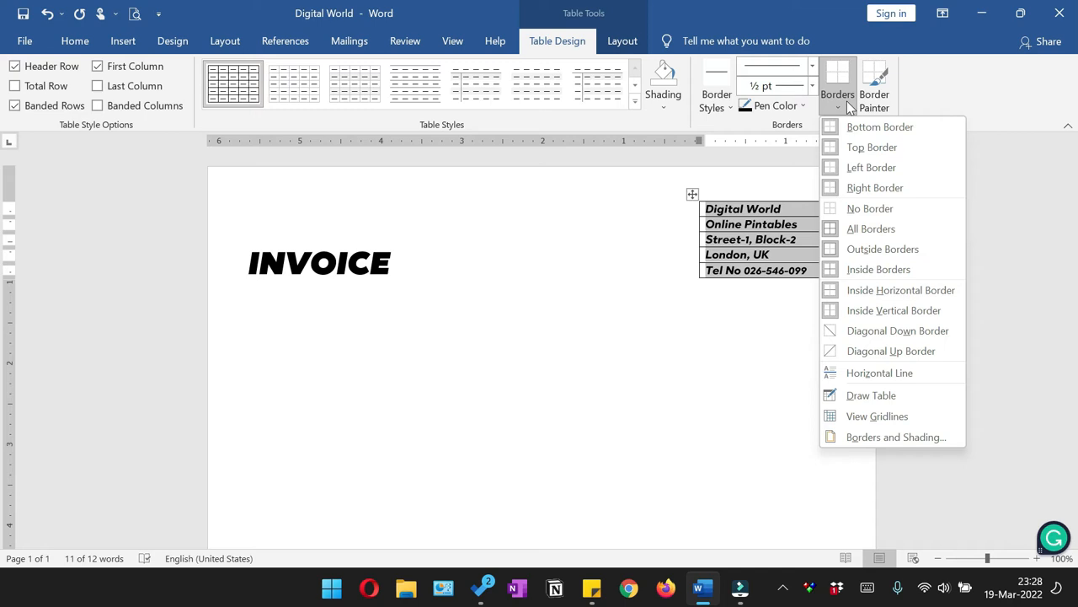
Apply No Border to the company details table so only the text remains.
left_click(870, 209)
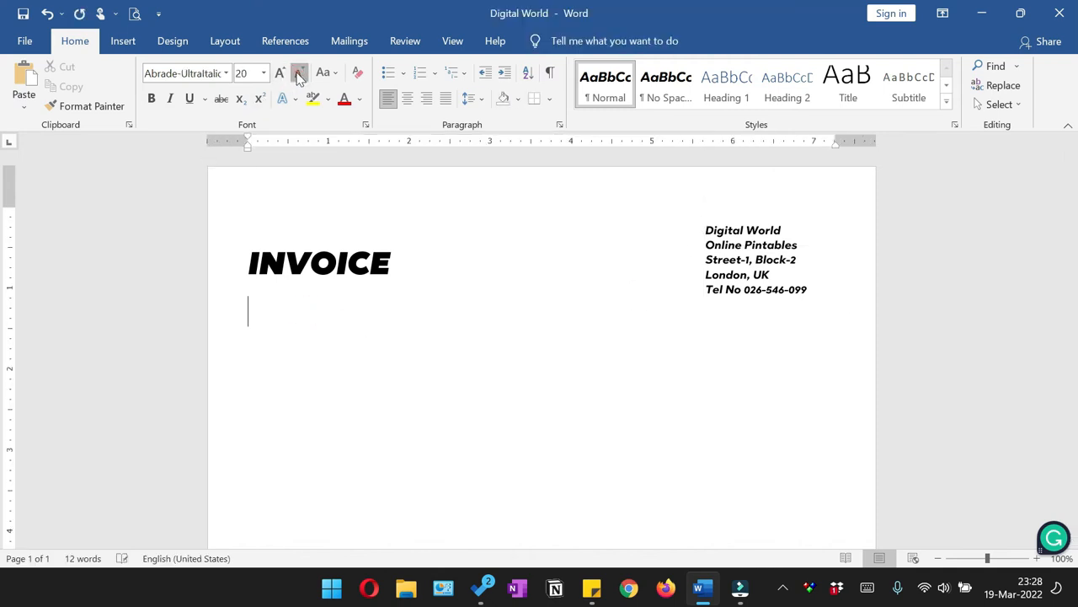
Add an 'Invoice Number' underline on the left and a 'Date' underline on the right in smaller text.
left_click(228, 73)
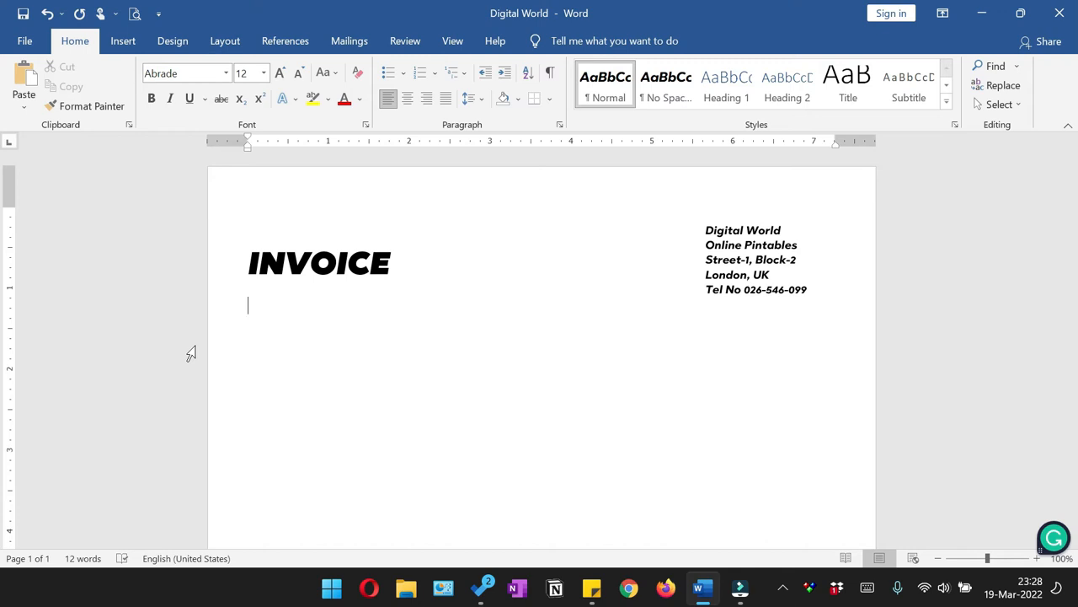
type("Invoice Number")
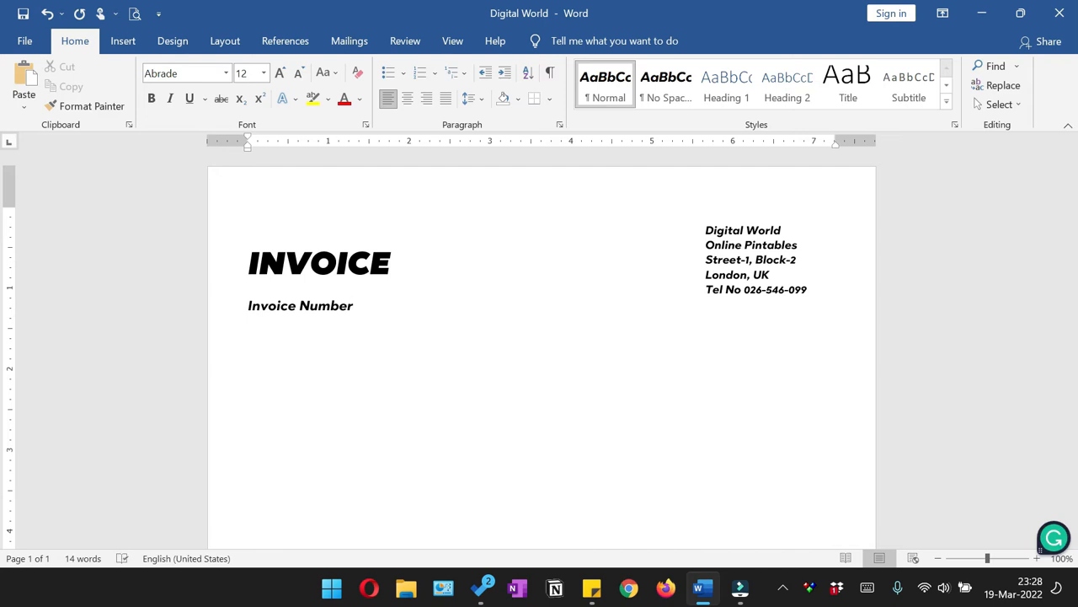
type("_")
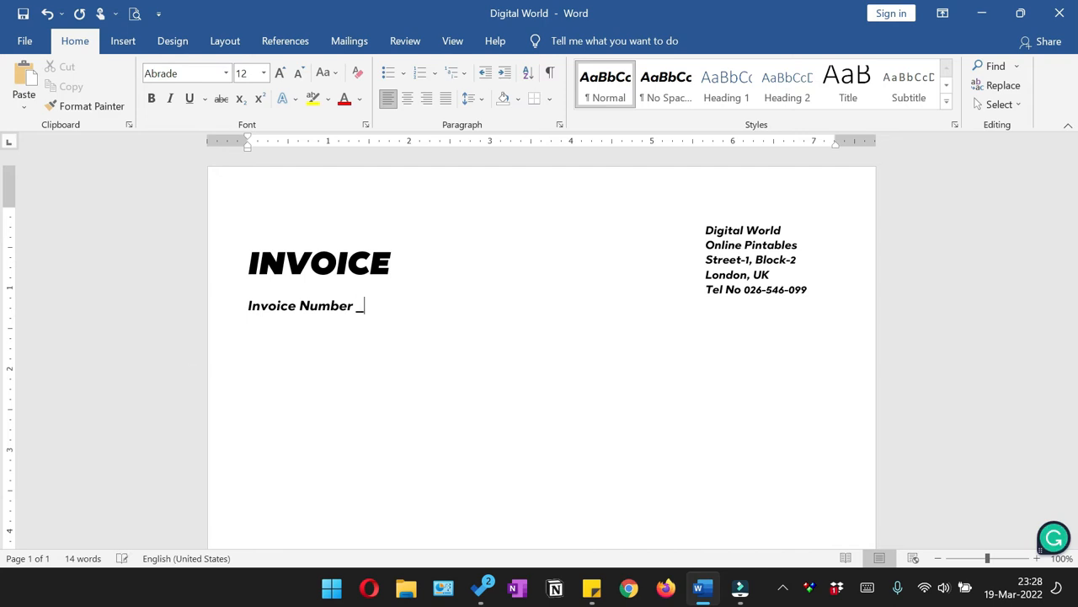
type("________________________")
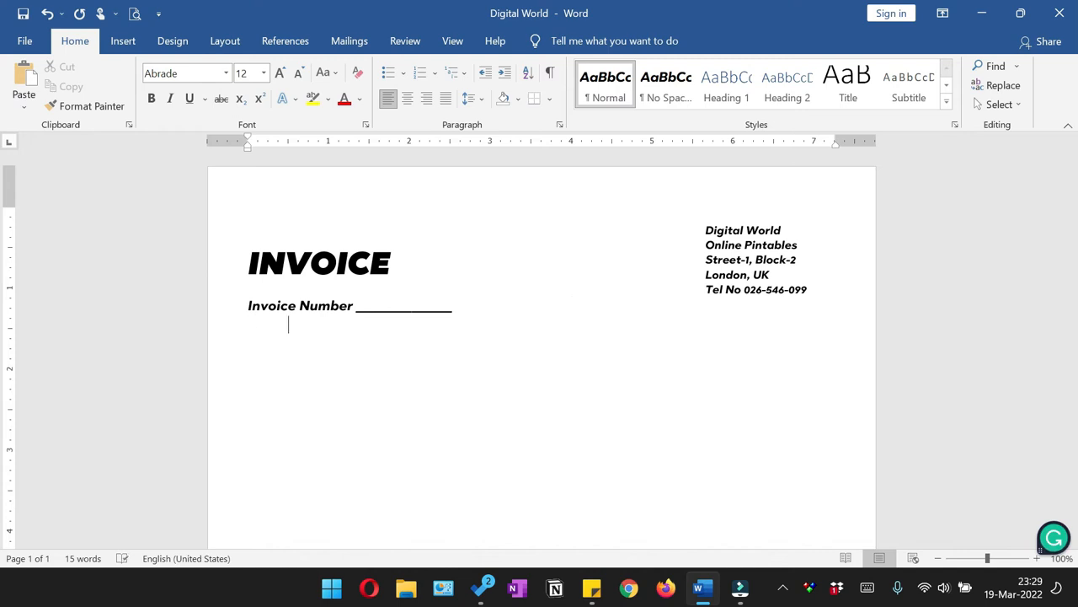
type("D")
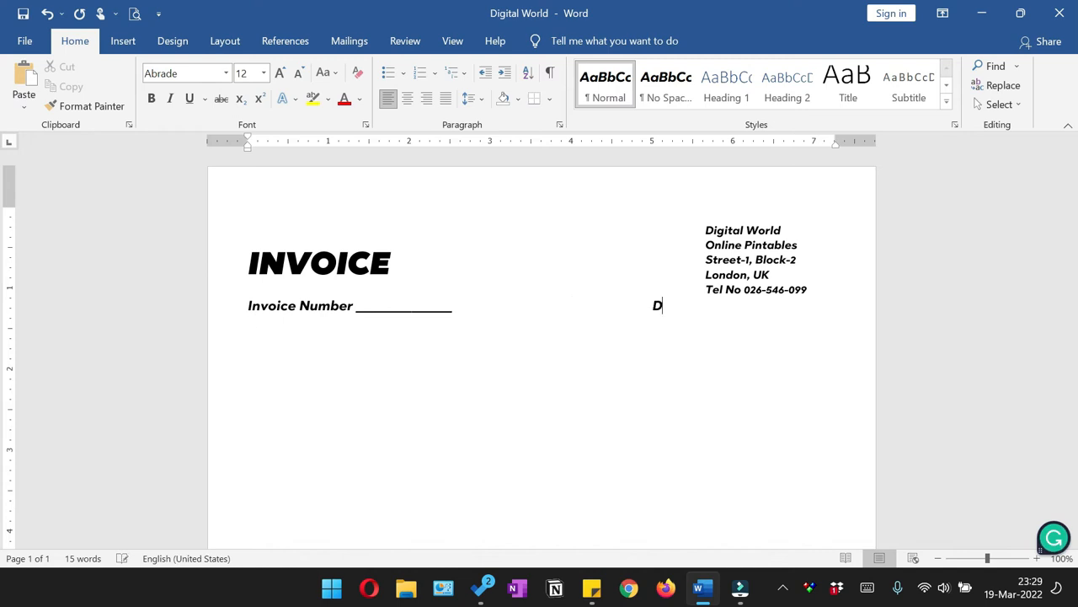
type("ate")
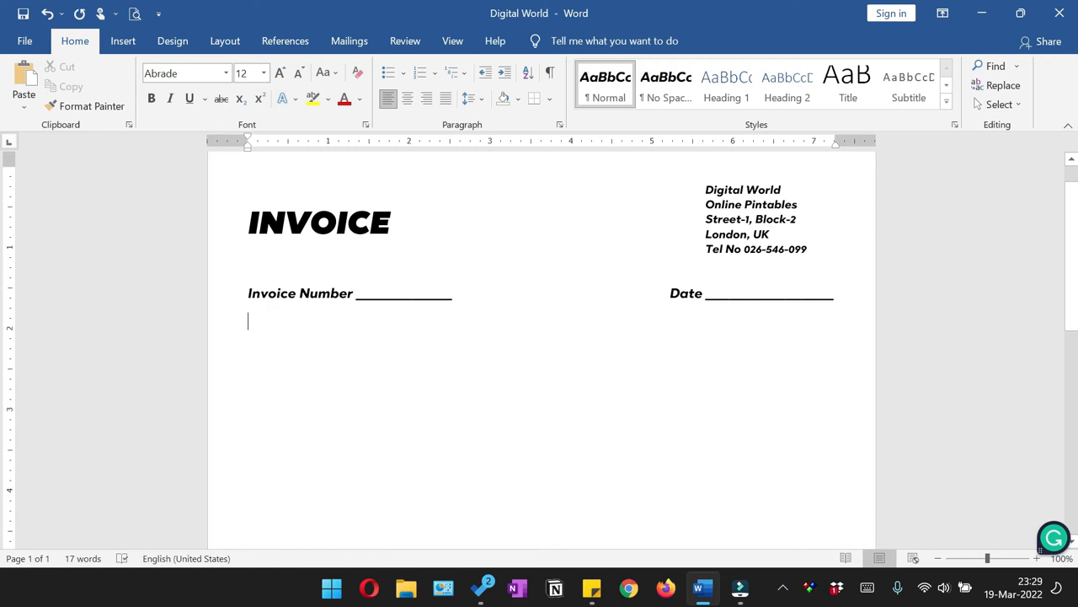
Insert a full-width 1x1 table reading 'Bill To' and shade it black.
left_click(121, 40)
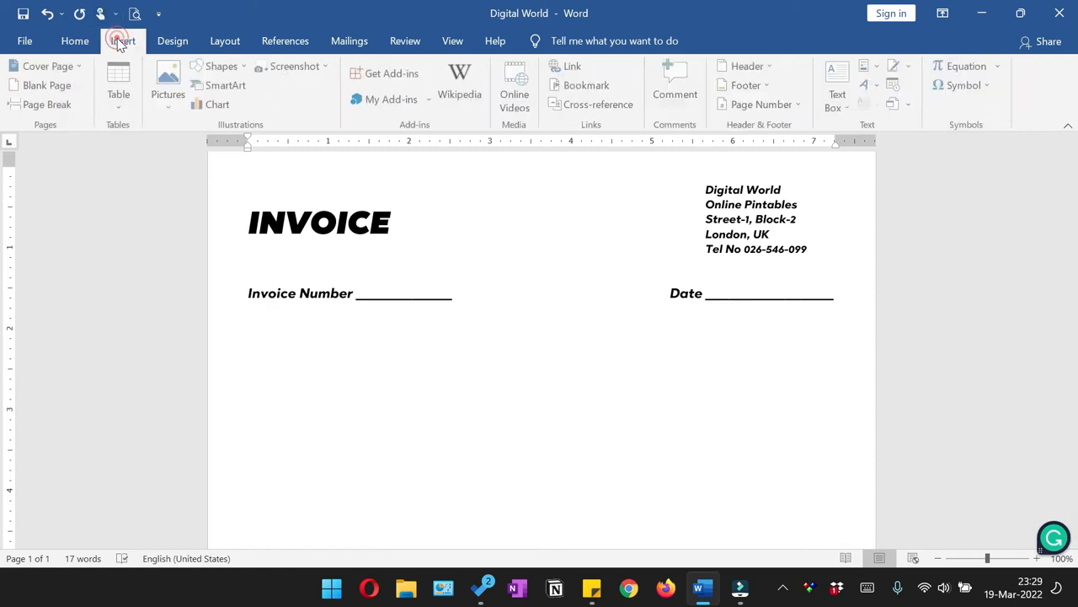
left_click(118, 81)
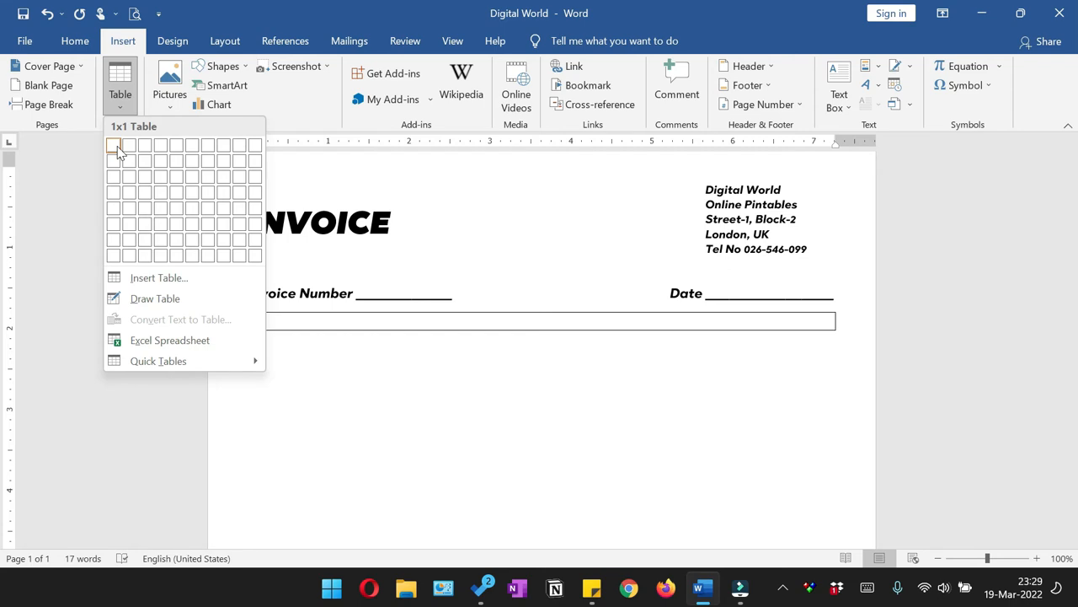
left_click(113, 150)
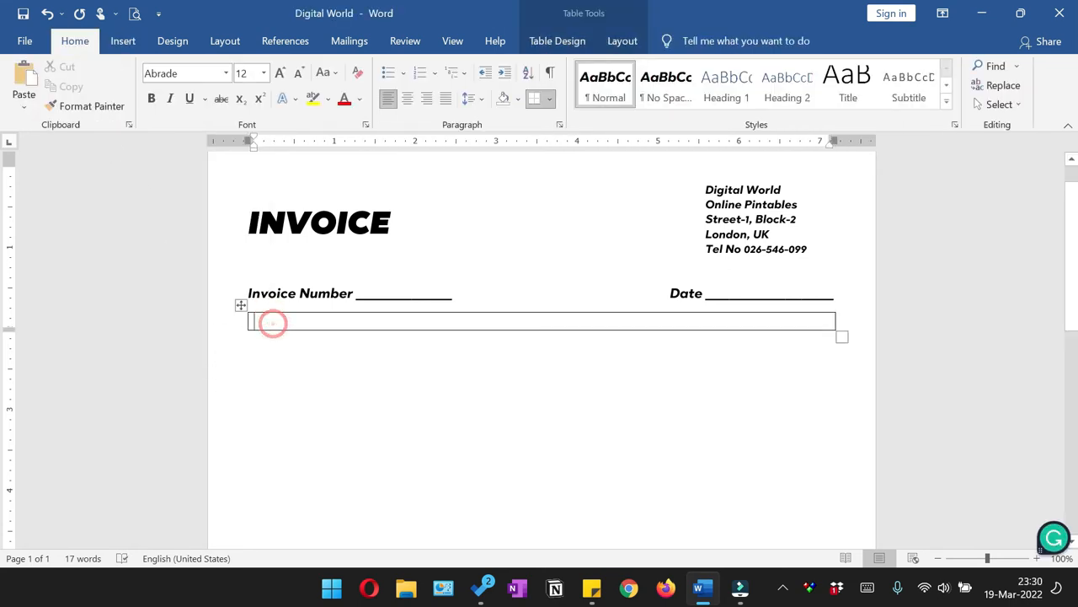
type("B")
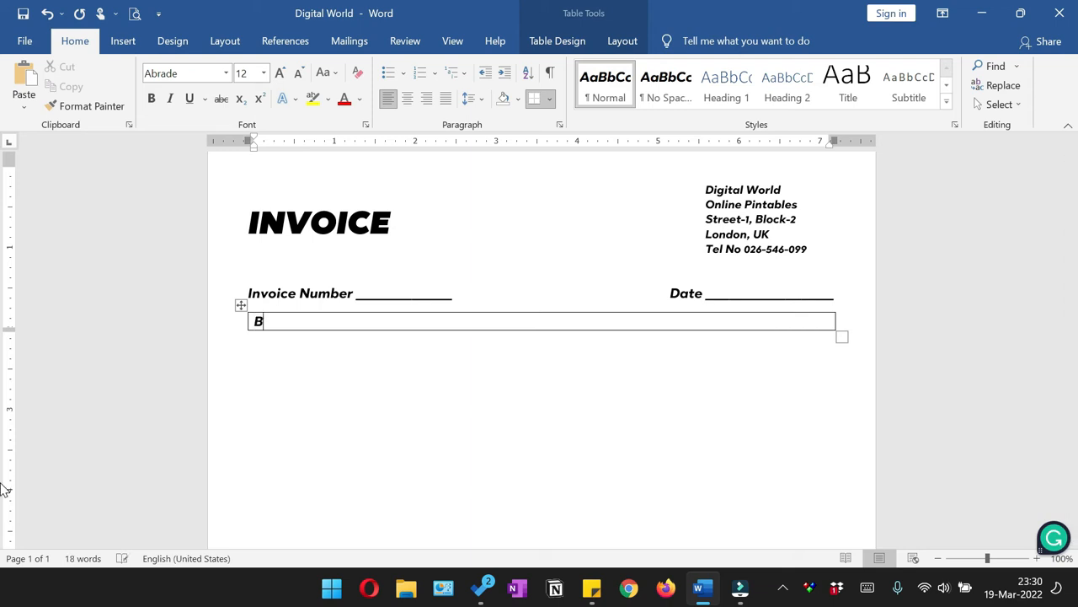
type("ill")
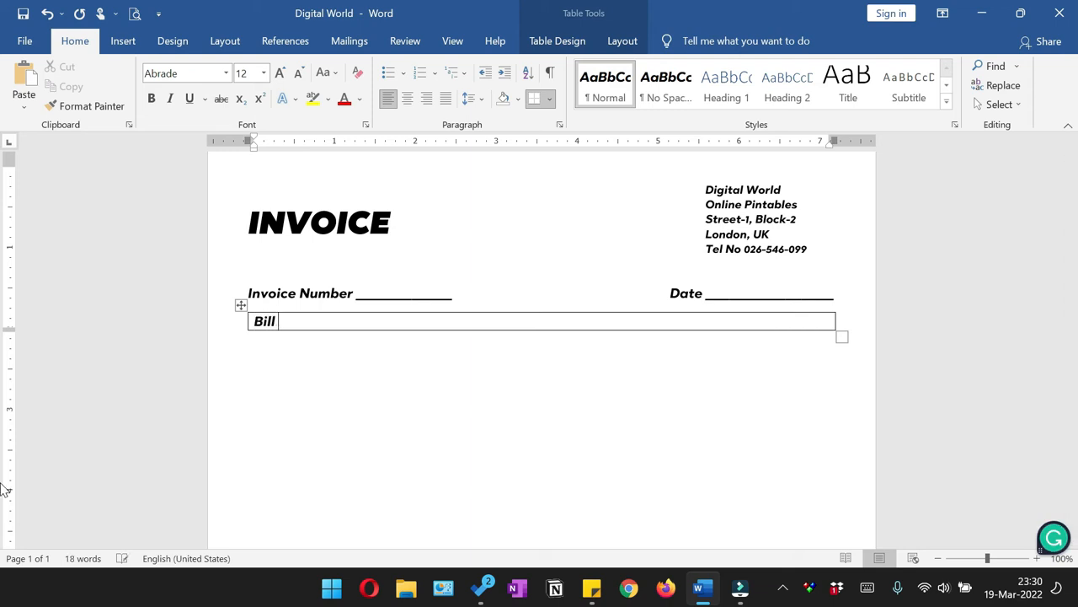
type("To")
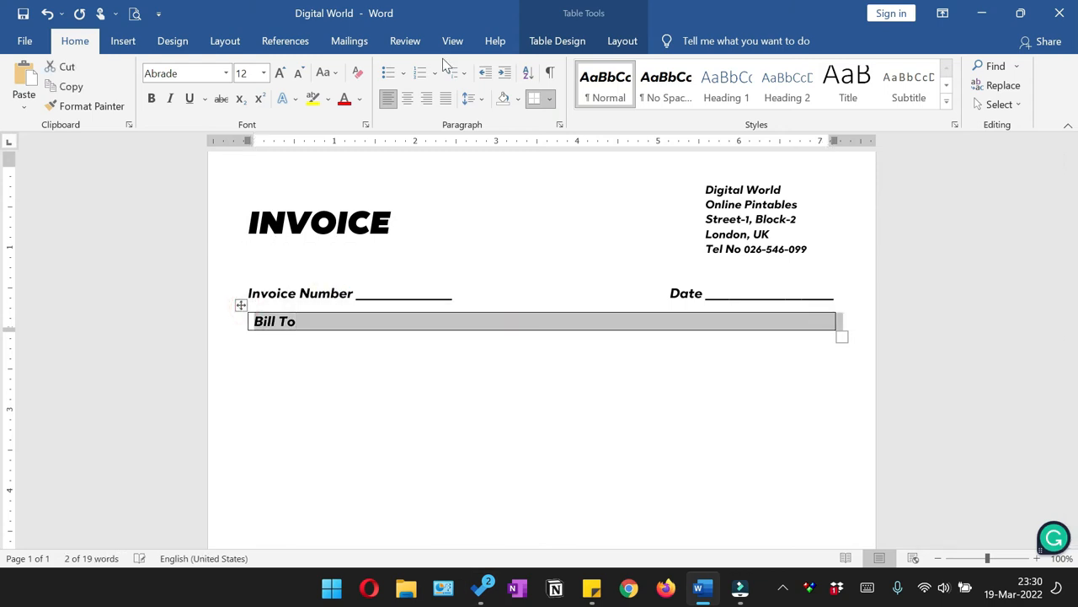
left_click(556, 40)
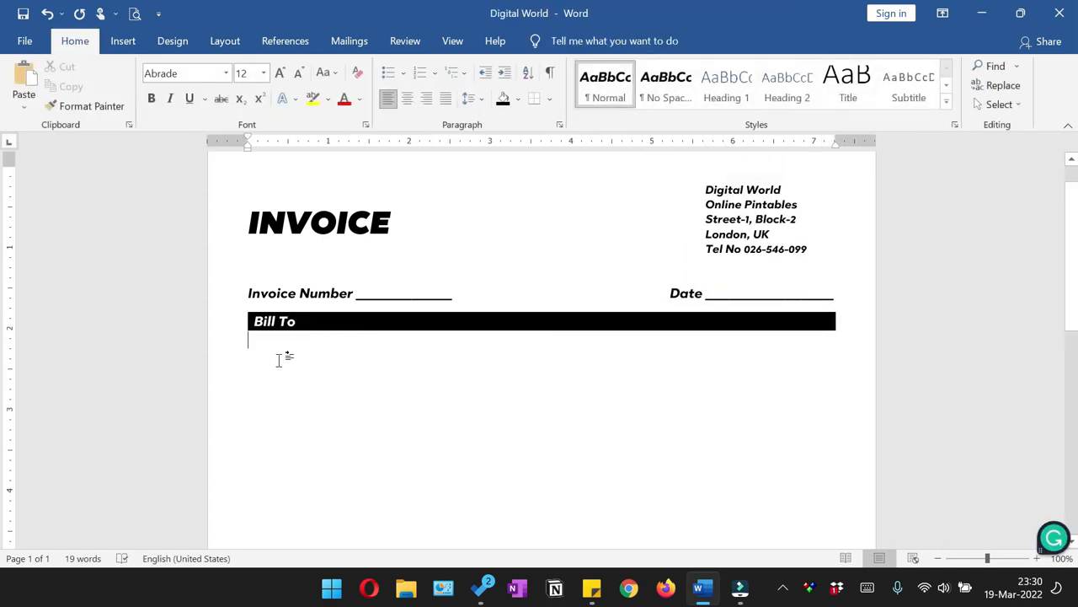
Add Name, Address, Email and Phone No lines, each with a row of underscores.
type("Name")
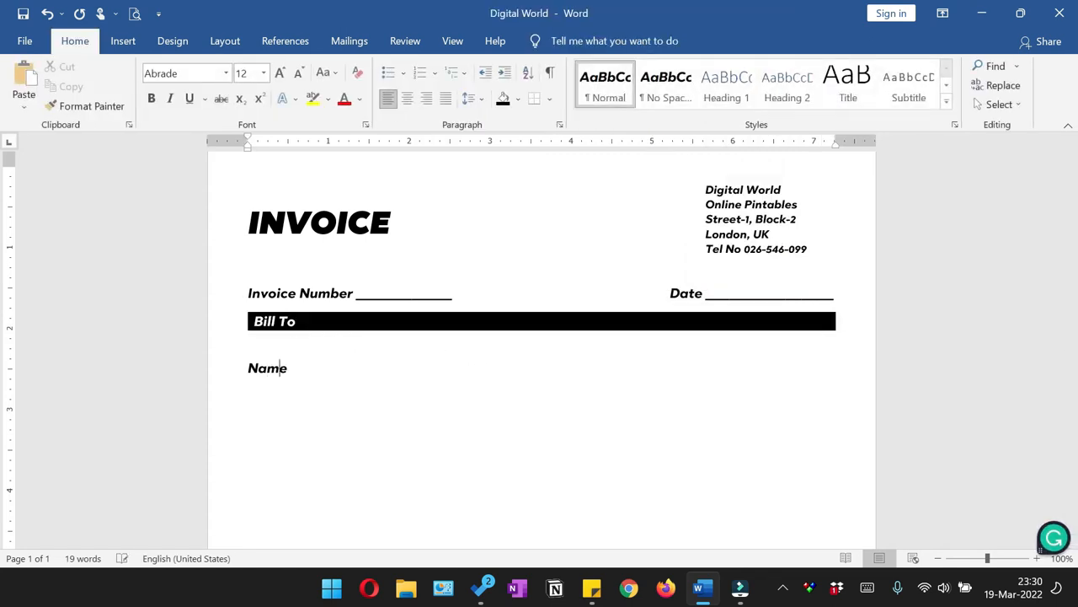
type("_")
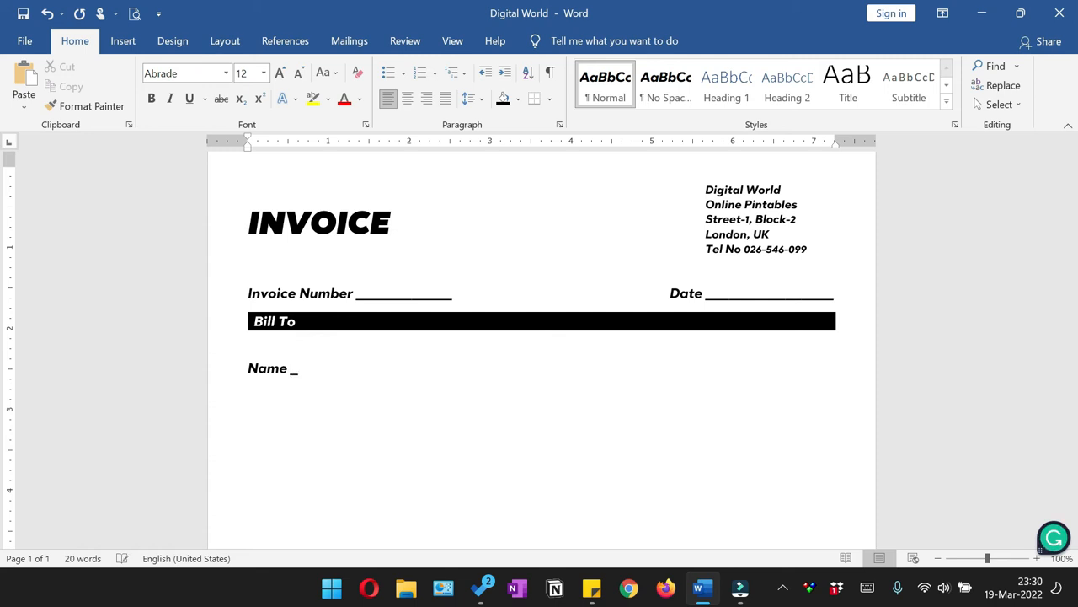
type("_______________________________________________________________________________")
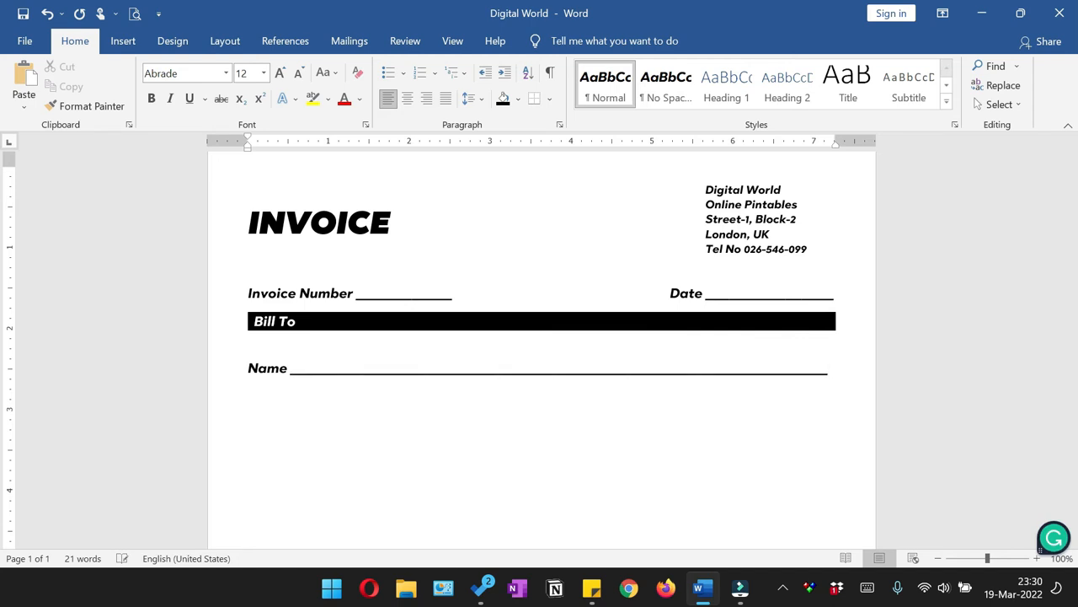
type("Ad")
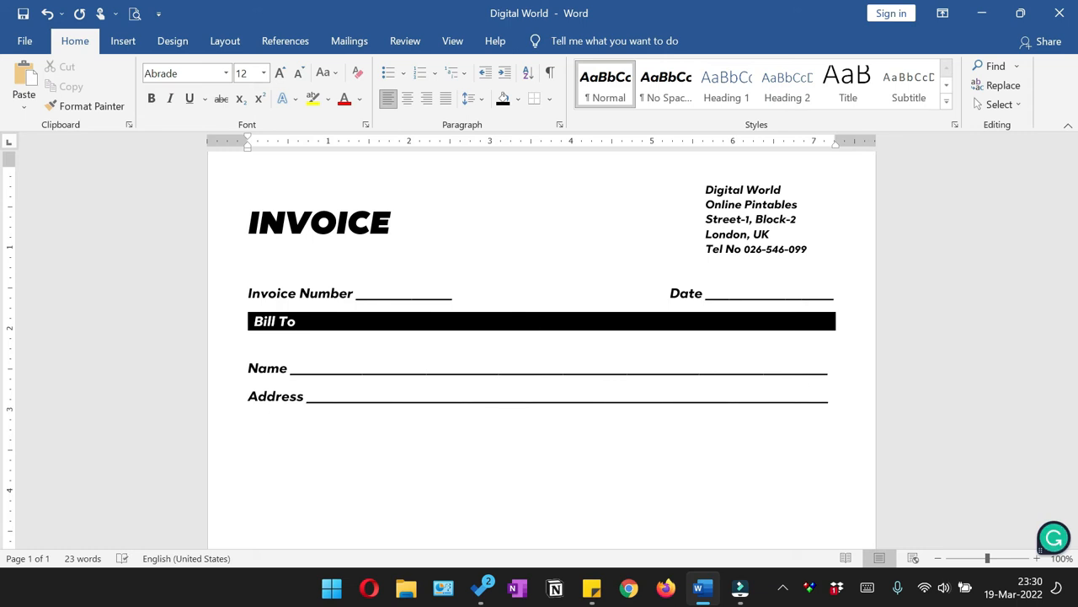
type("Email ______________________________")
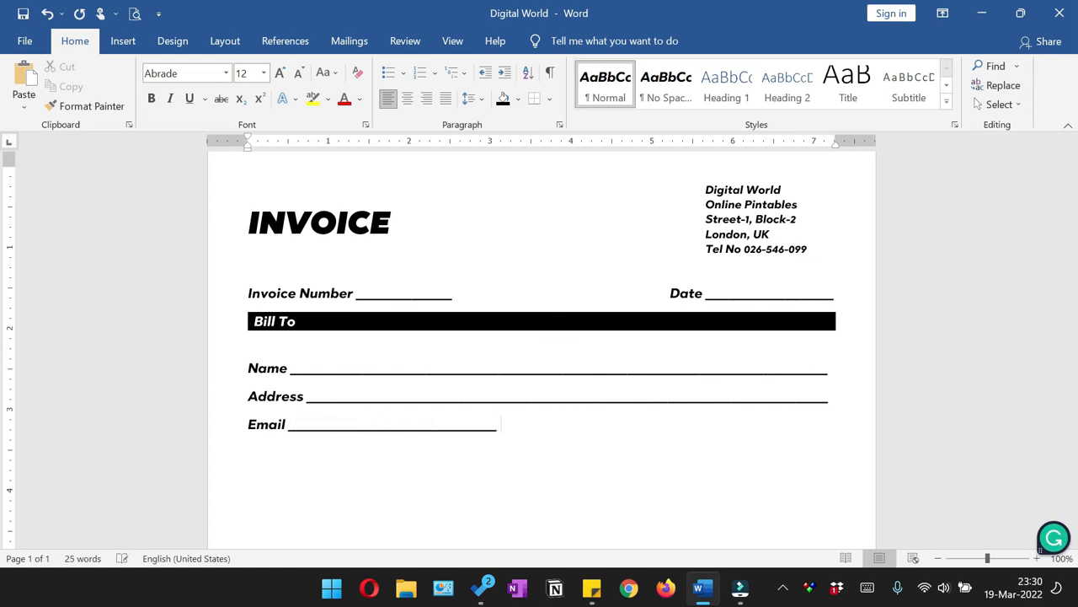
type("Phone No ________________________________________")
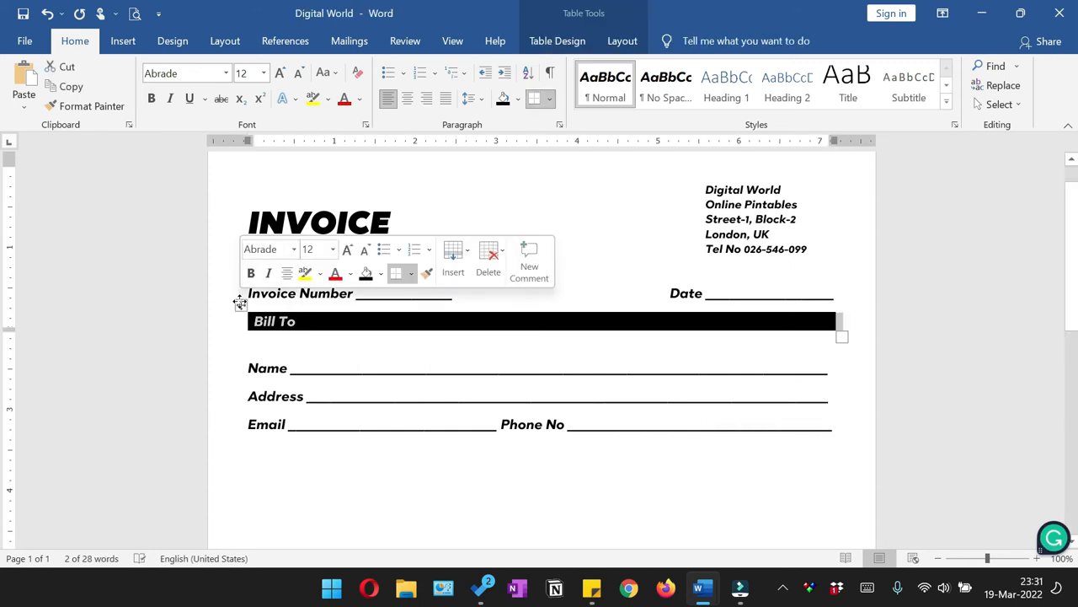
Paste a copy of the Bill To bar below the Email line and retitle it Product Services.
right_click(273, 322)
type("Pro")
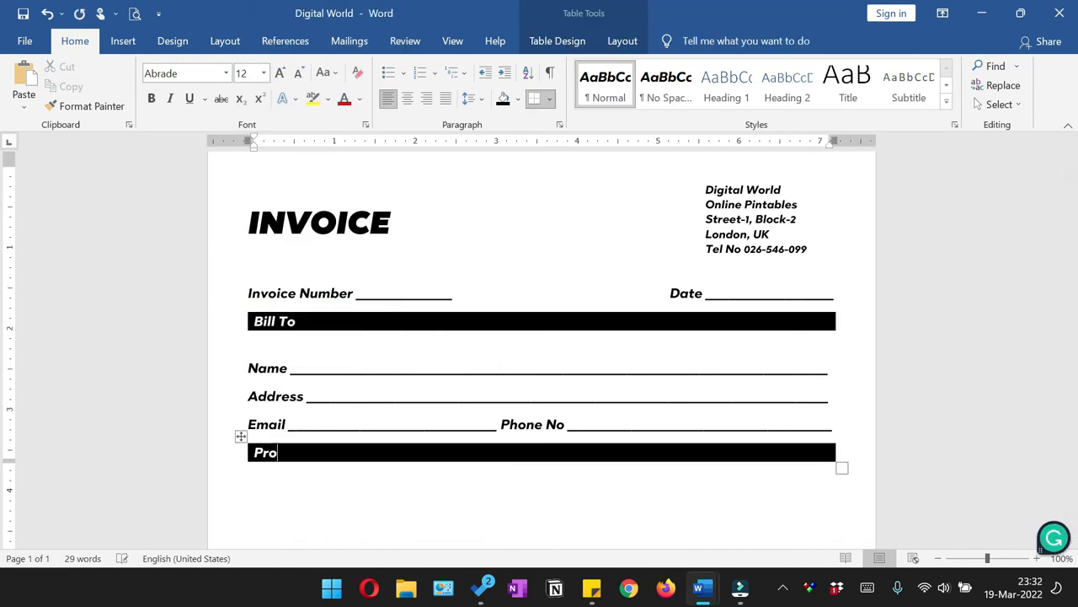
type("duct Services")
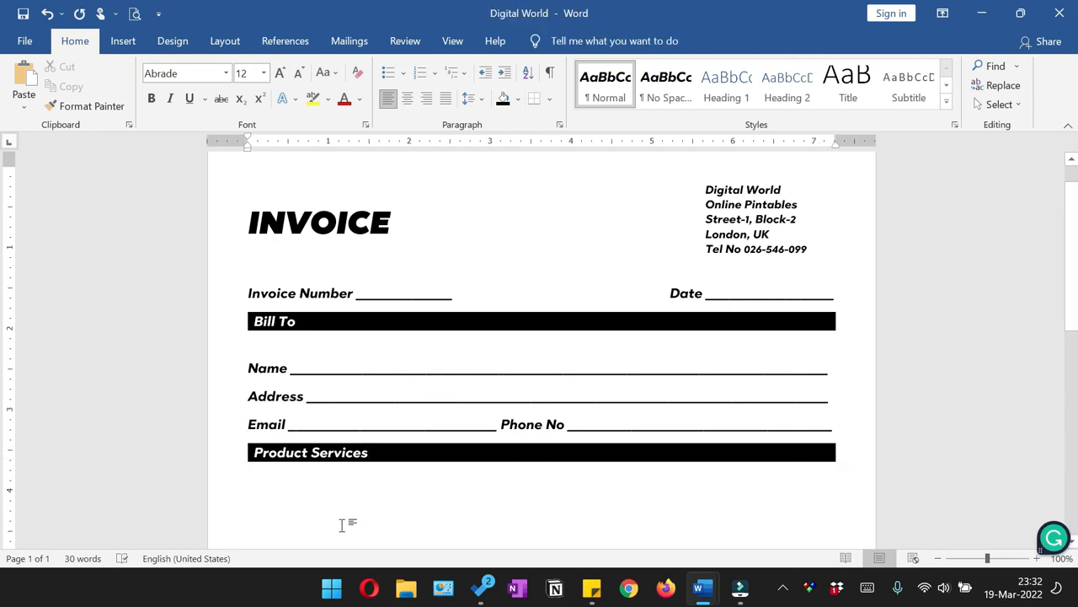
mouse_move(343, 521)
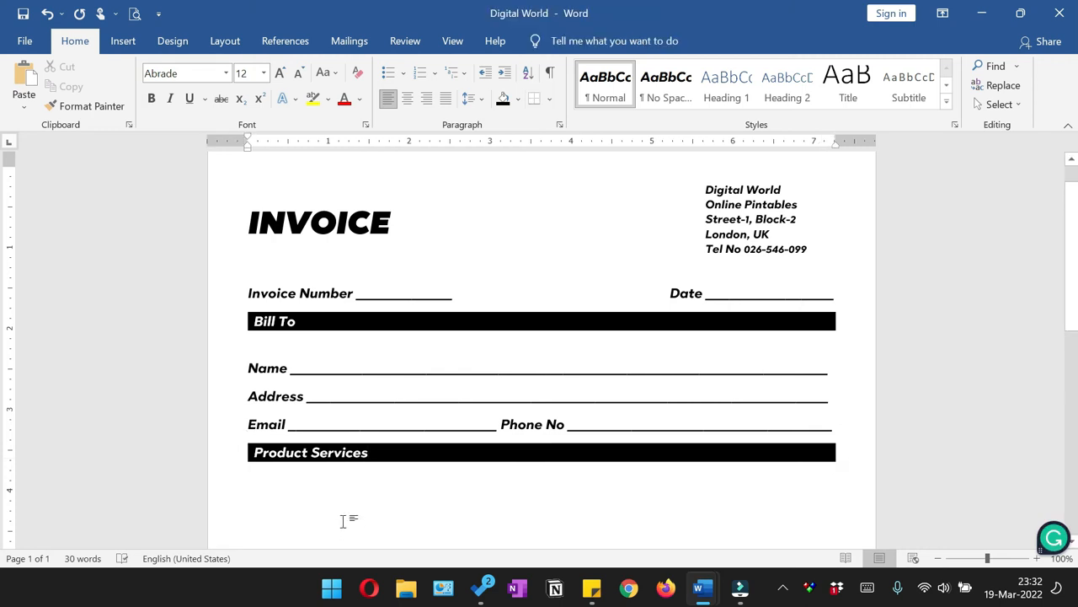
scroll("down", 3)
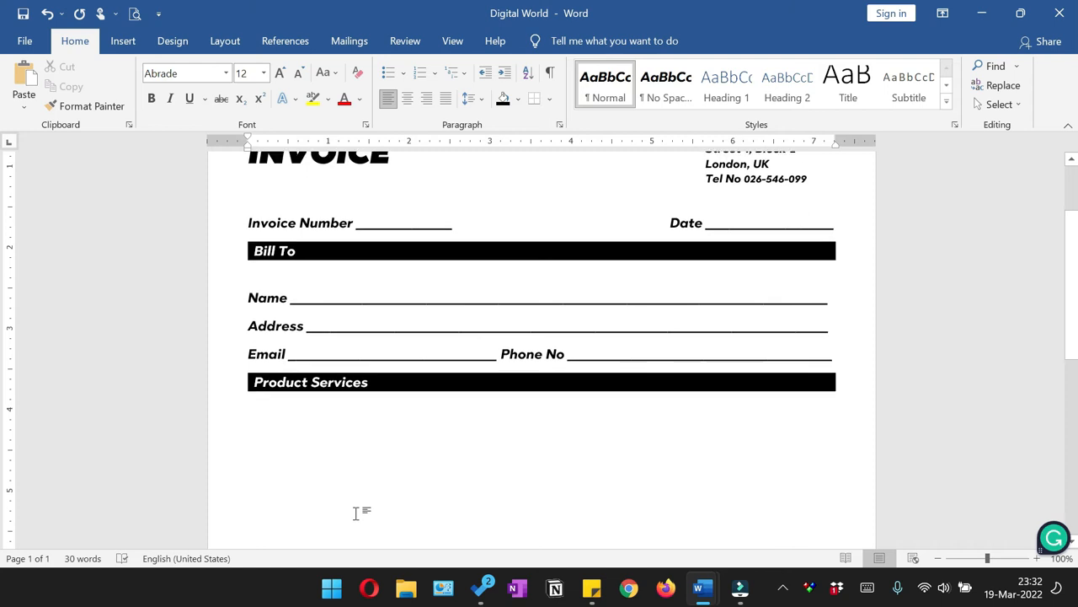
scroll("down", 3)
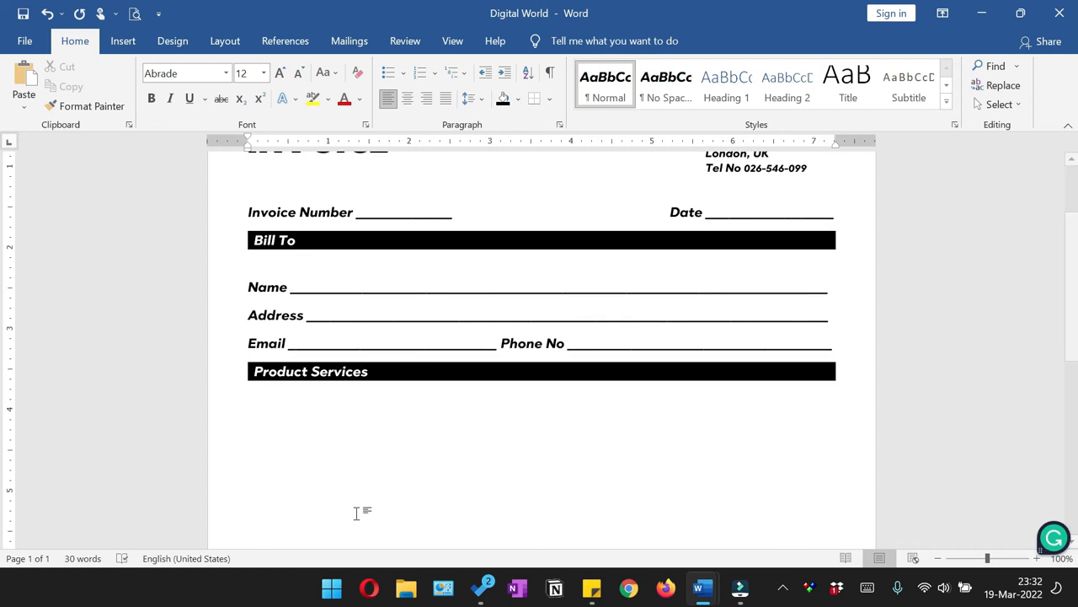
left_click(123, 40)
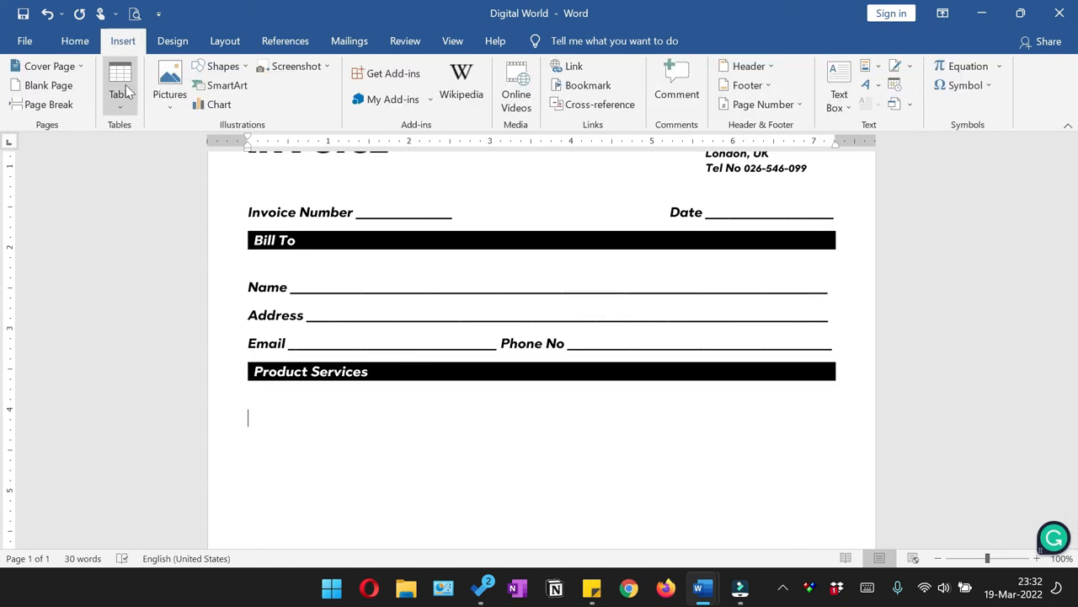
Insert a blank 4-column grid of about twelve rows under the Product Services bar.
left_click(120, 84)
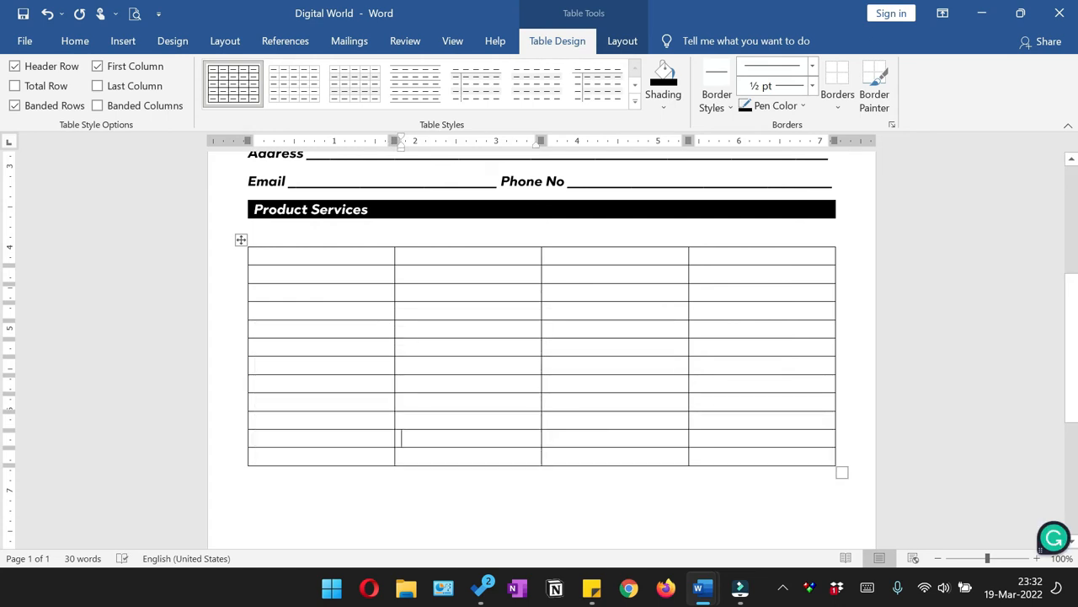
left_click(75, 41)
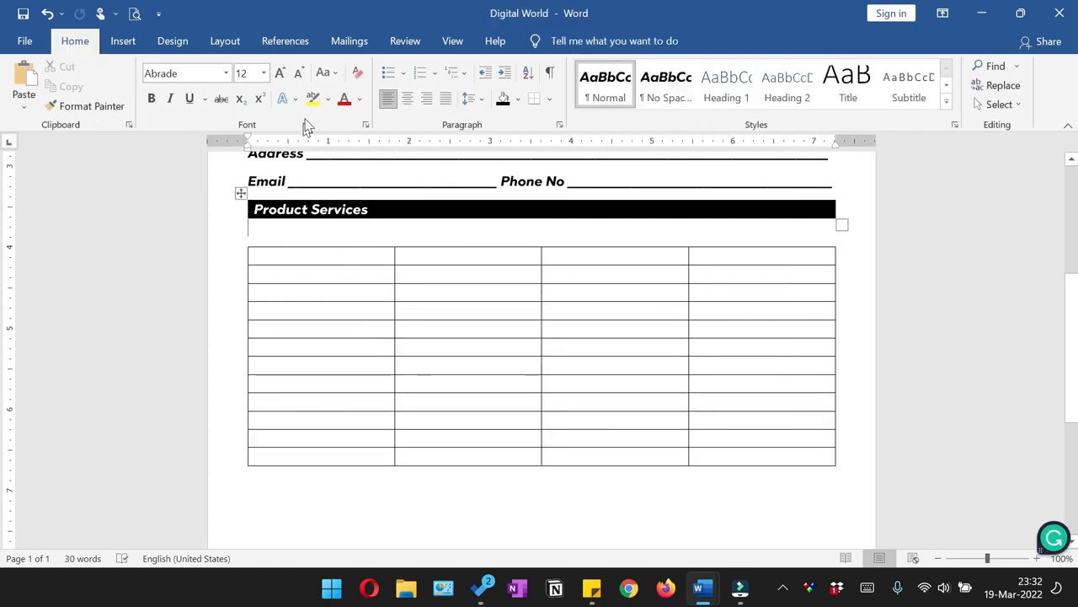
Set all table rows to 0.4" height and drag the first column border right to widen it.
left_click(300, 73)
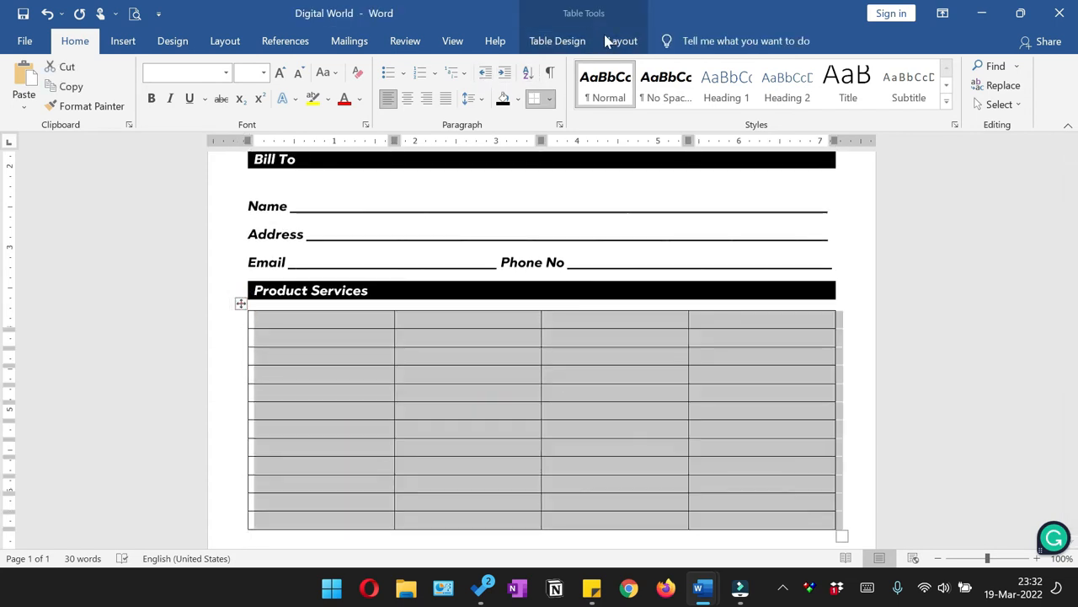
left_click(620, 40)
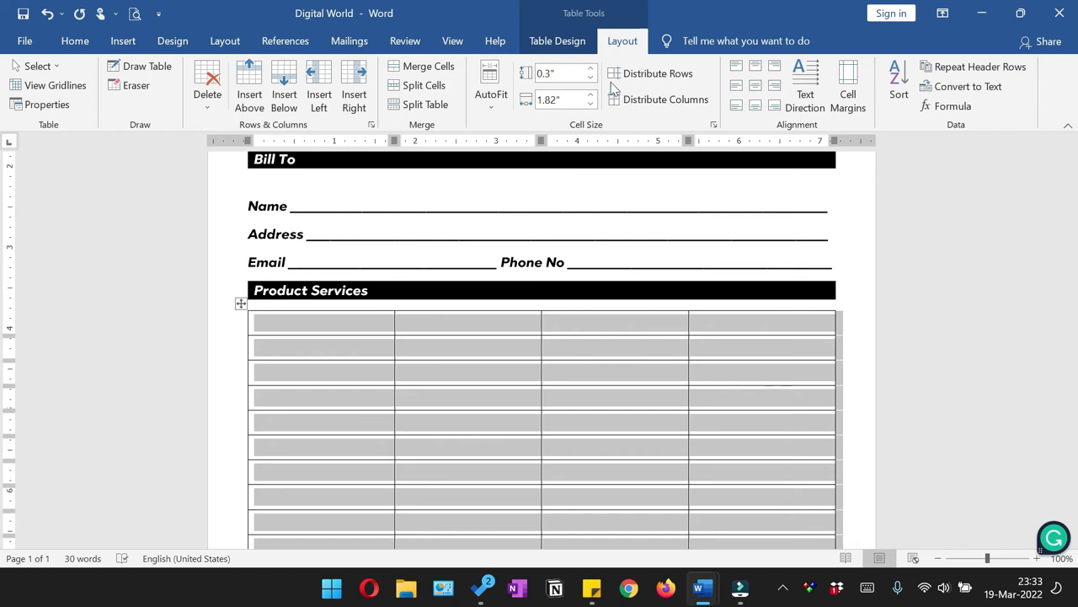
left_click(593, 67)
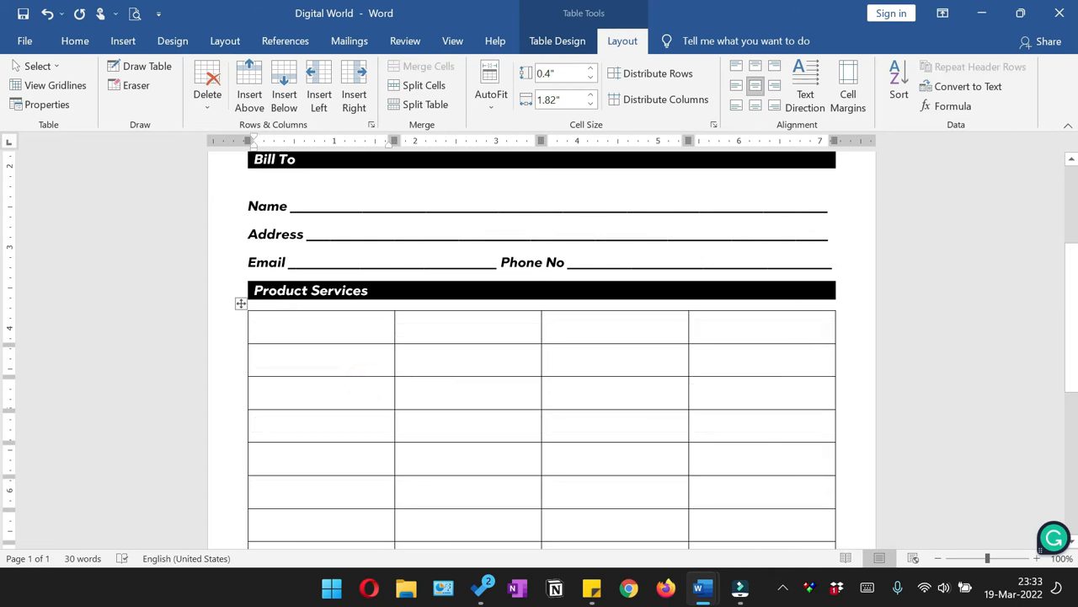
mouse_move(394, 328)
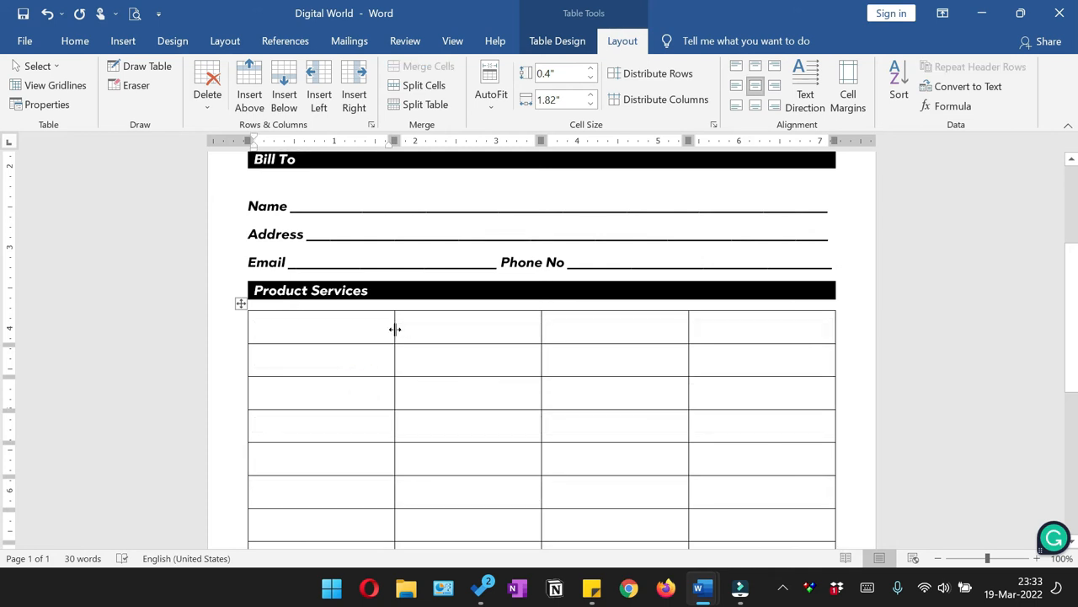
left_click_drag(395, 328, 519, 329)
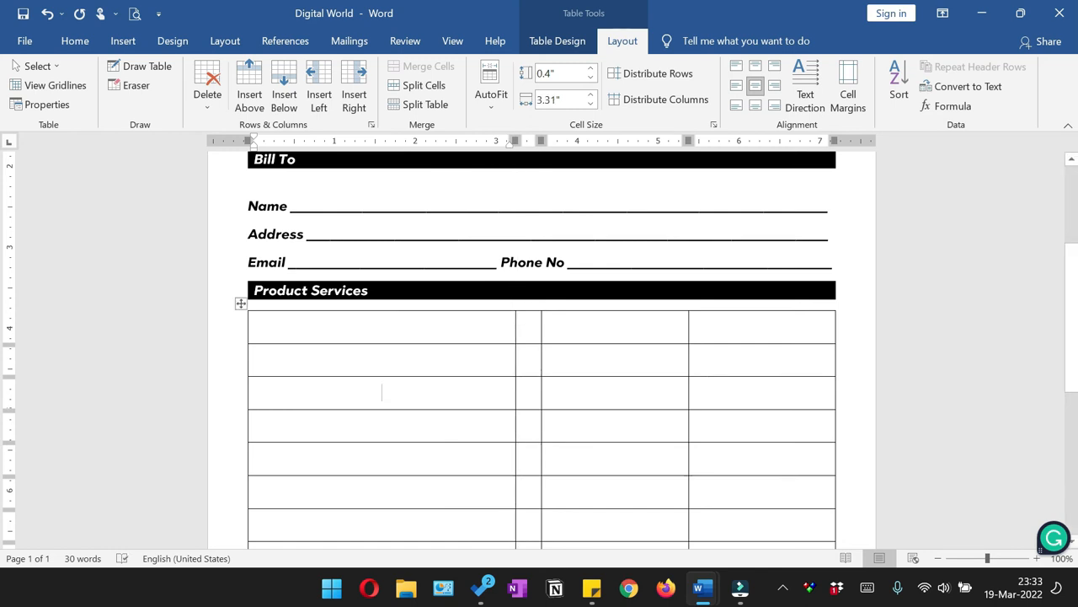
mouse_move(405, 343)
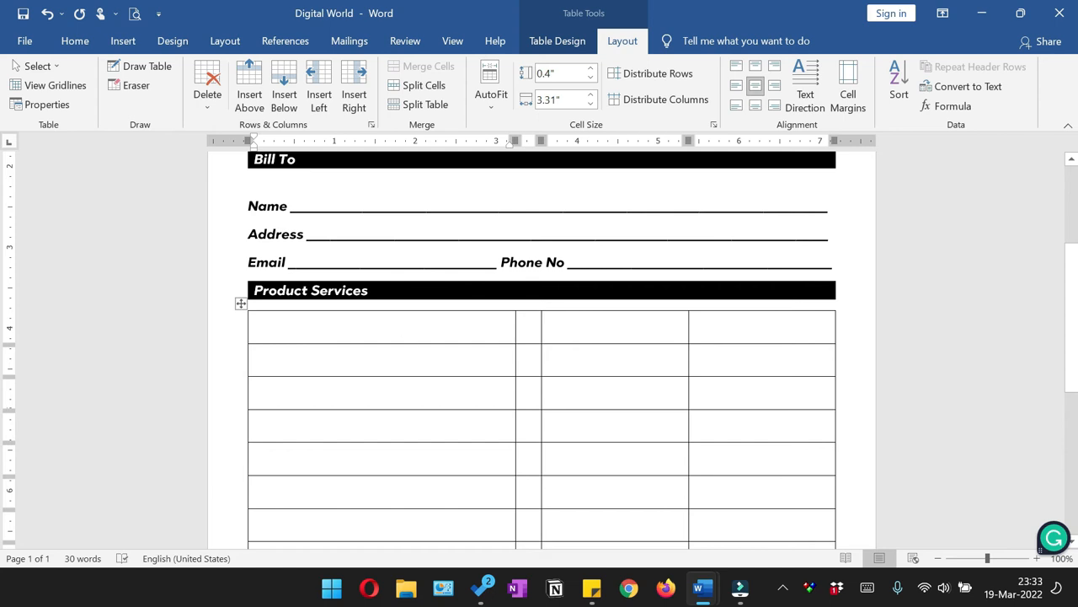
Select columns 2–4 so they can be distributed to equal widths.
left_click(381, 391)
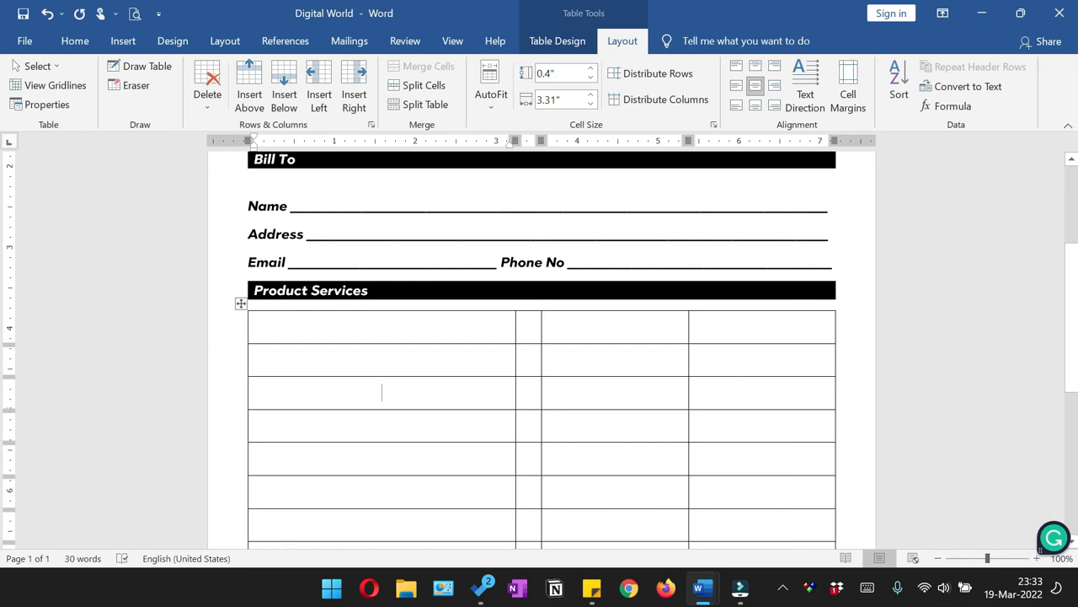
scroll("down", 3)
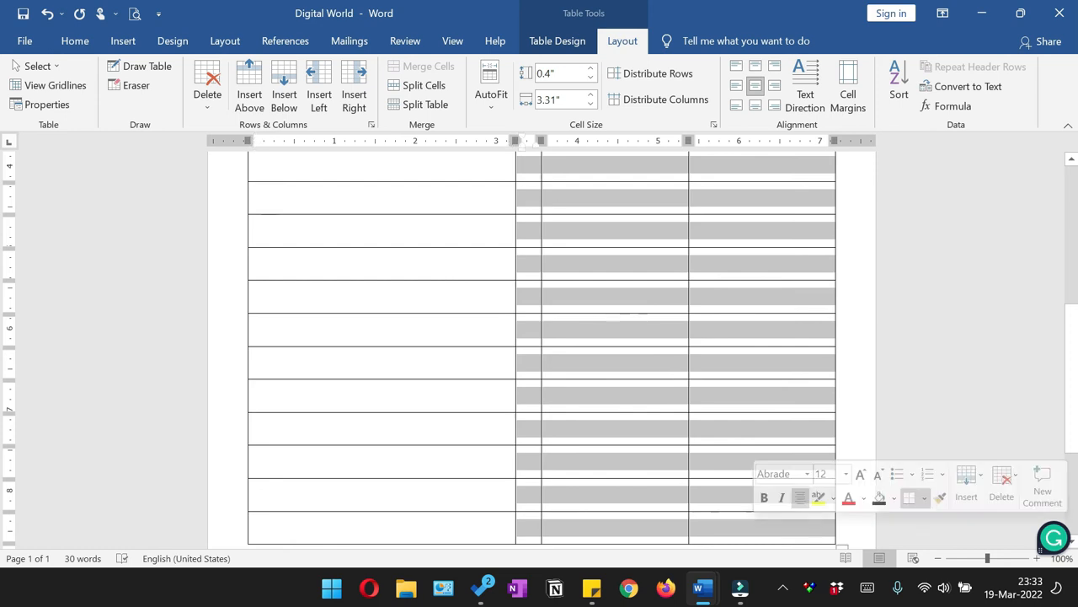
left_click_drag(514, 331, 514, 330)
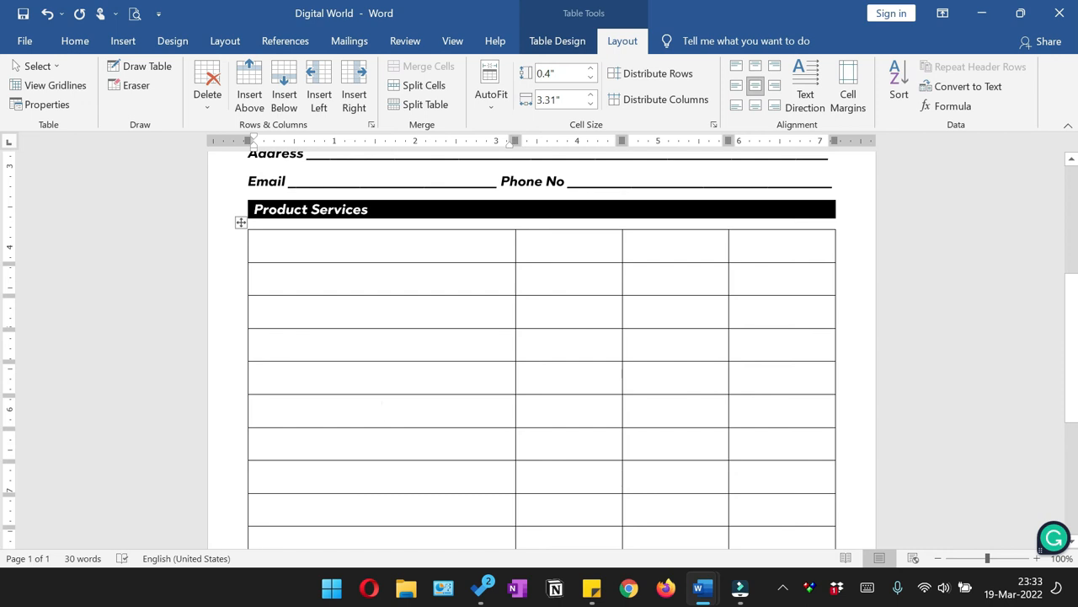
Fill the header row with Descripton, Cost, Quantity and Amoount.
left_click(381, 409)
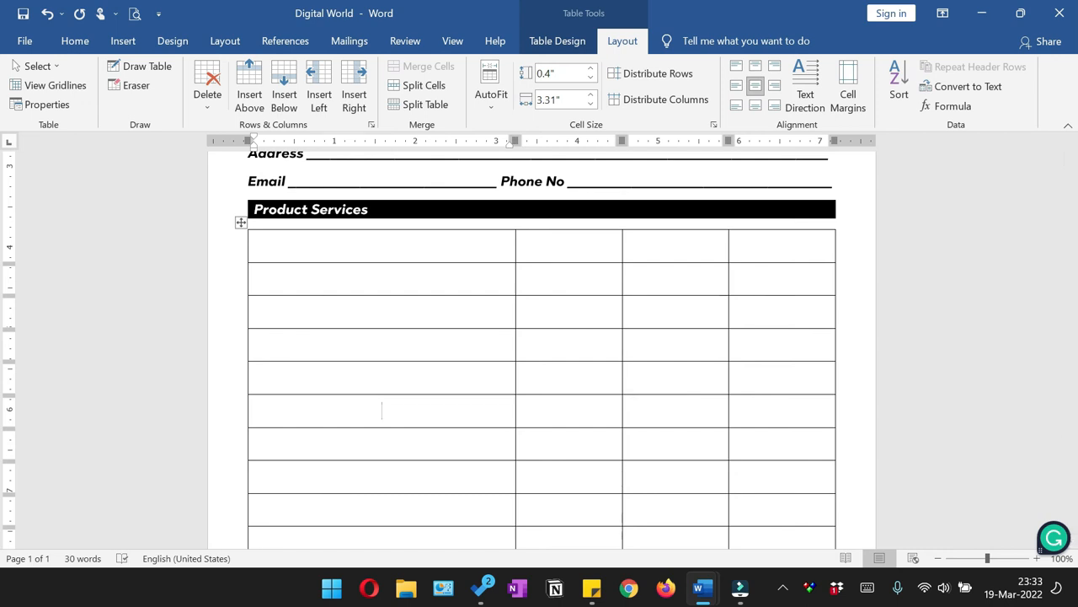
type("D")
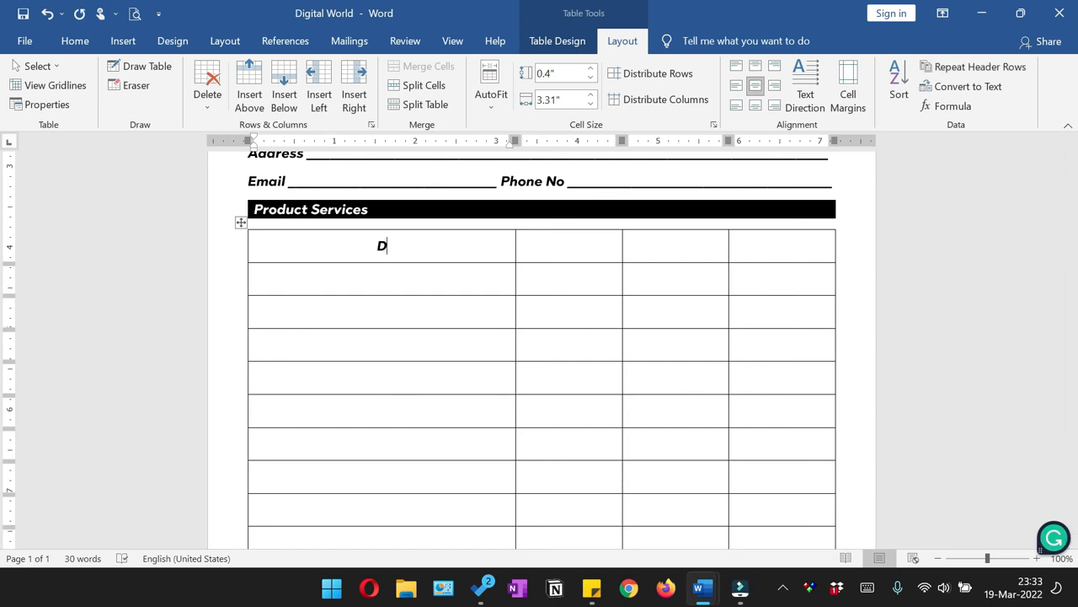
type("Descripton\tCost")
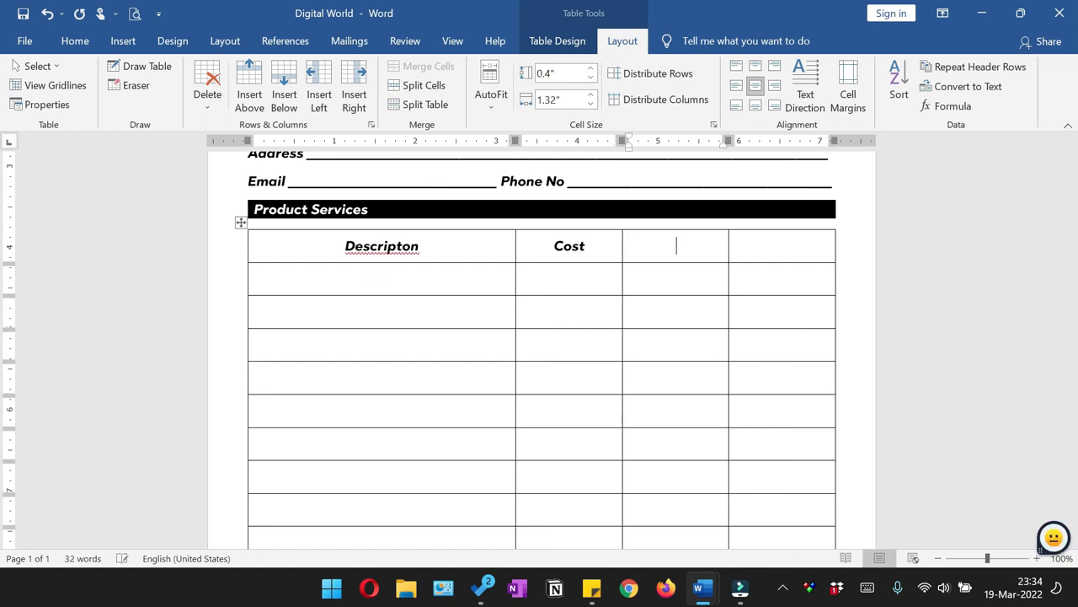
type("Quantity\tAmoount")
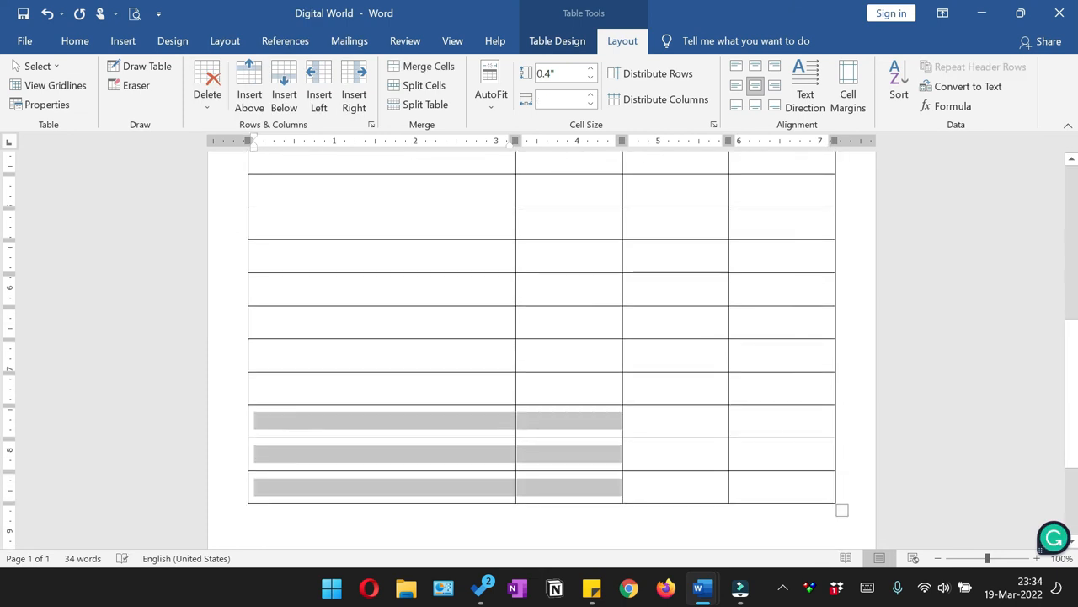
Label the last four rows of the third column Sub-Total, Sales Tax, Savings and G. Total.
type("s")
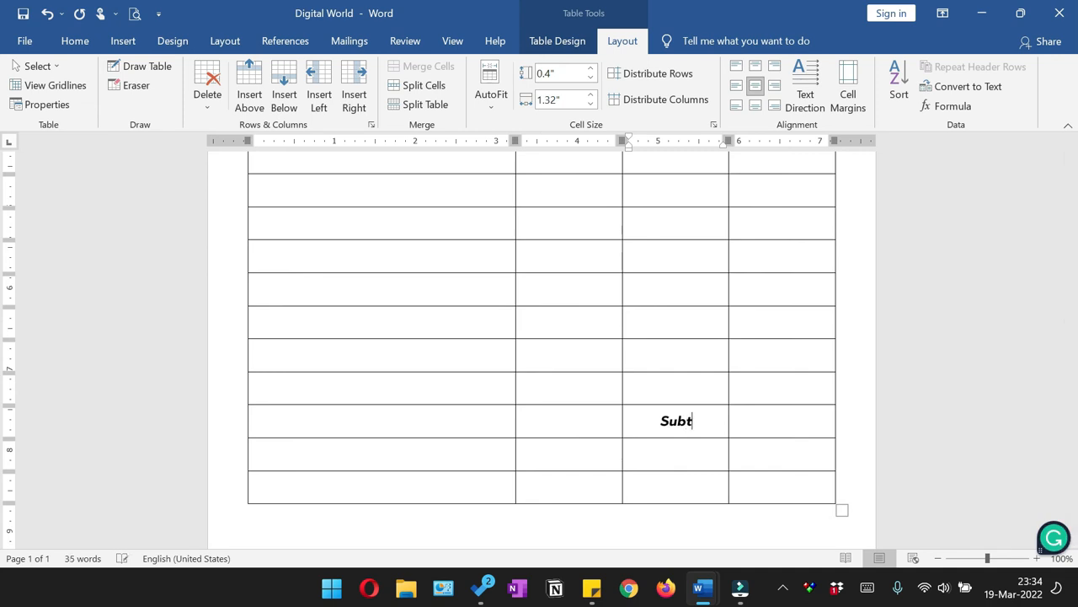
type("otal")
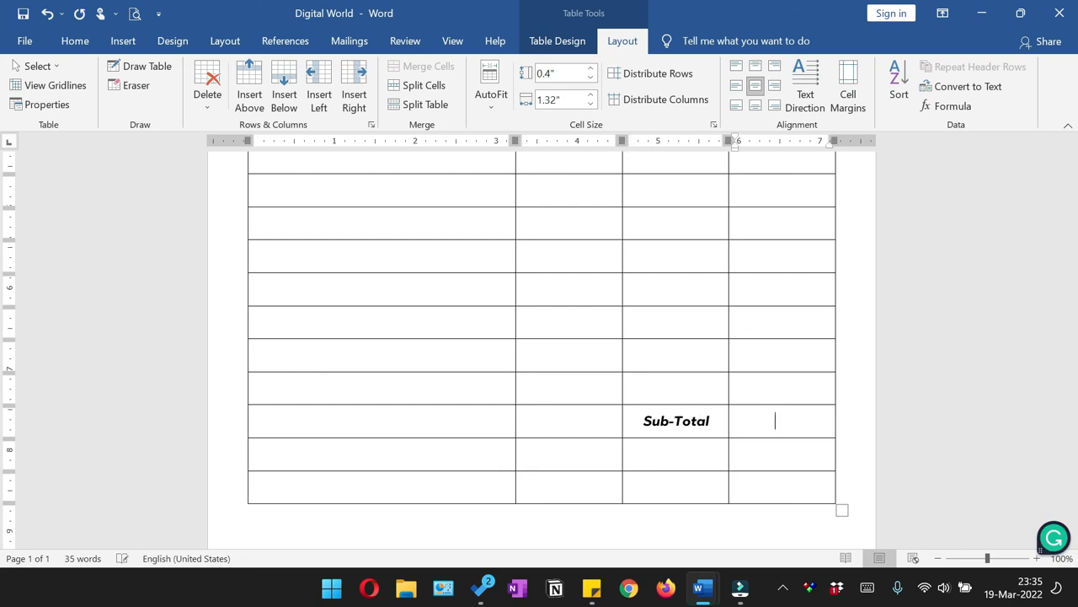
type("Sales Tax")
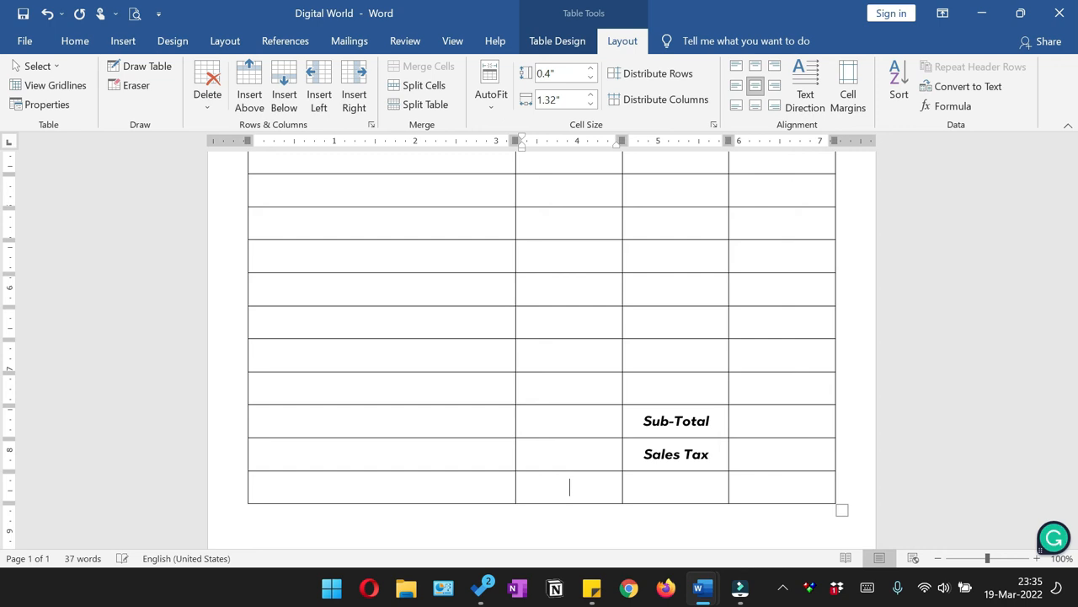
type("Savings")
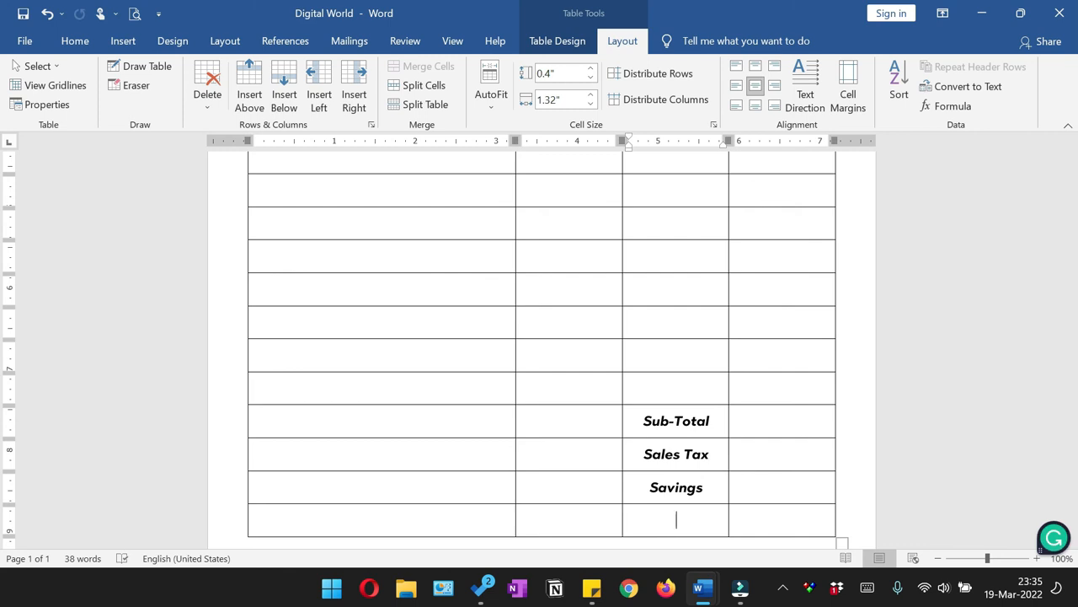
type("G")
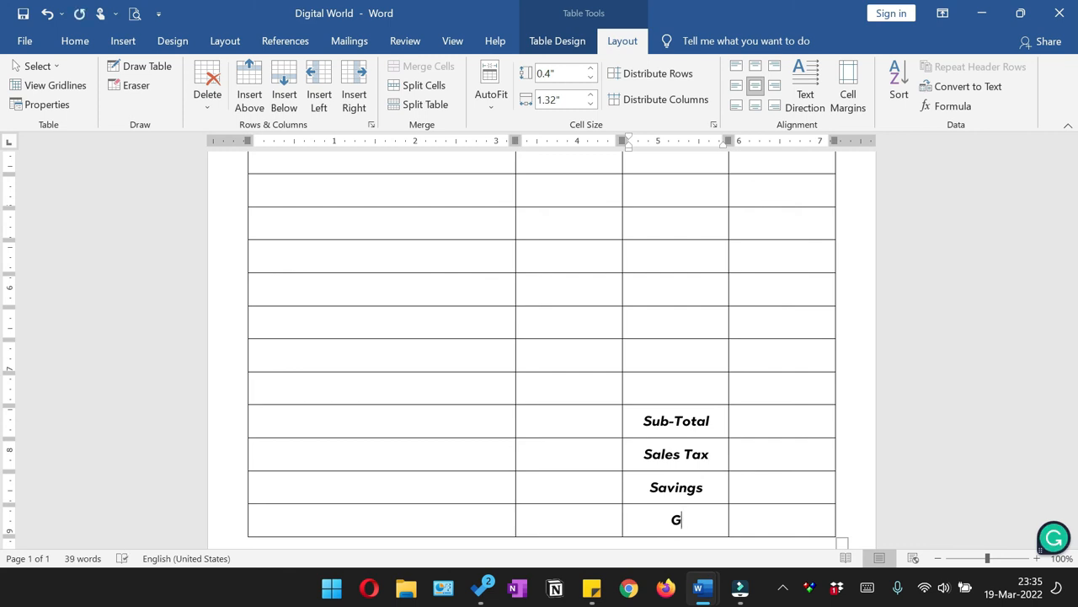
type(".")
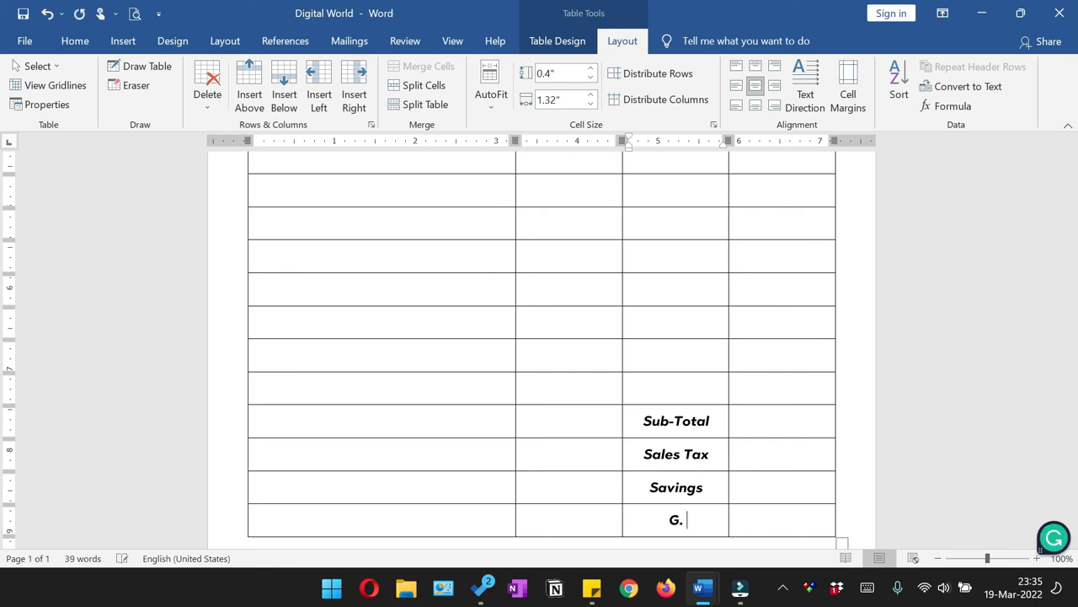
type("Total")
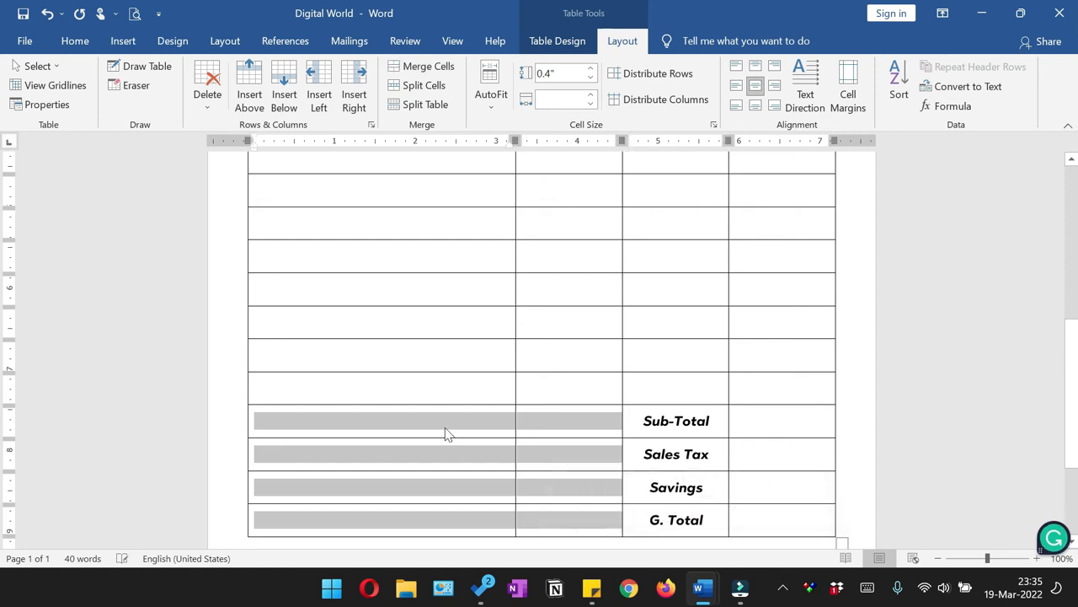
right_click(448, 435)
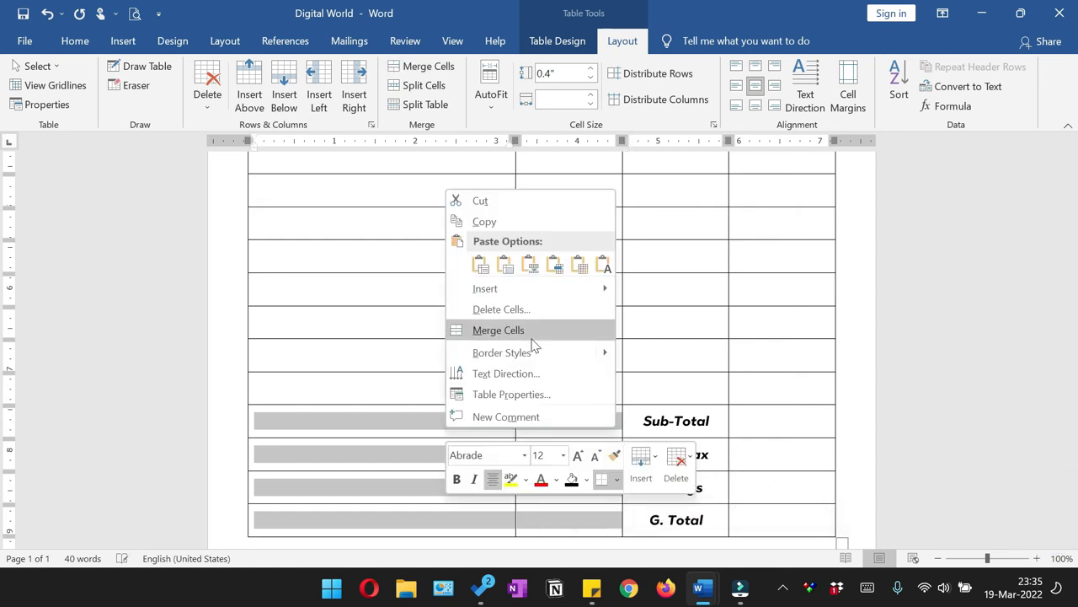
left_click(499, 329)
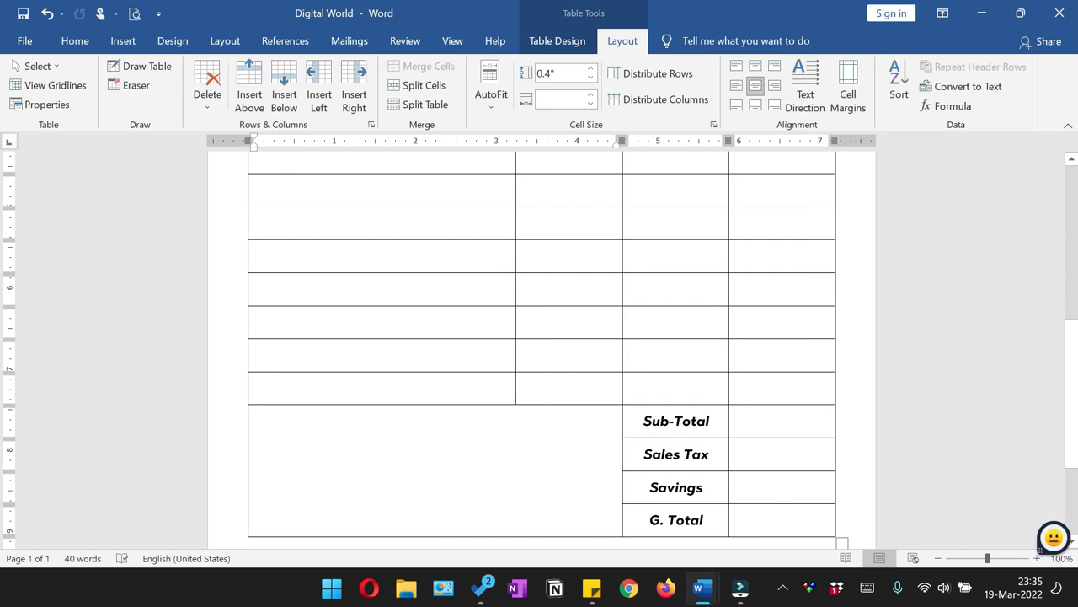
scroll("down", 3)
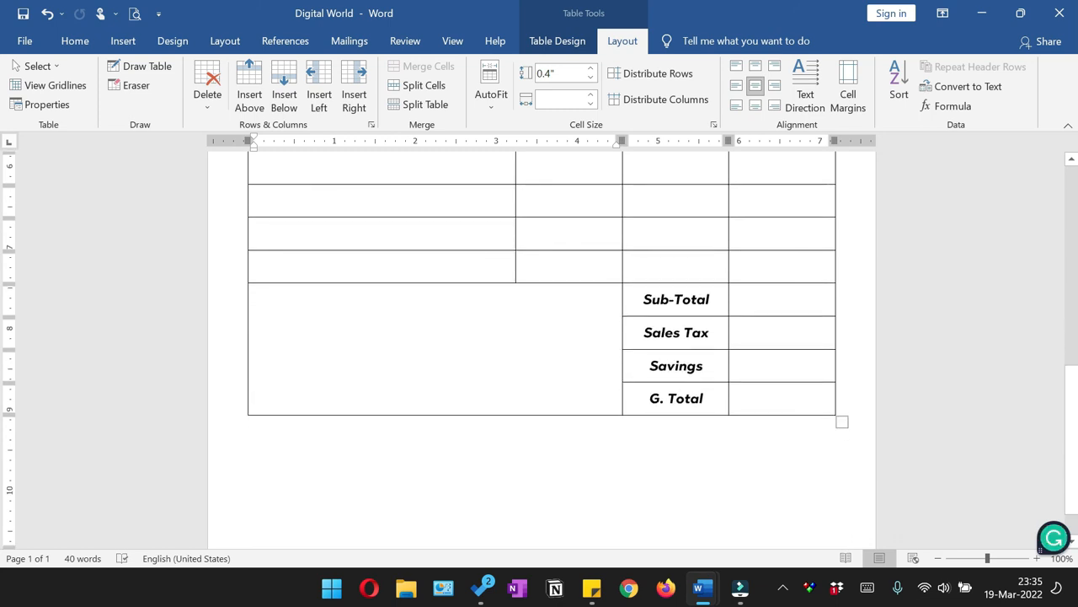
left_click(74, 40)
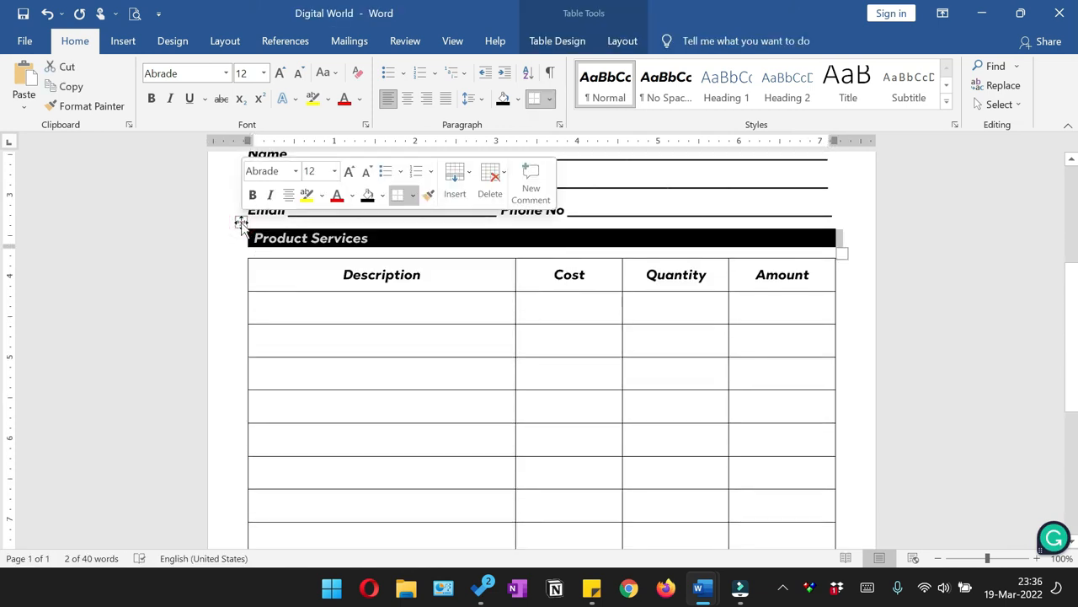
Retype the pasted bar below the table to read "Thank You for Buying from our Stores.".
scroll("down", 3)
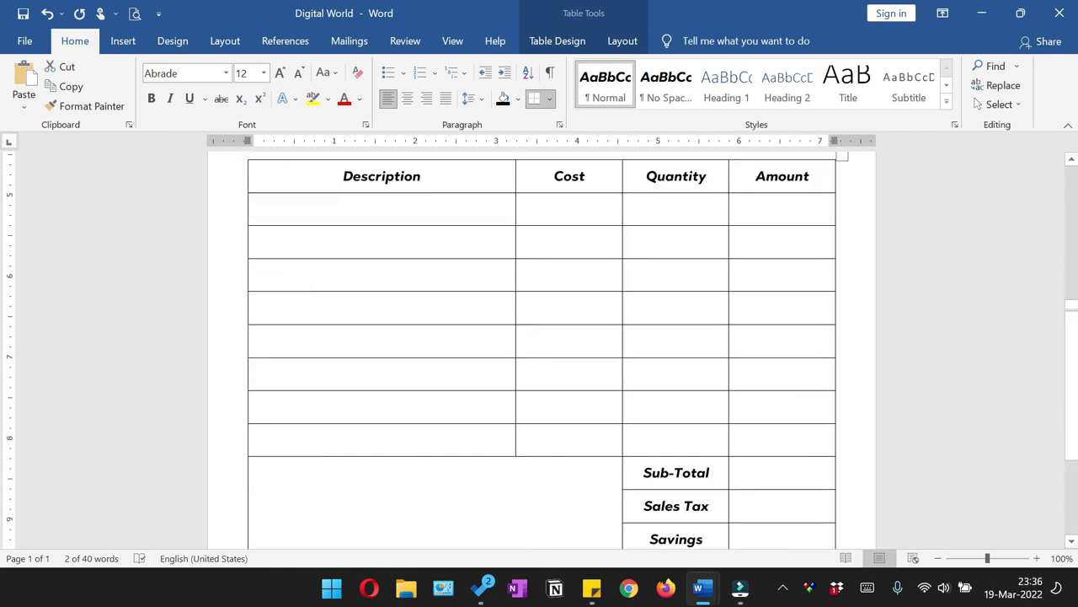
scroll("down", 3)
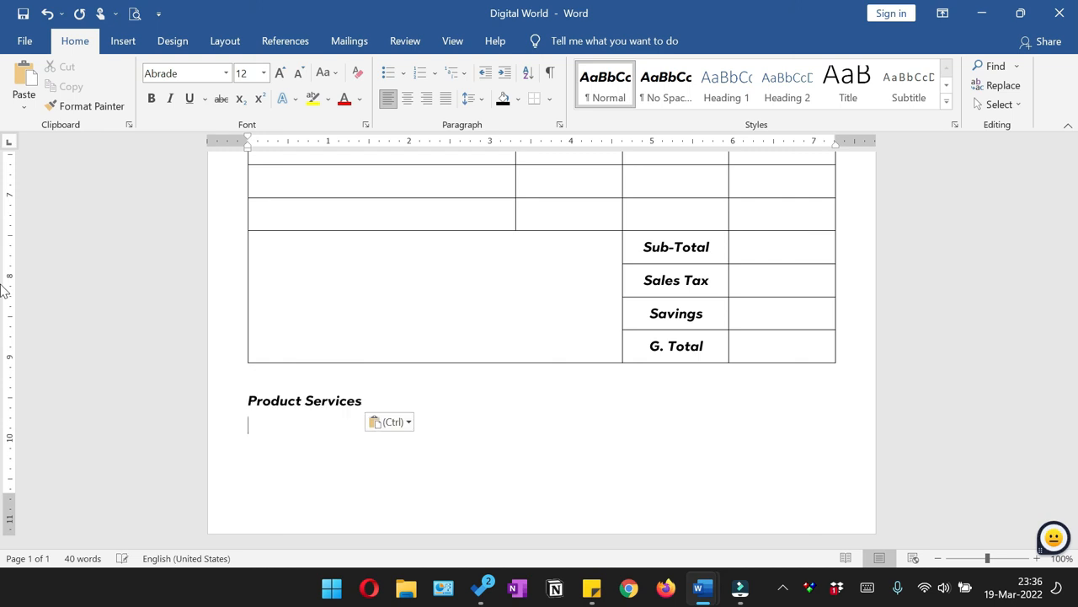
left_click(388, 421)
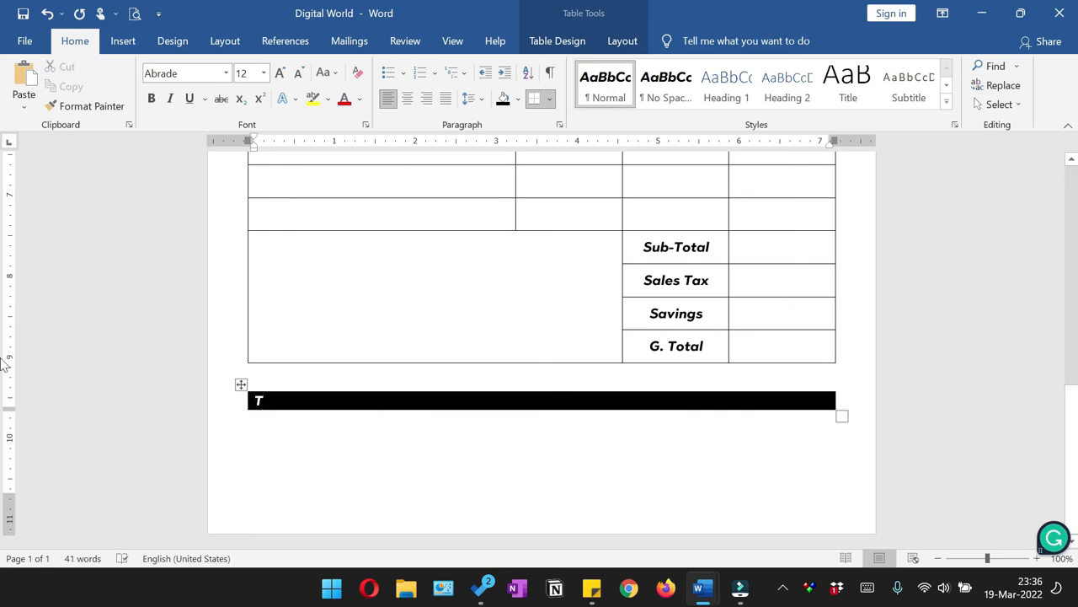
type("hank")
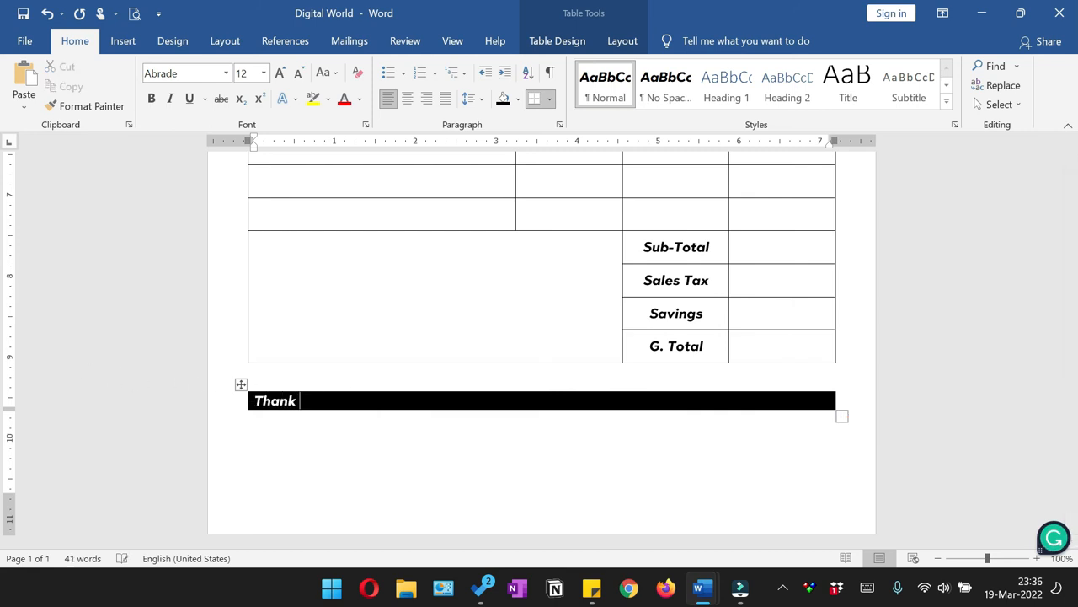
type("You for")
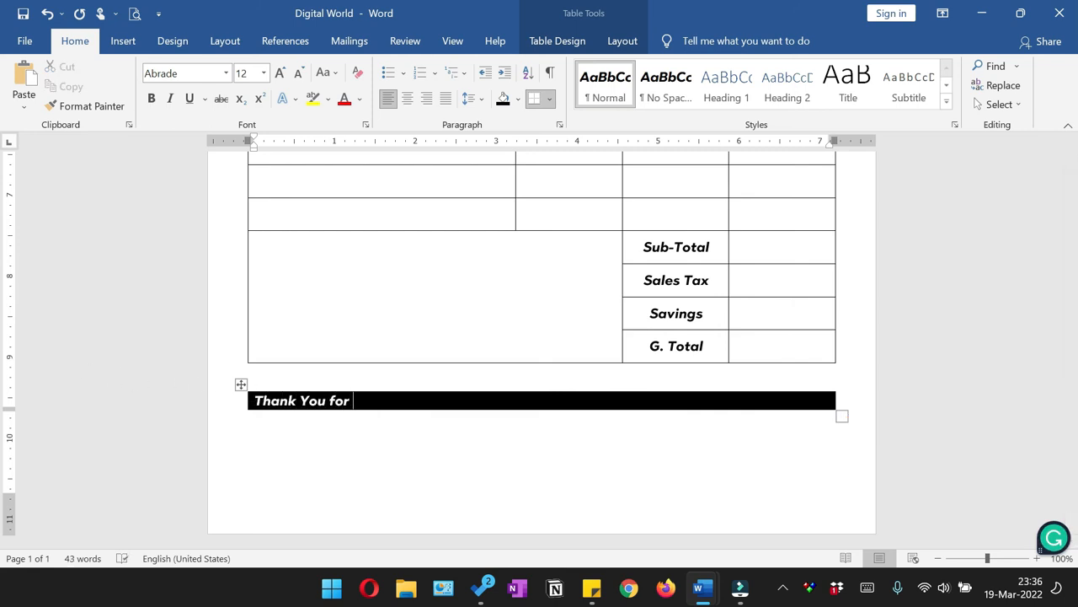
type("Buying fr")
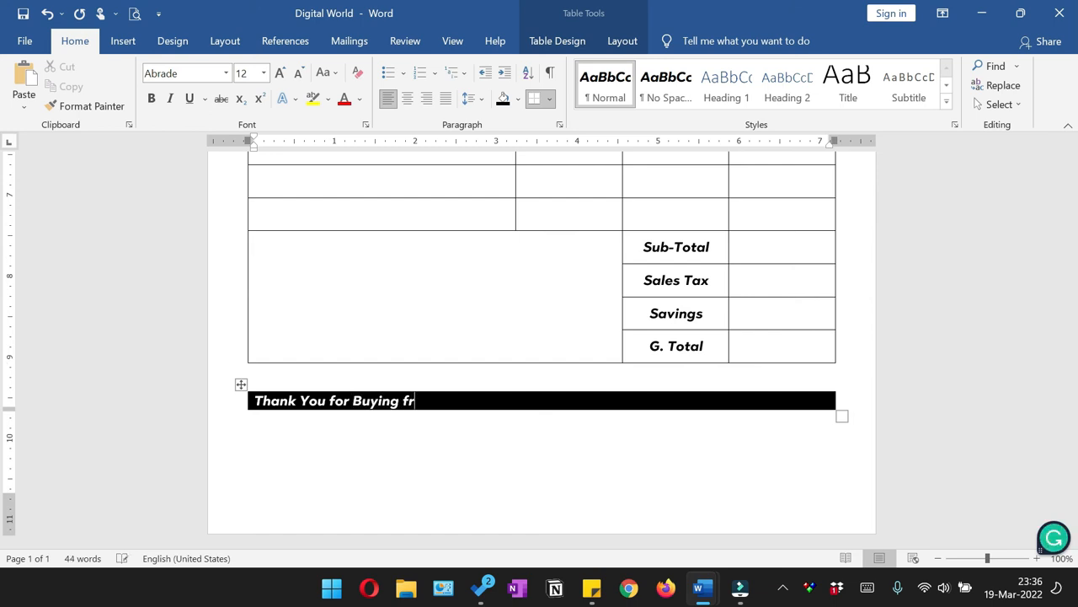
type("om our Stores.")
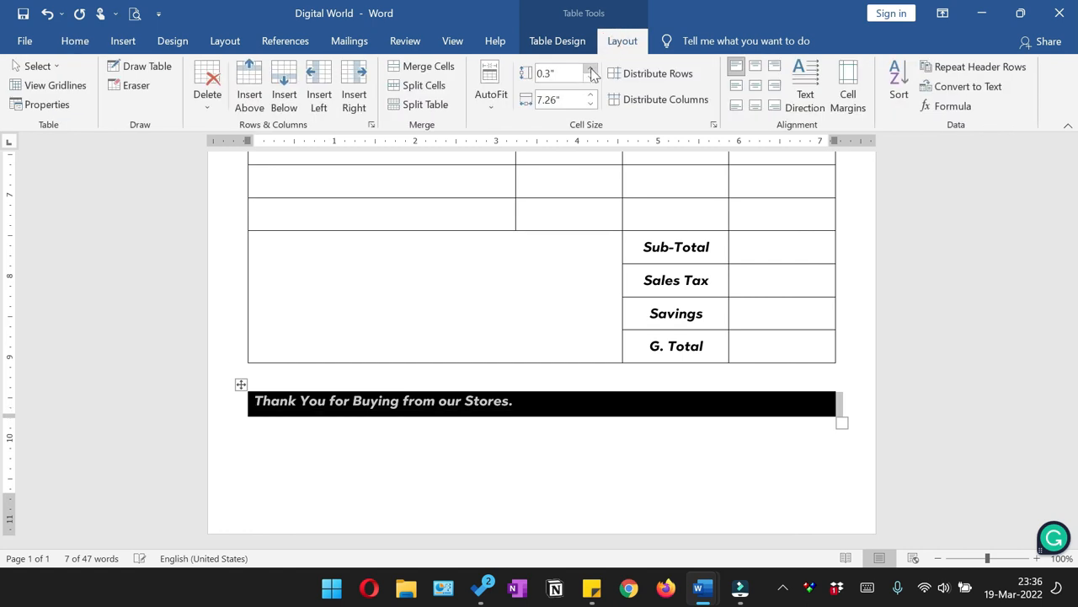
Give the thank-you bar 0.4" height, centred text at size 16, then preview the printout.
left_click(590, 67)
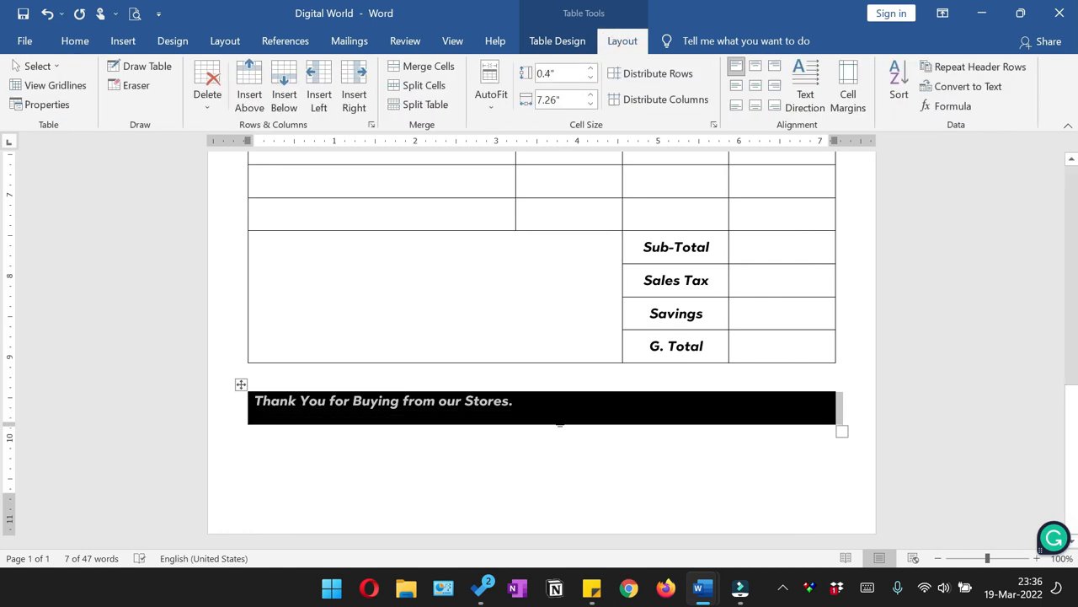
left_click(757, 85)
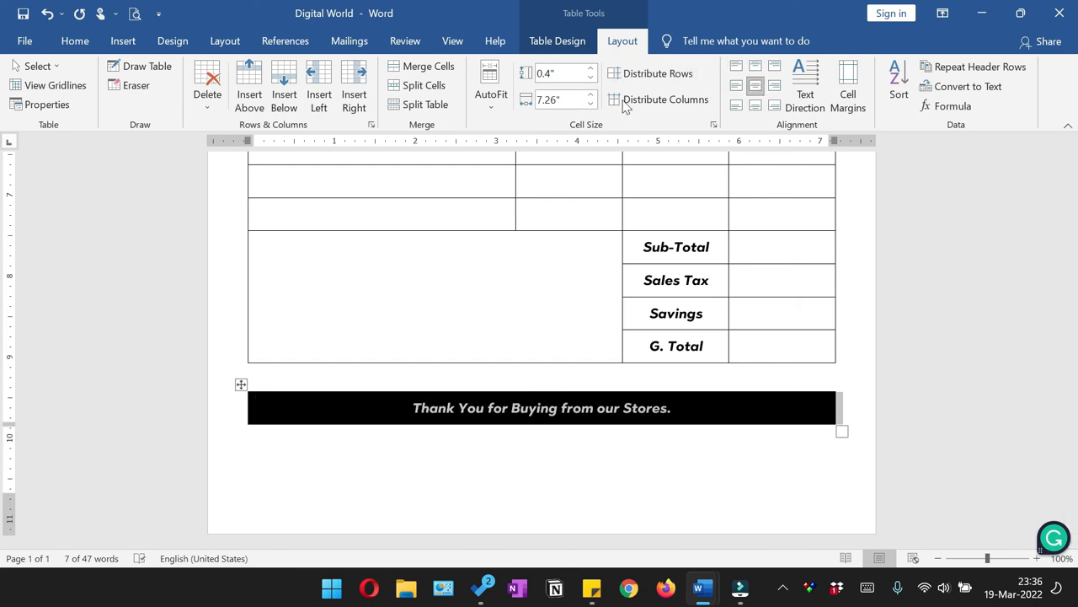
left_click(74, 41)
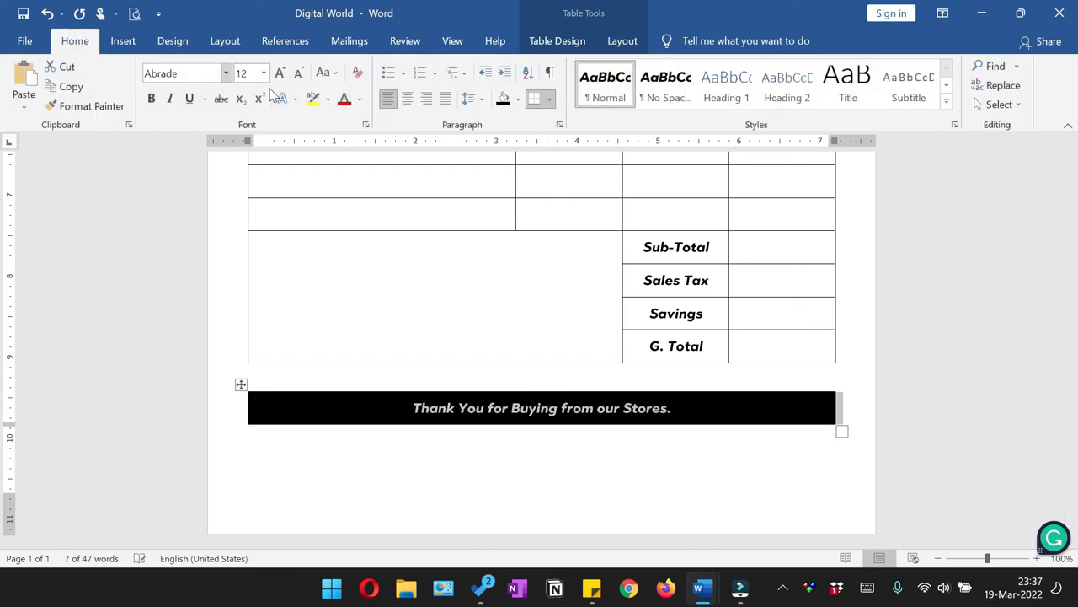
left_click(280, 73)
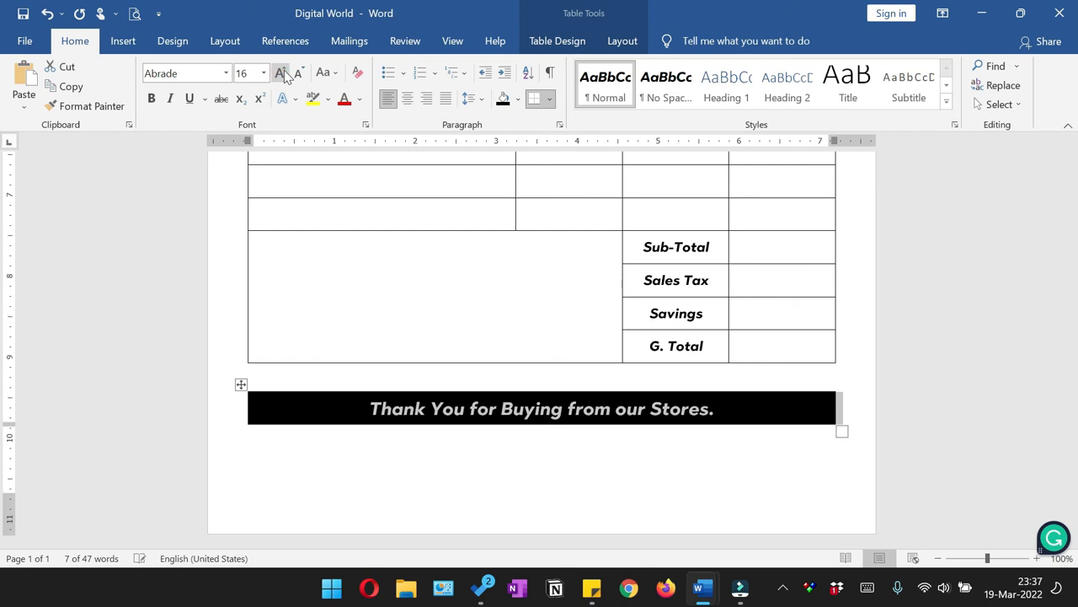
left_click(281, 73)
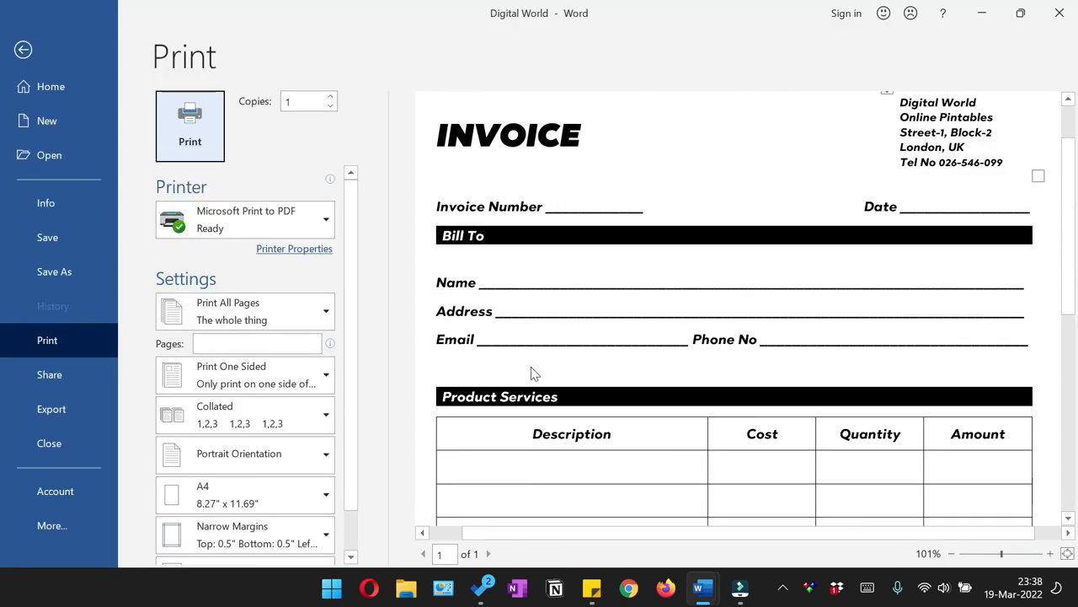
Exit print preview back to the invoice and bring up the File page with recent documents.
left_click(23, 48)
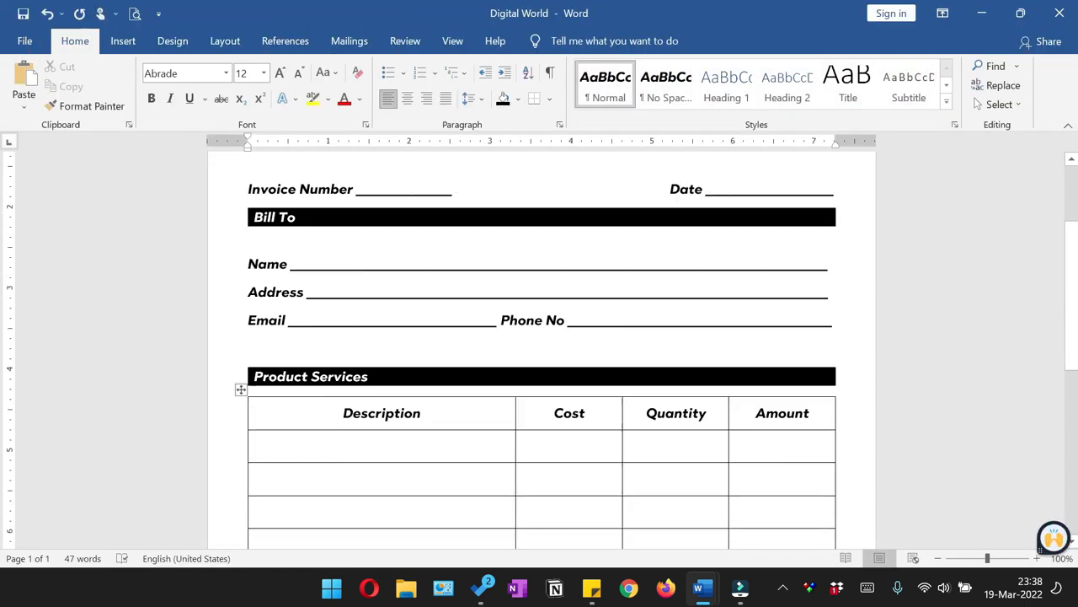
scroll("down", 3)
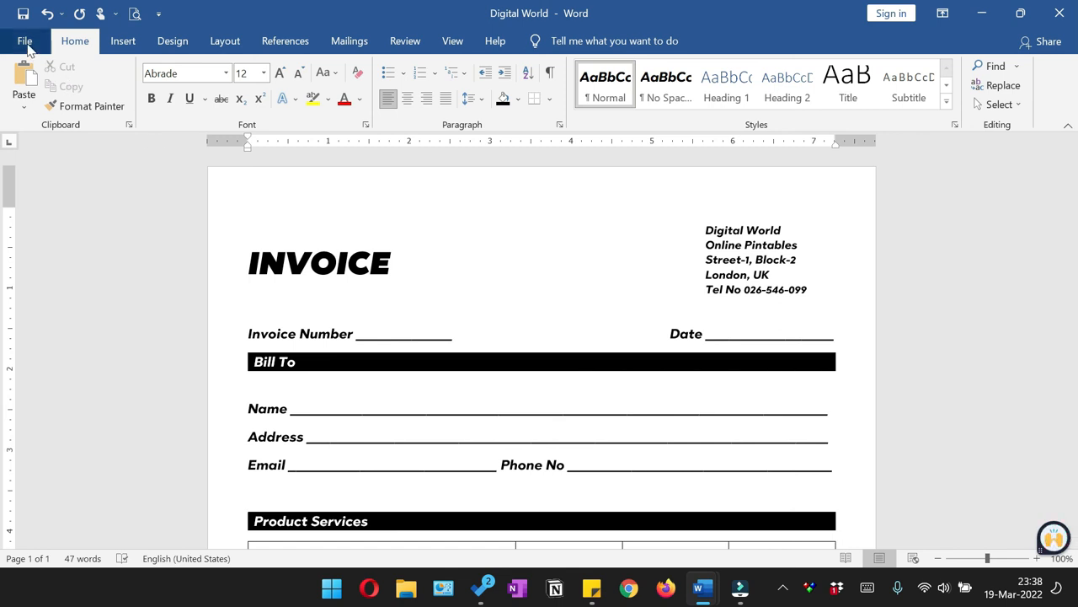
left_click(23, 41)
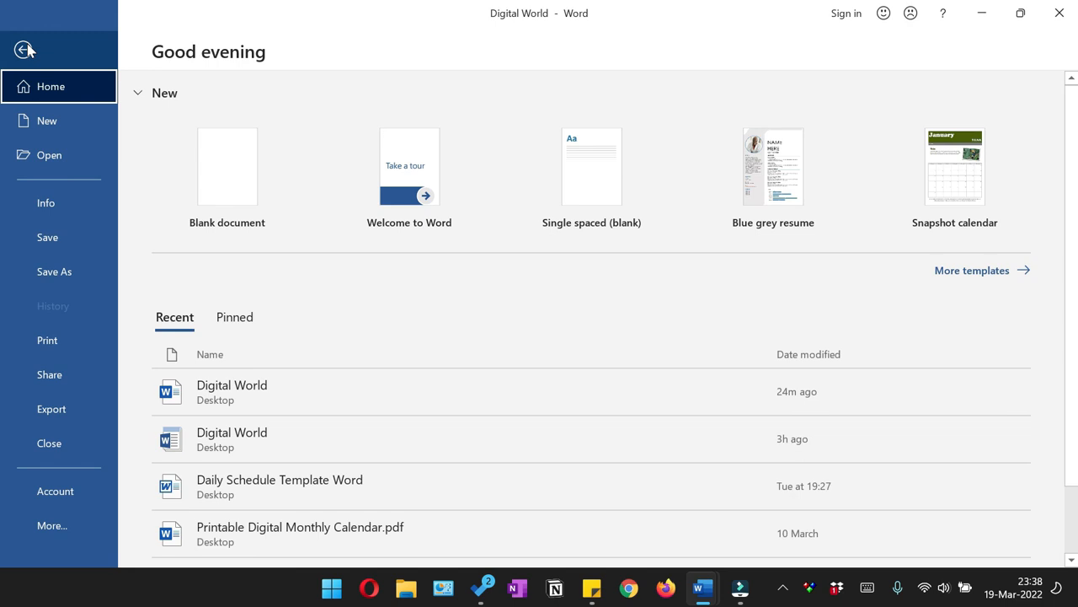
Save the invoice to the Desktop as a Word Template named Invoice Template.
left_click(54, 271)
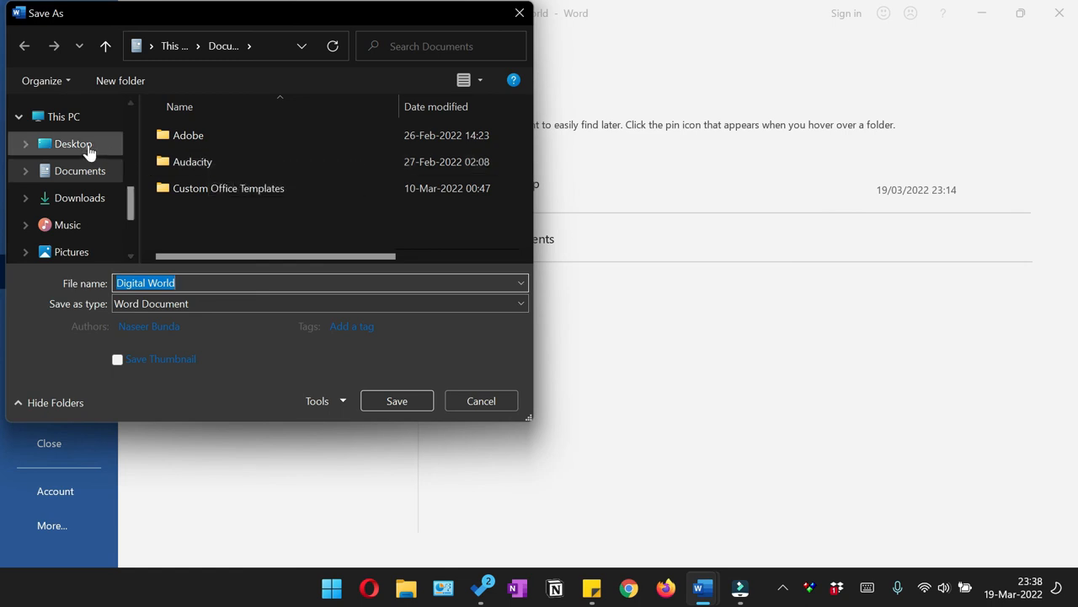
left_click(73, 143)
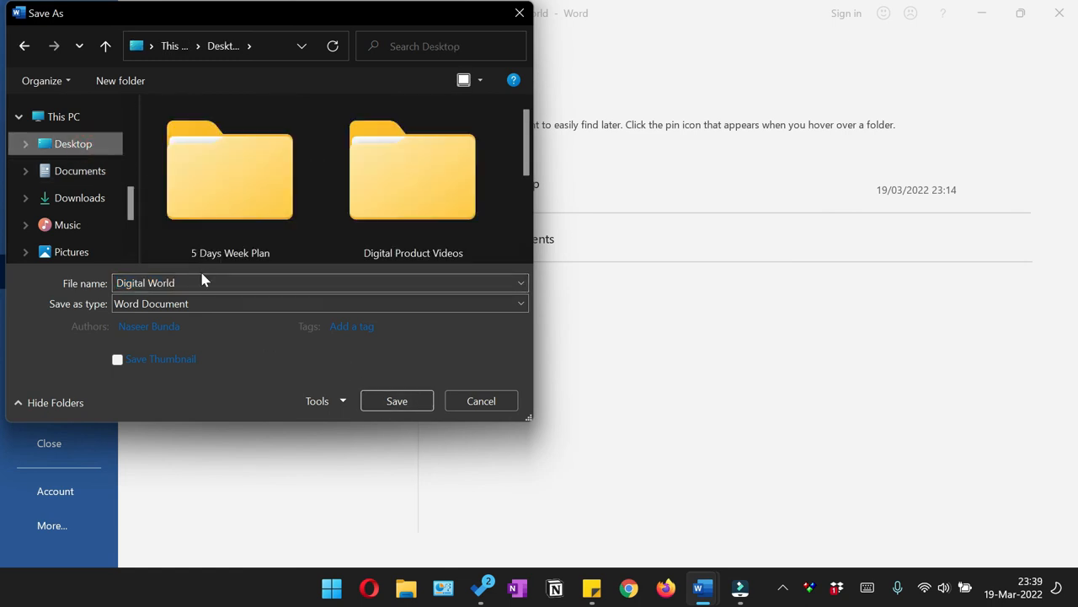
type("Invoice")
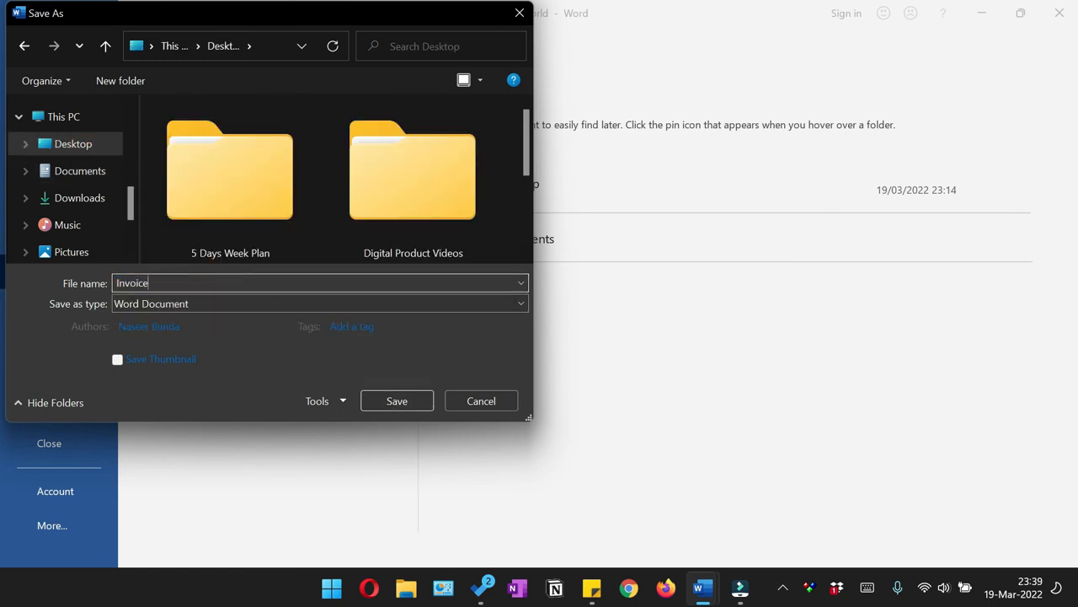
type("Template")
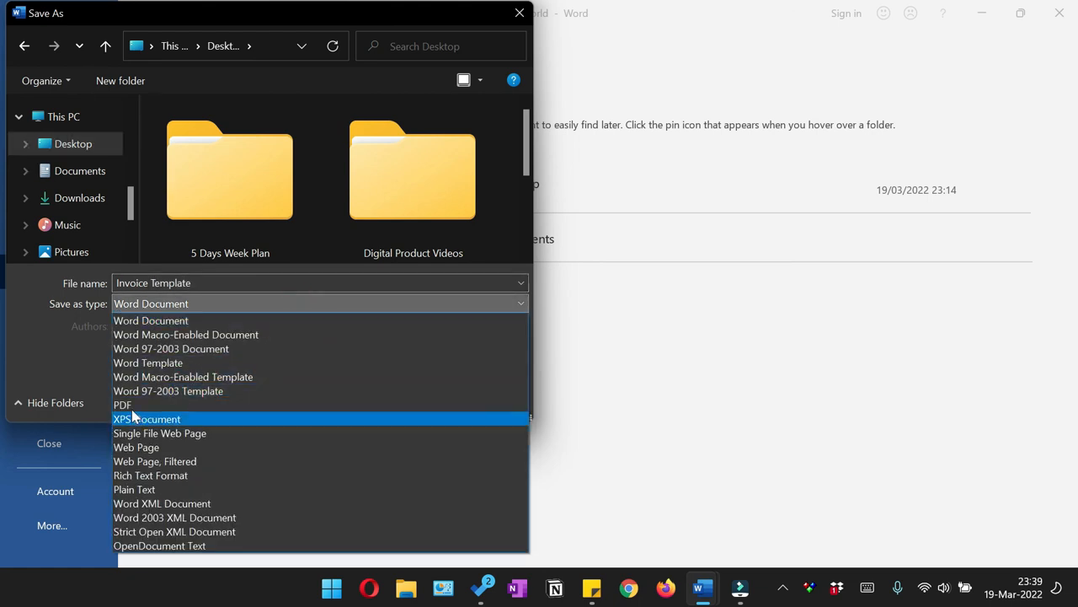
mouse_move(149, 362)
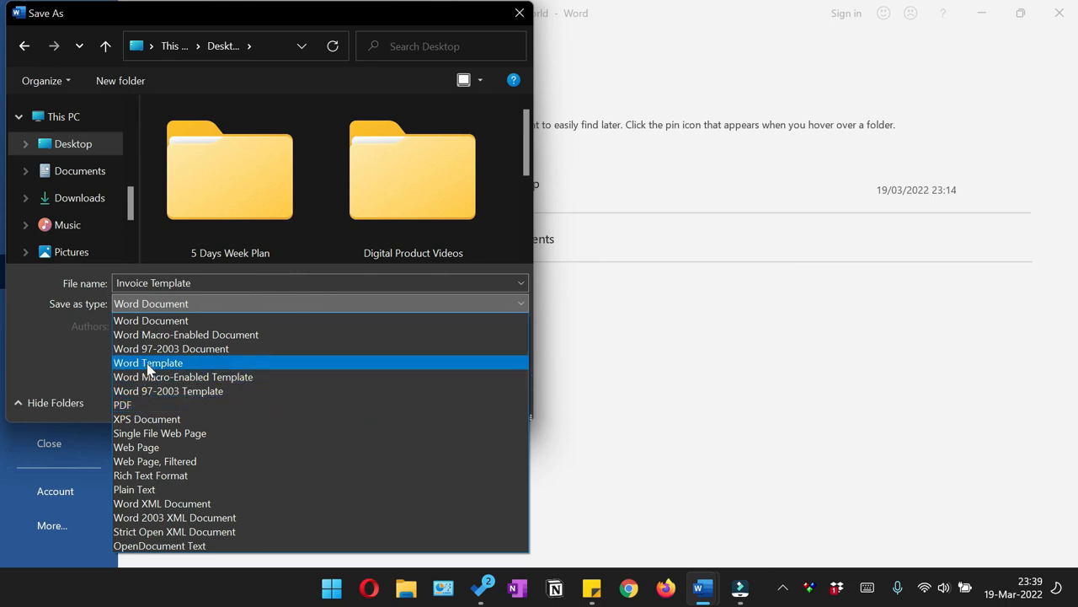
left_click(149, 362)
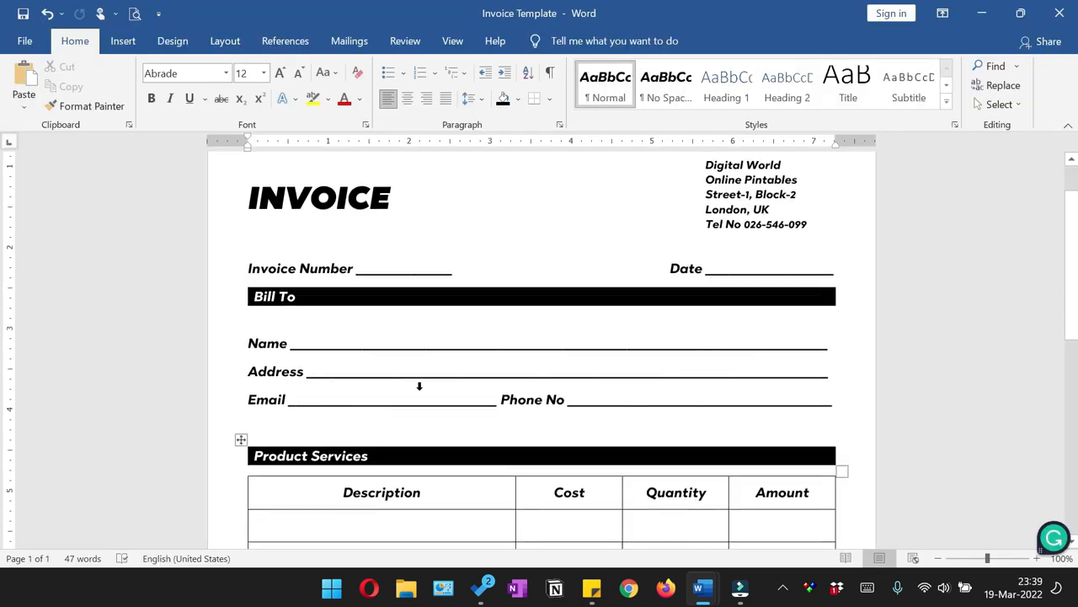
Save the invoice again as an Invoice Template PDF that opens in Acrobat after publishing.
scroll("down", 3)
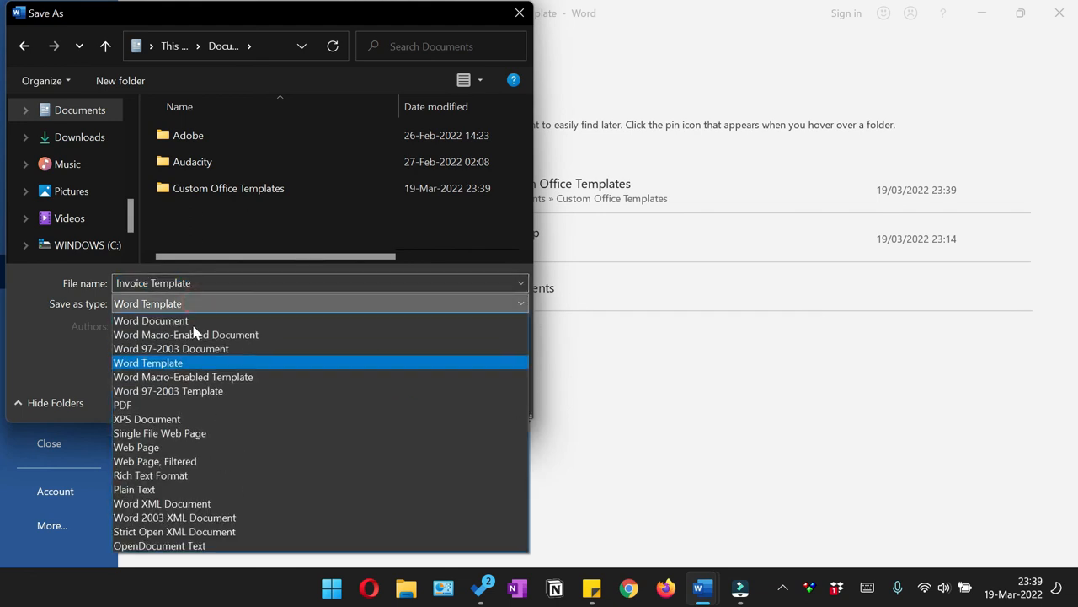
left_click(121, 405)
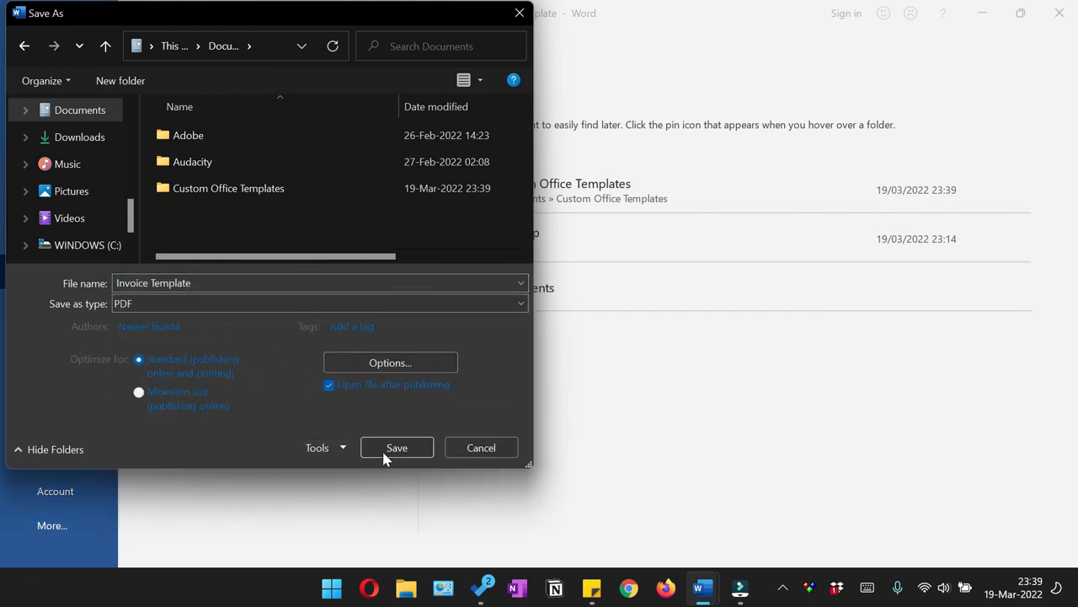
left_click(396, 447)
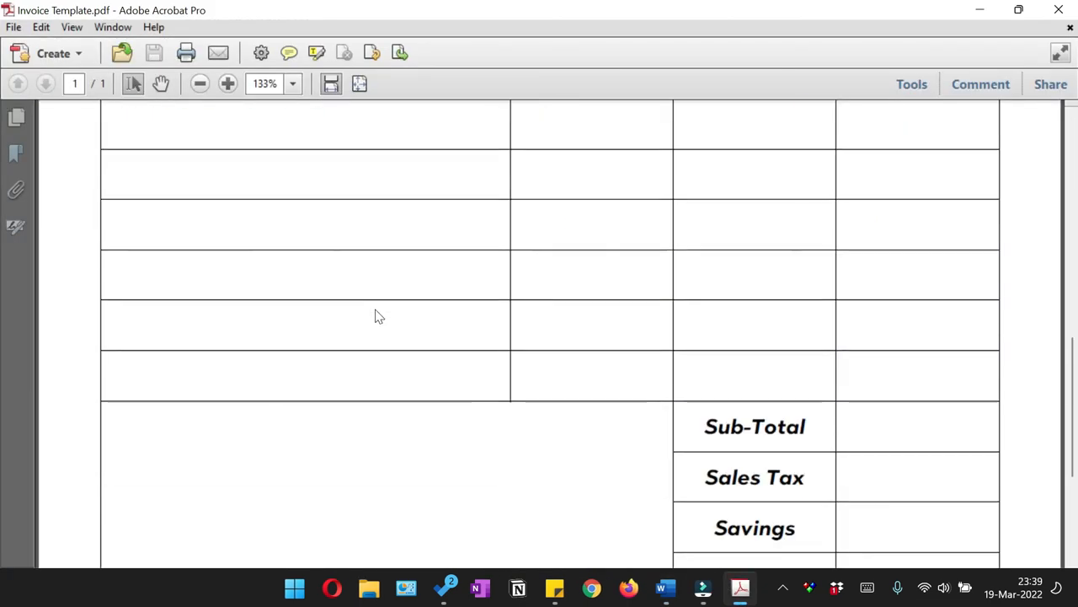
scroll("down", 3)
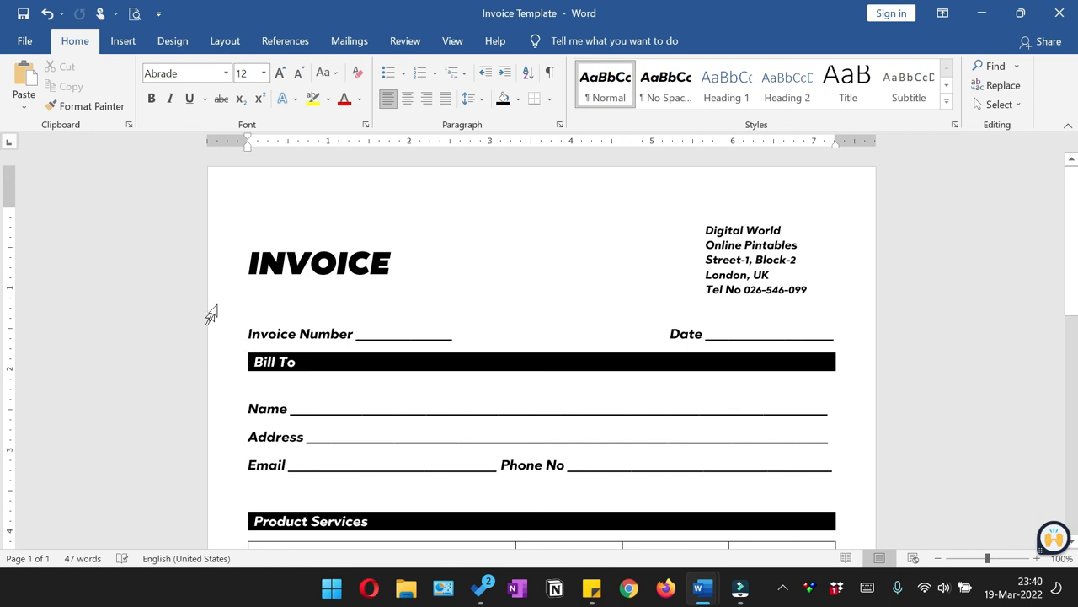
scroll("down", 3)
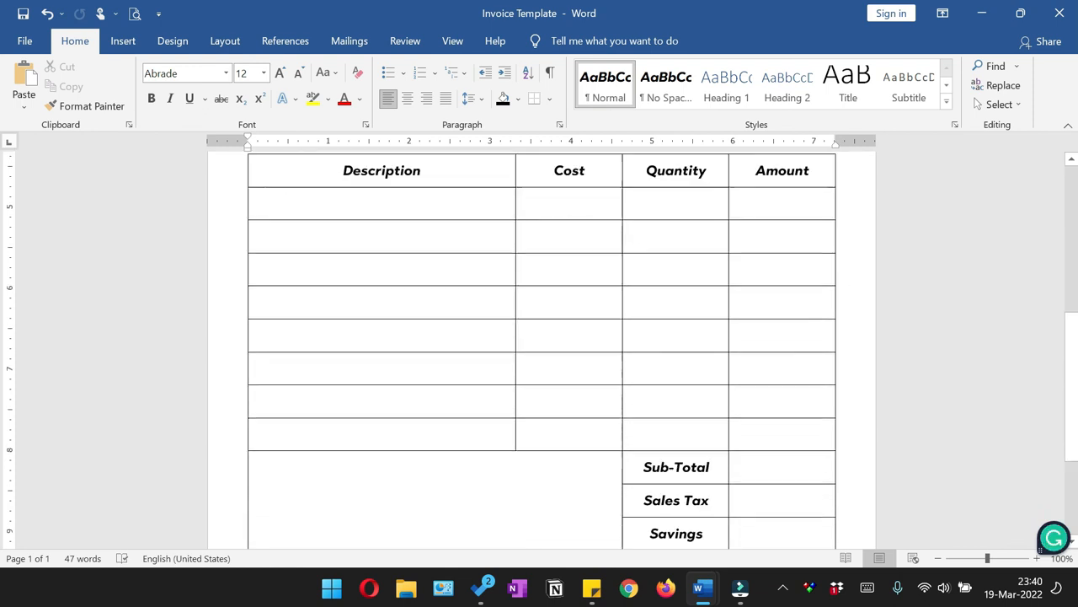
scroll("down", 3)
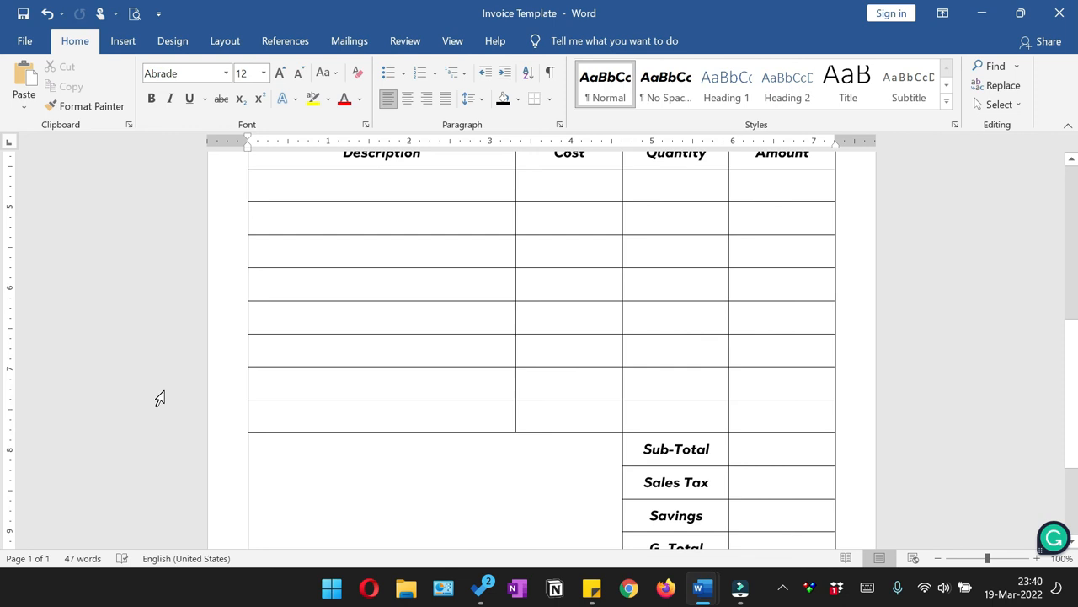
scroll("up", 3)
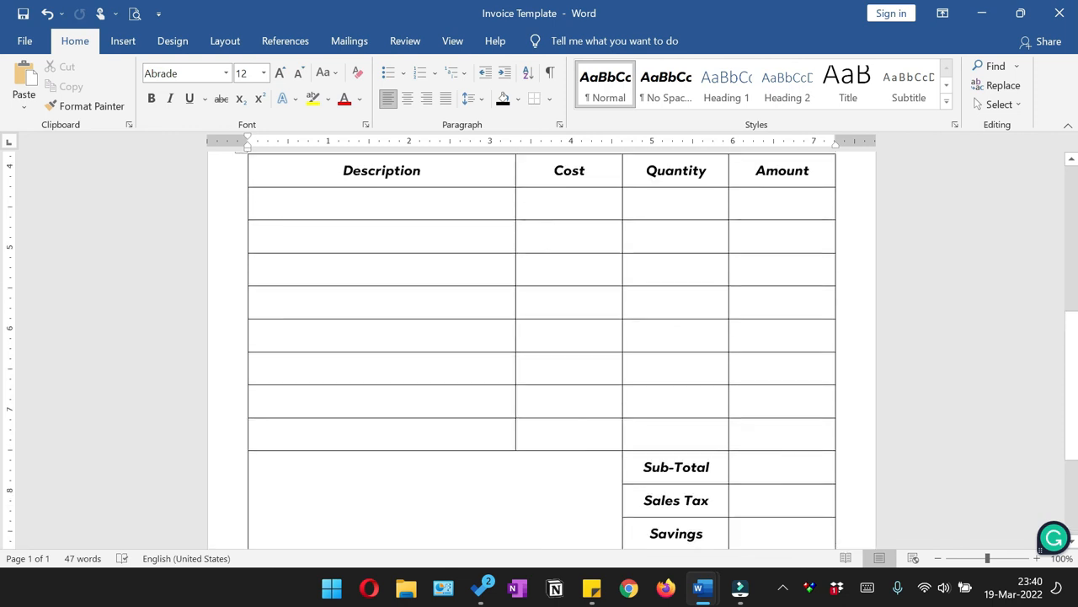
scroll("up", 3)
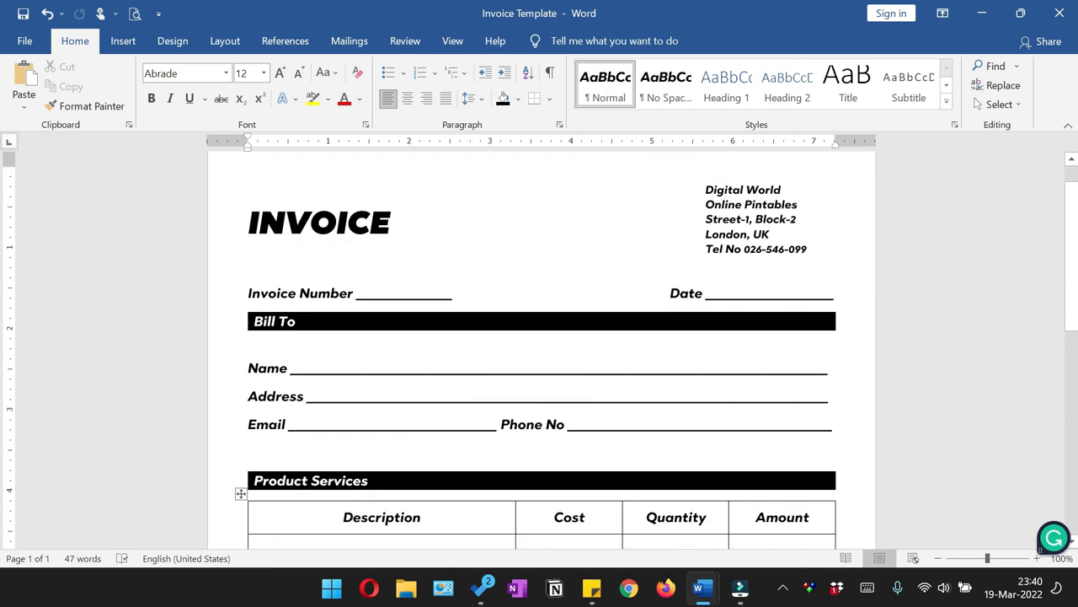